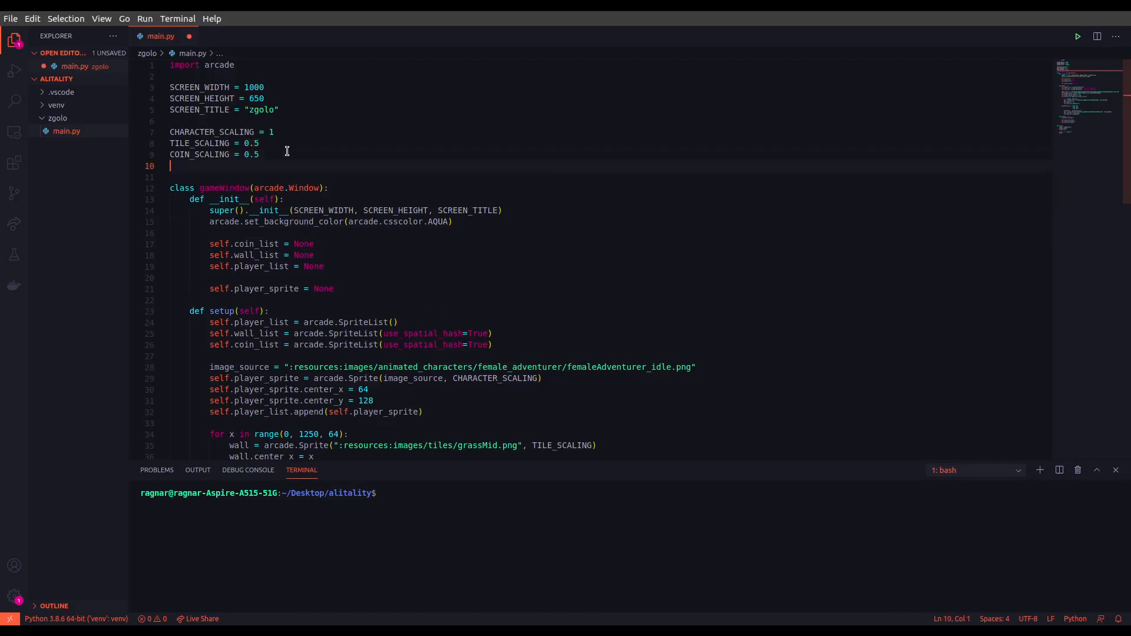
Step: Write PLAYER_MOVEMENT_SPEED = 5 on a new line under COIN_SCALING and save main.py
{"action": "key", "text": "enter"}
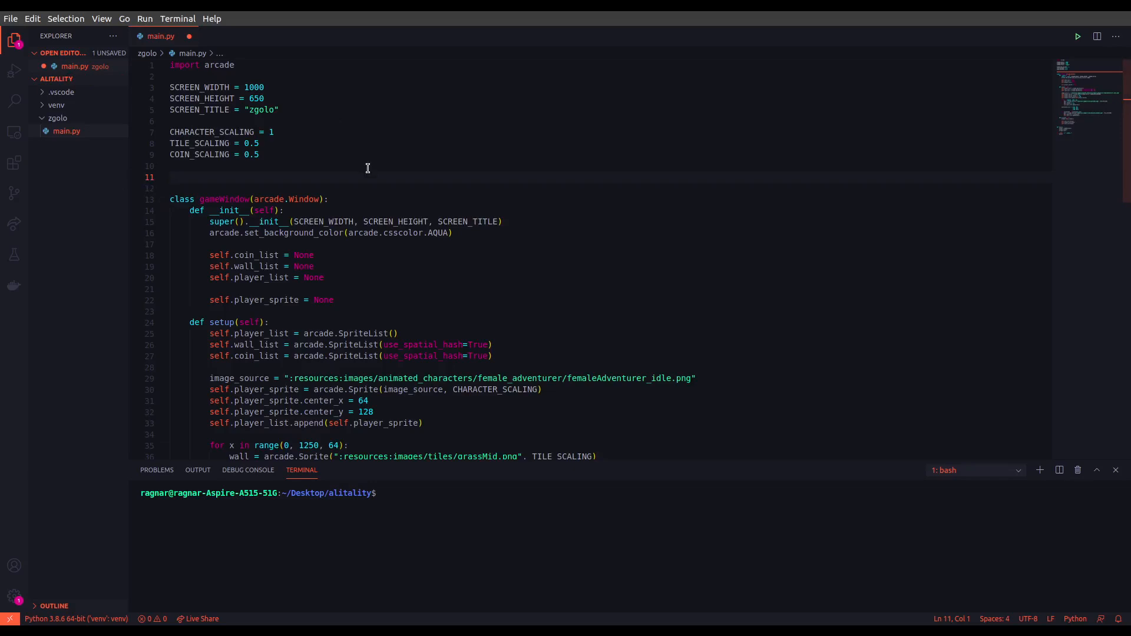
{"action": "type", "text": "PLAYER_M"}
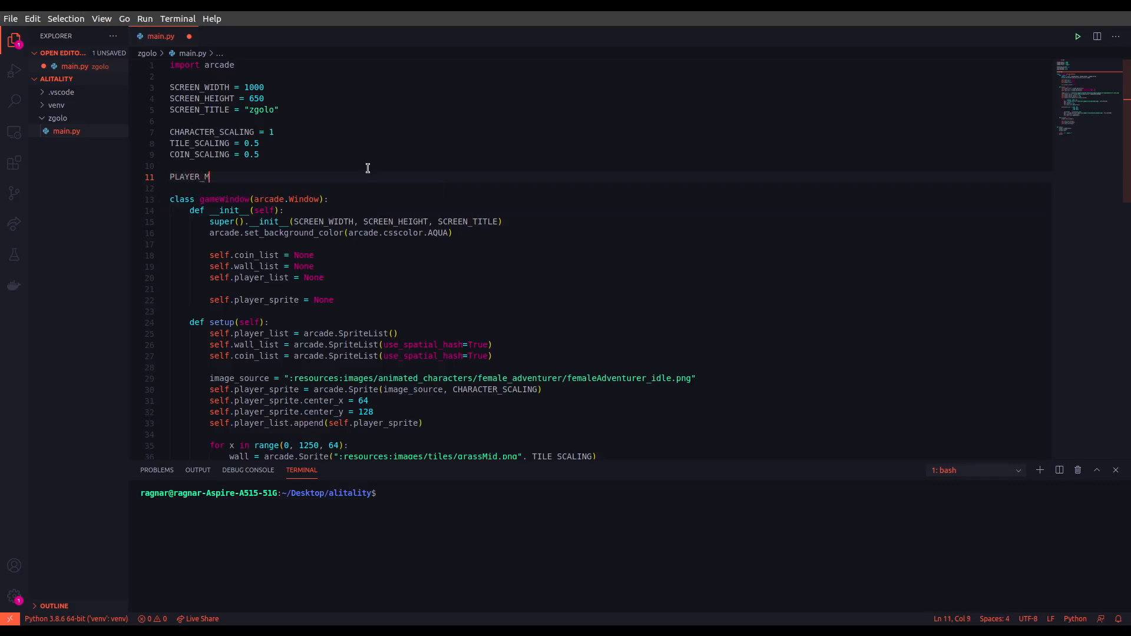
{"action": "type", "text": "OVEMENT_SPP"}
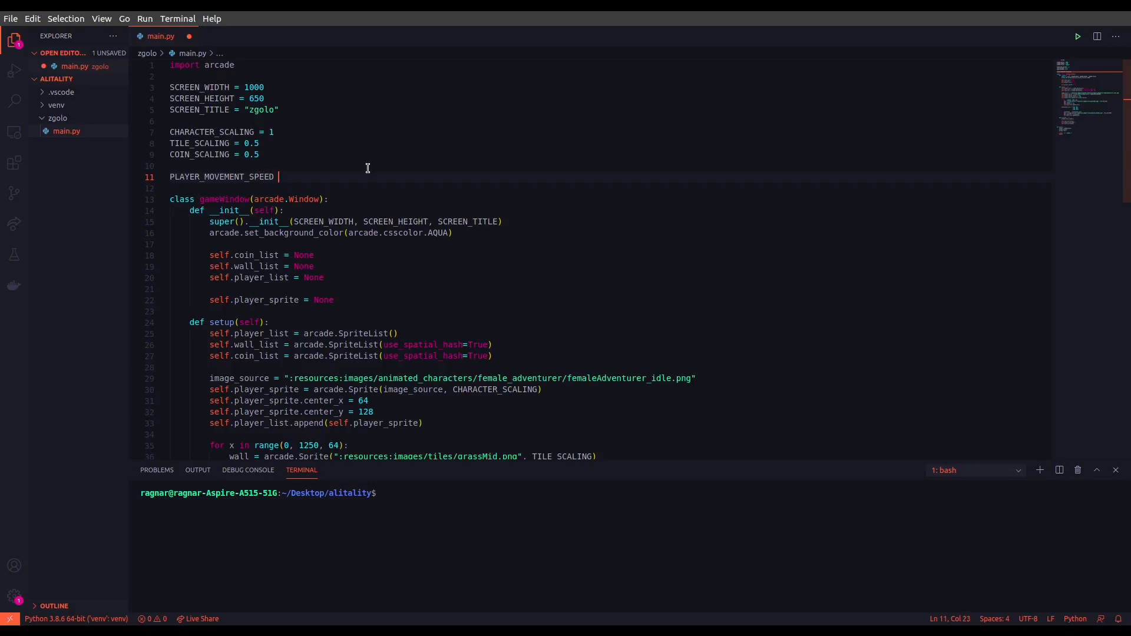
{"action": "type", "text": "="}
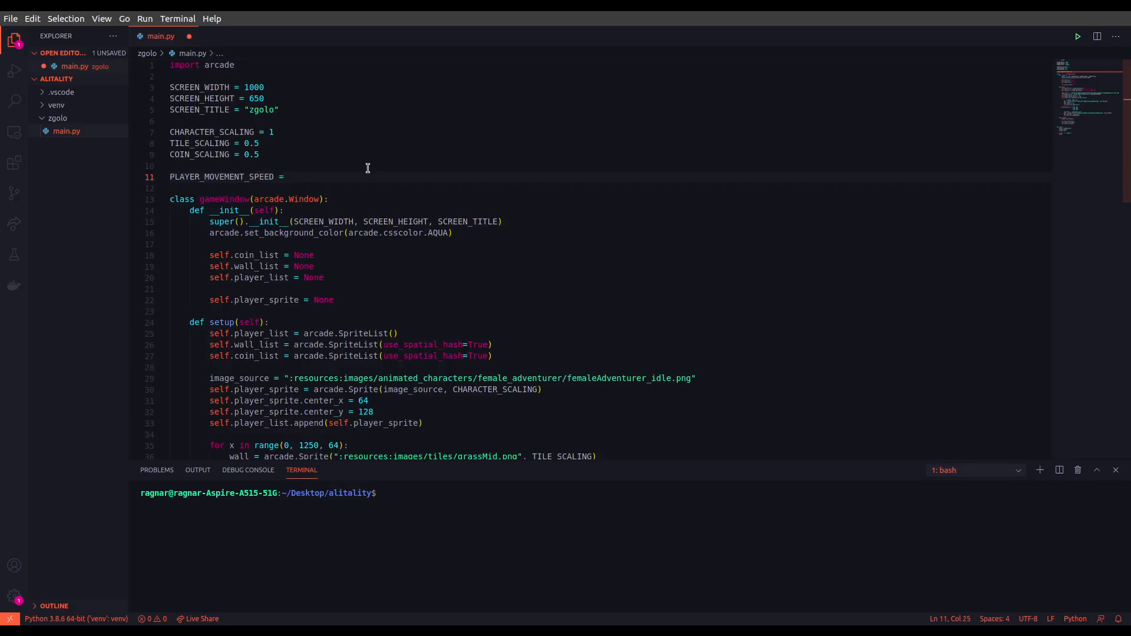
{"action": "type", "text": "5"}
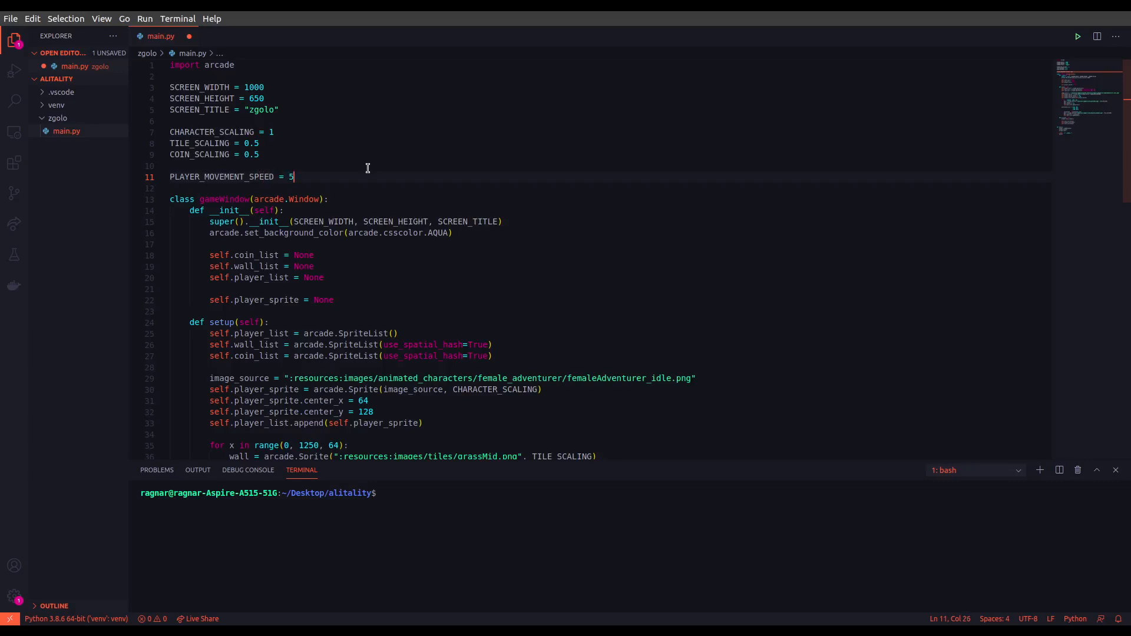
{"action": "key", "text": "ctrl+s"}
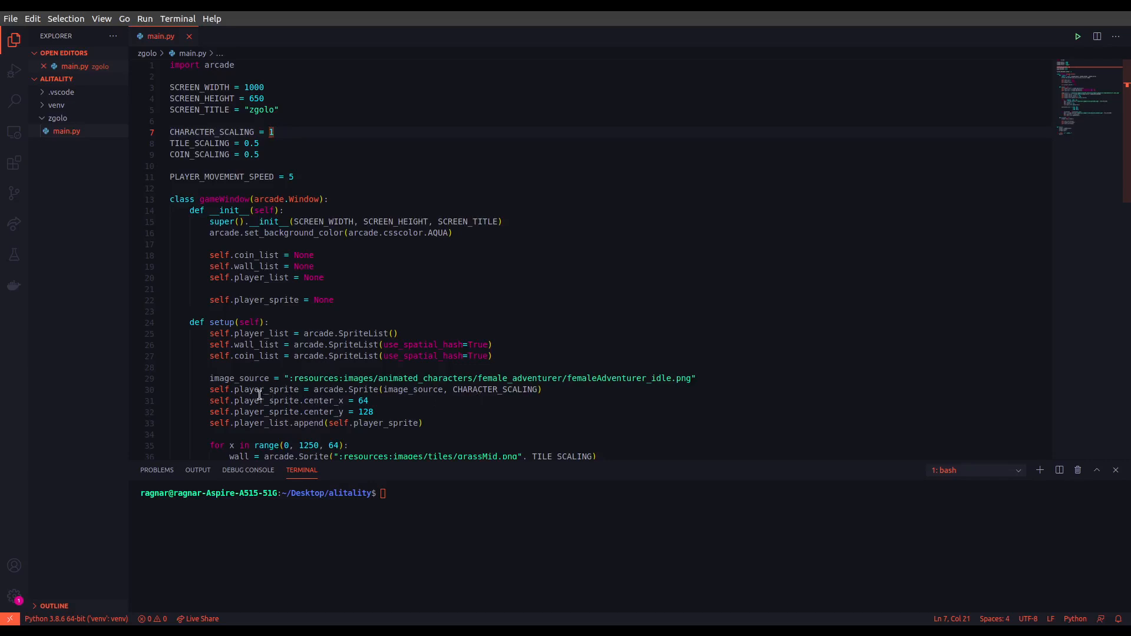
Step: Review the setup code and scroll down past the crate-placing loop to the insertion point
{"action": "double_click", "coordinate": [268, 389]}
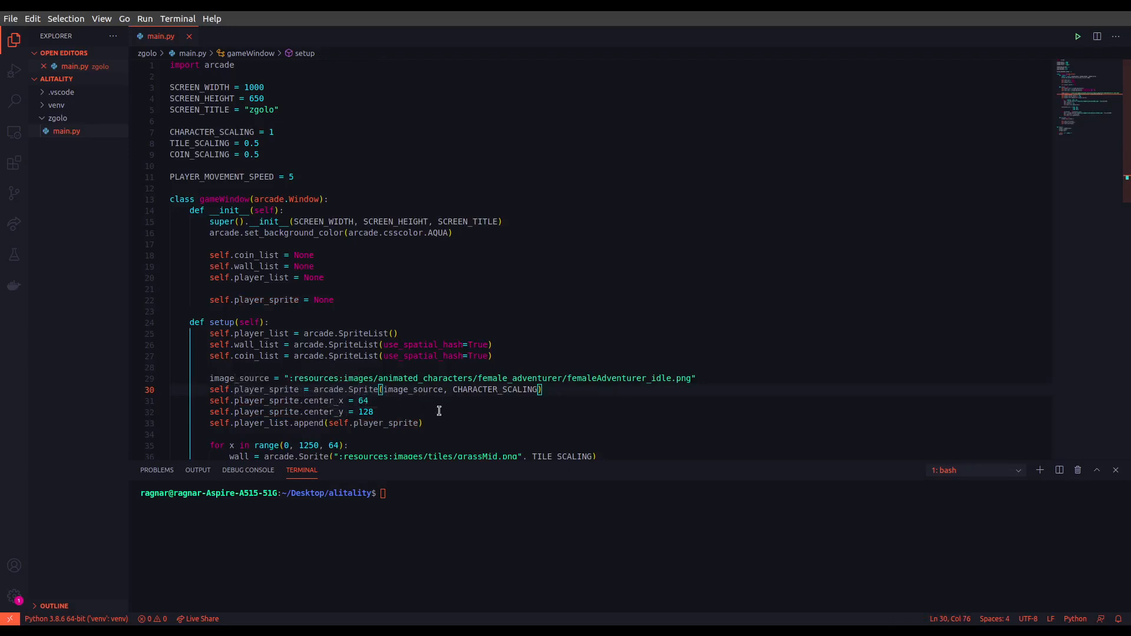
{"action": "mouse_move", "coordinate": [390, 390]}
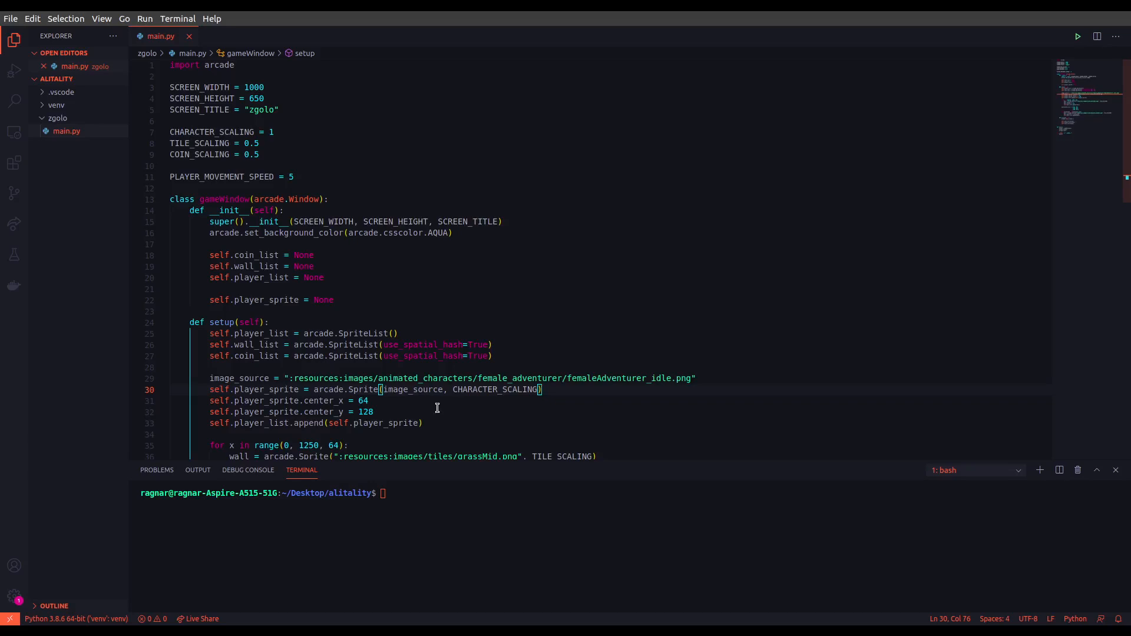
{"action": "scroll", "scroll_direction": "down", "scroll_amount": 3}
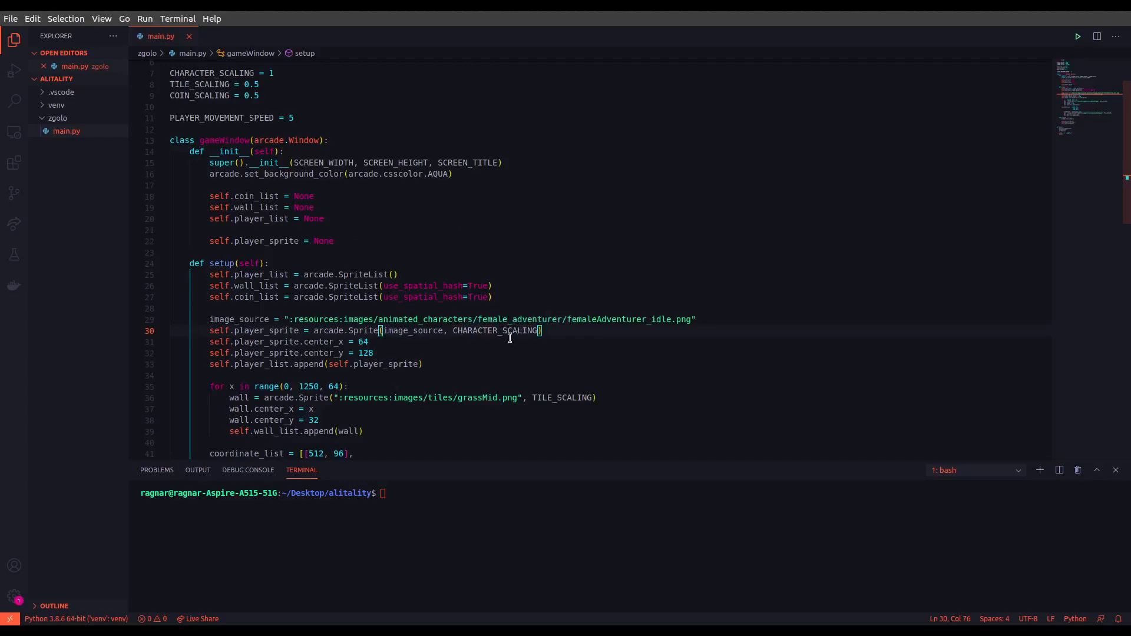
{"action": "mouse_move", "coordinate": [378, 290]}
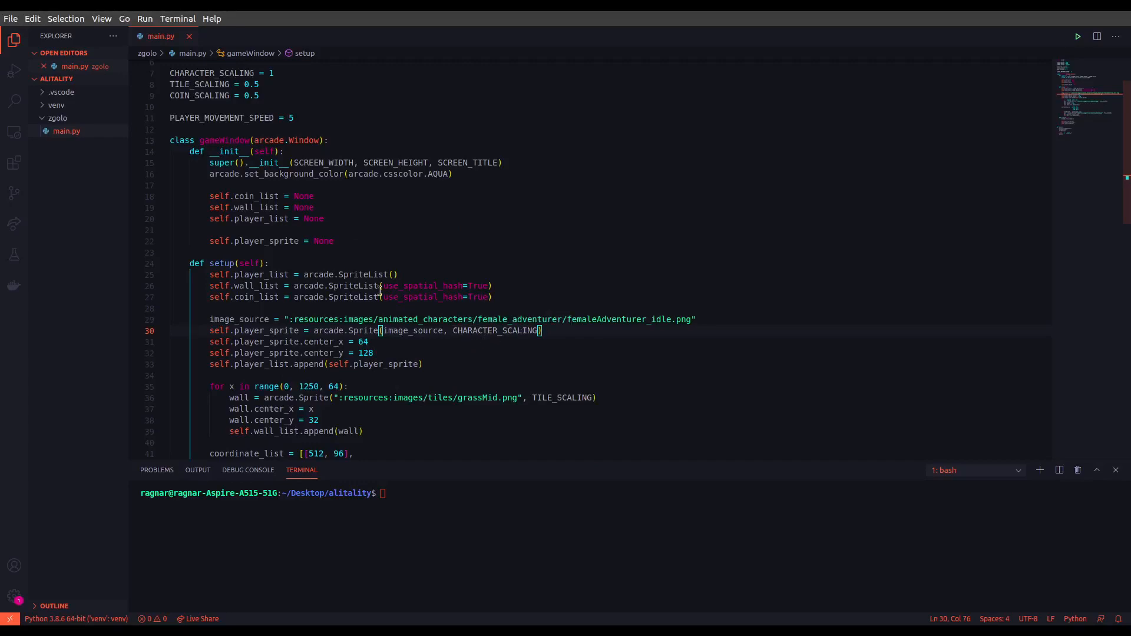
{"action": "mouse_move", "coordinate": [360, 285]}
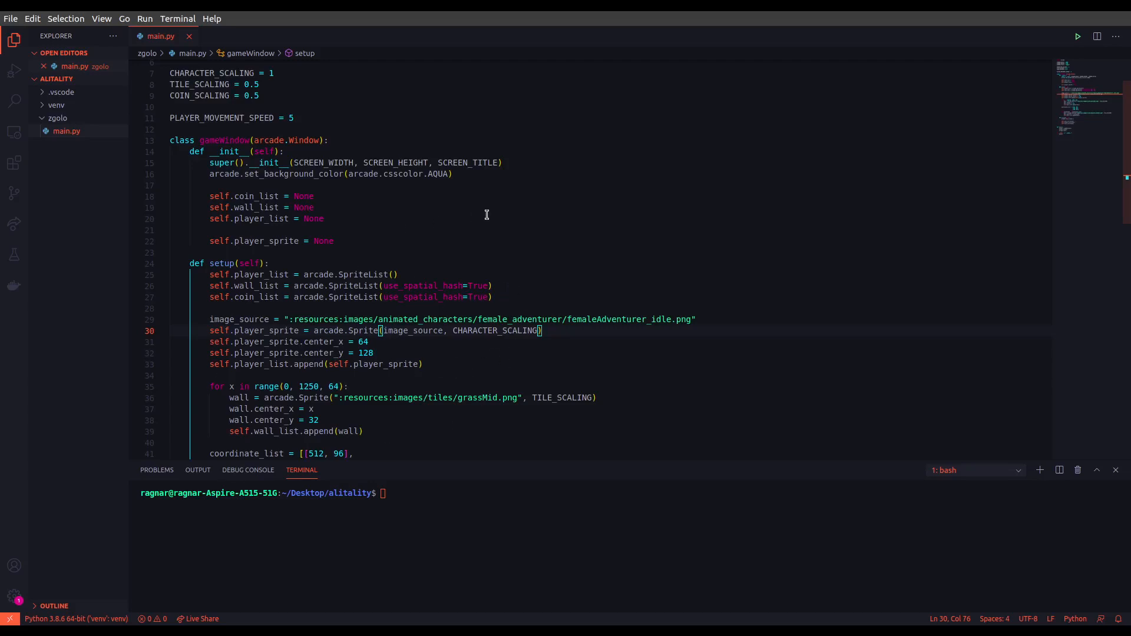
{"action": "mouse_move", "coordinate": [565, 259]}
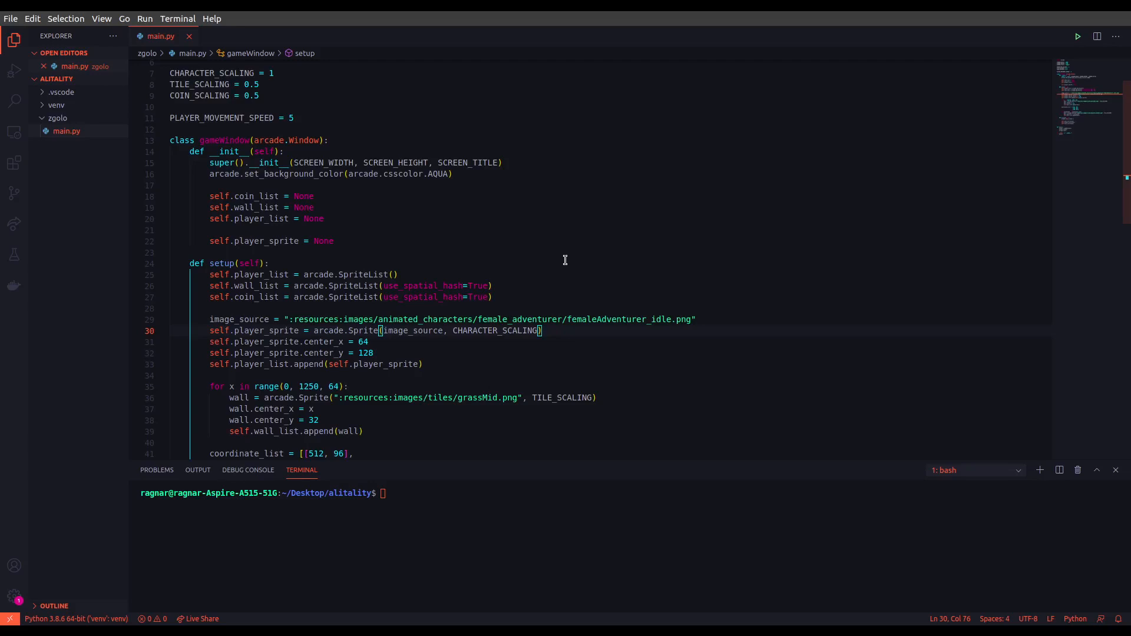
{"action": "mouse_move", "coordinate": [604, 181]}
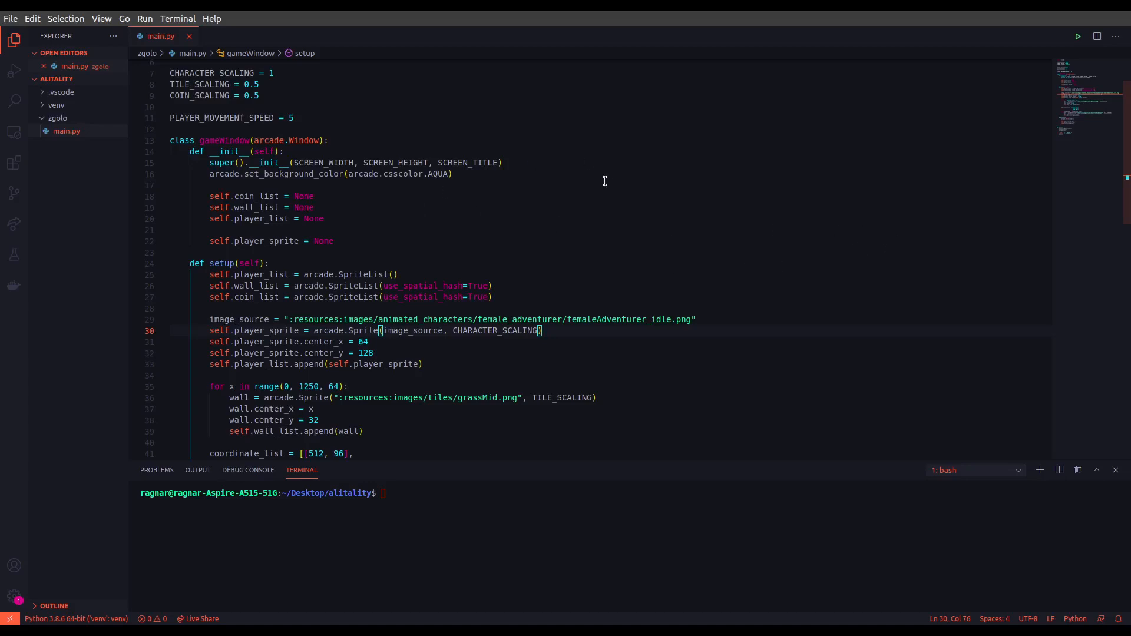
{"action": "mouse_move", "coordinate": [454, 210]}
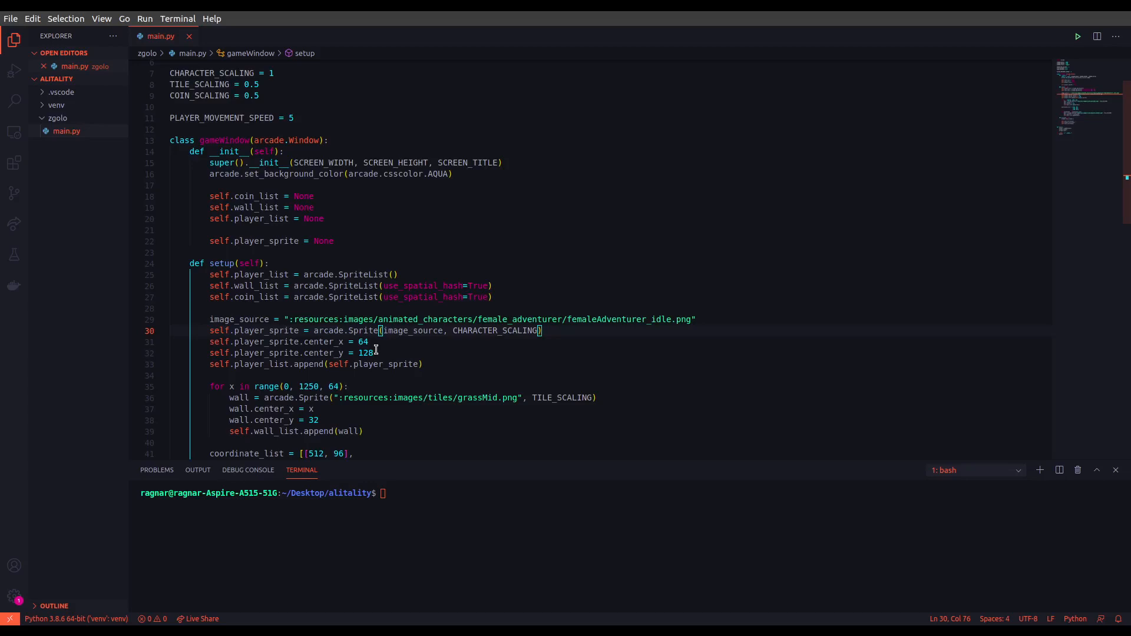
{"action": "scroll", "scroll_direction": "down", "scroll_amount": 3}
{"action": "type", "text": "def on"}
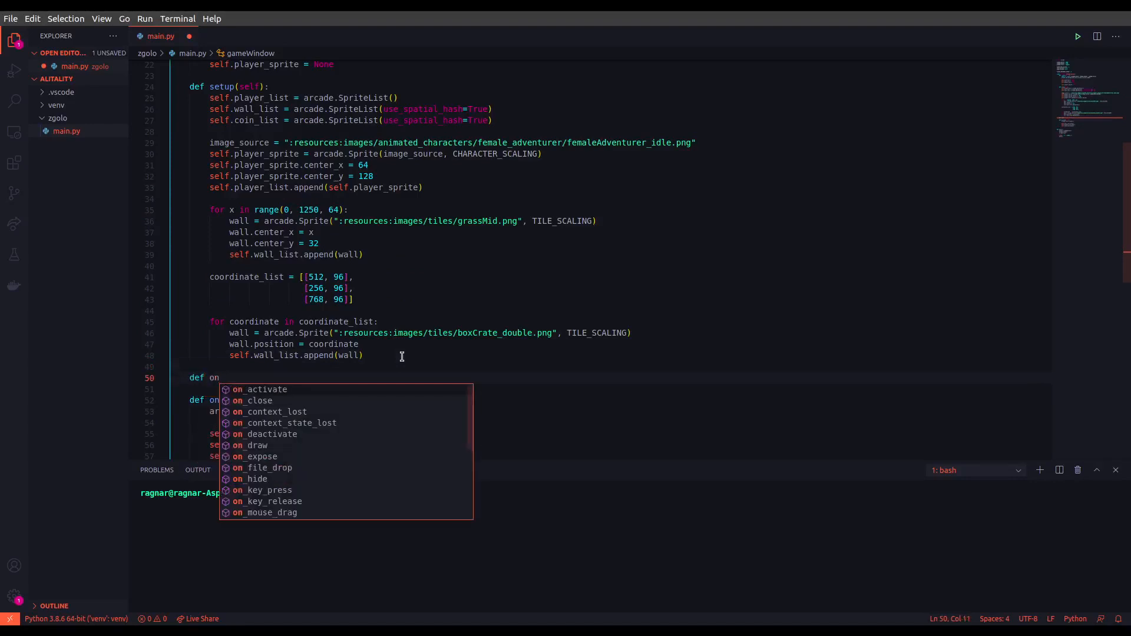
Step: Define on_key_press(self, key, modifiers) via autocomplete below setup
{"action": "type", "text": "_key_press"}
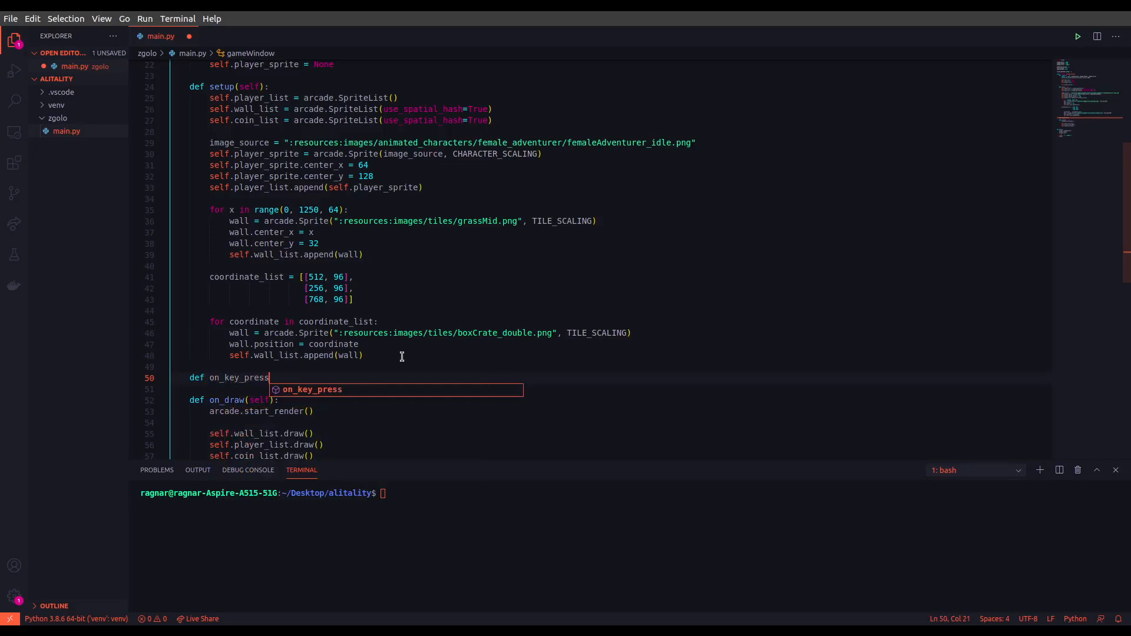
{"action": "key", "text": "Tab"}
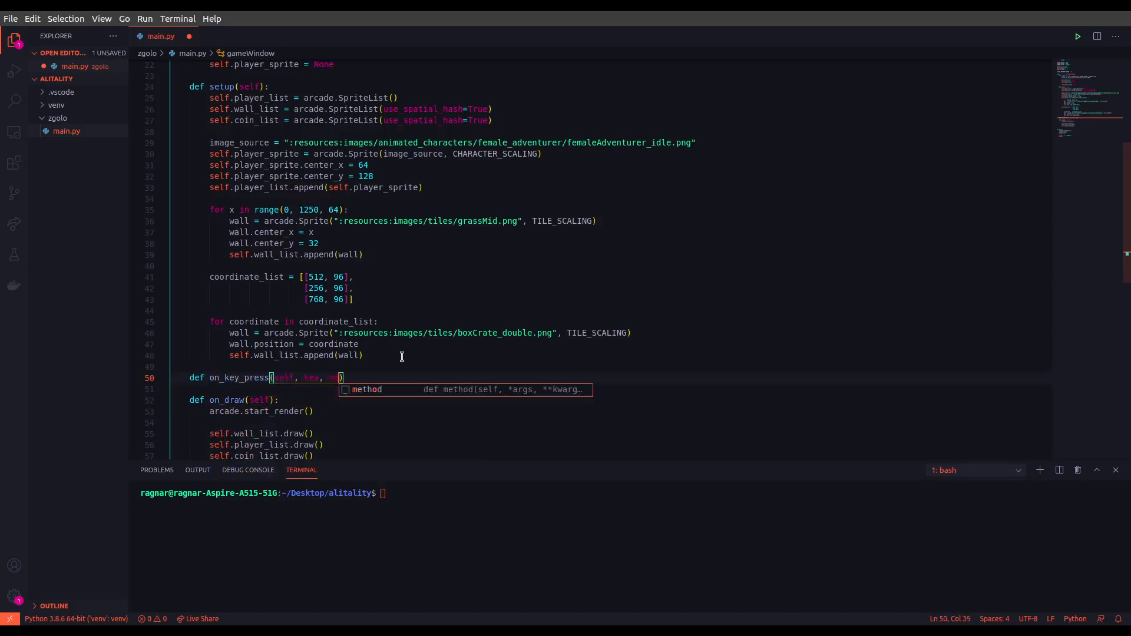
{"action": "type", "text": "modifiers"}
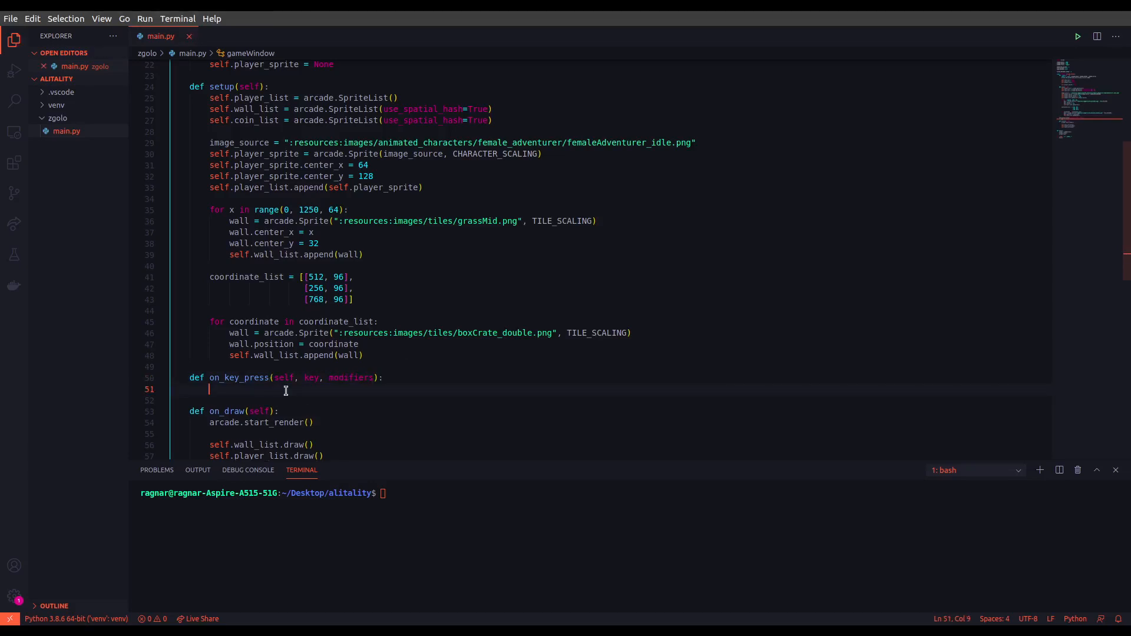
{"action": "key", "text": "enter"}
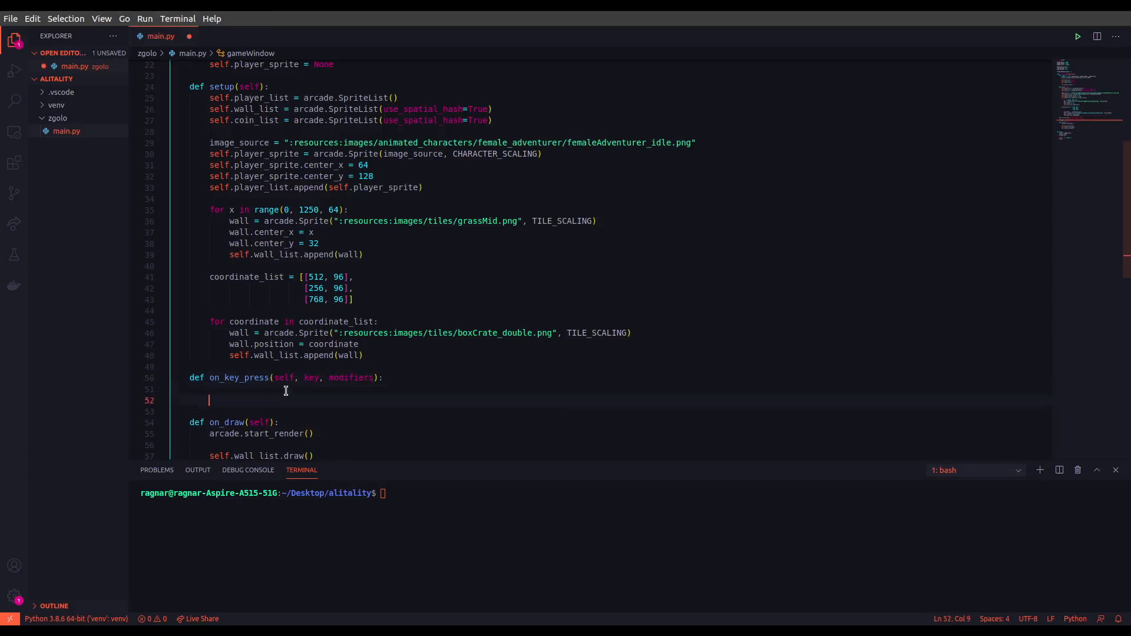
Step: Add an if branch for arcade.key.UP or W setting self.player_sprite.change_y
{"action": "type", "text": "if key == arcade."}
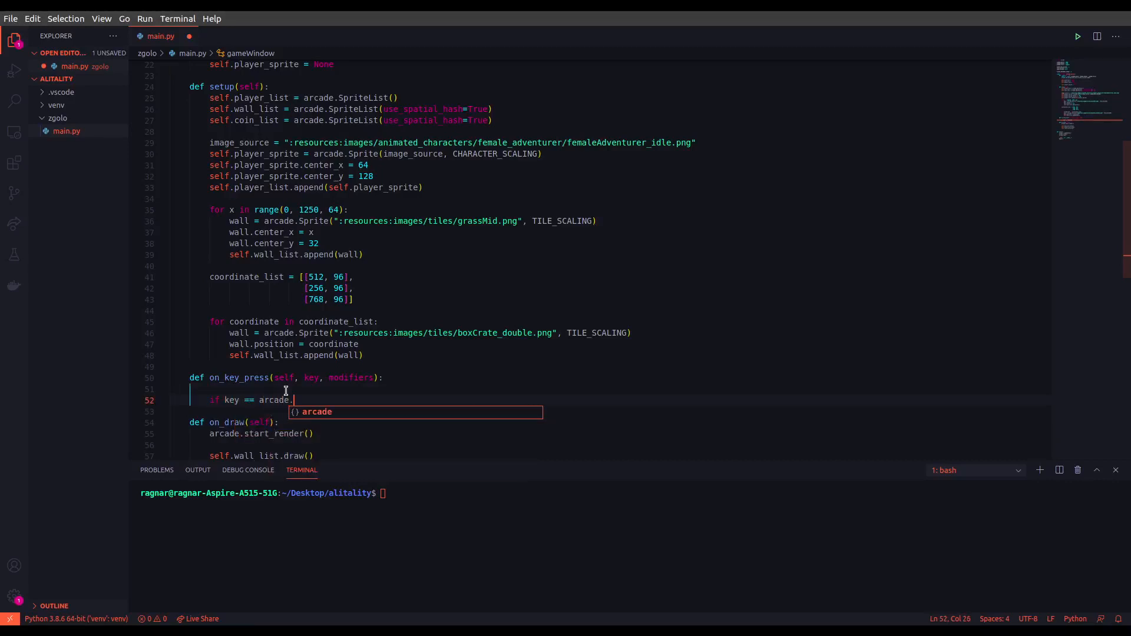
{"action": "type", "text": "key.U"}
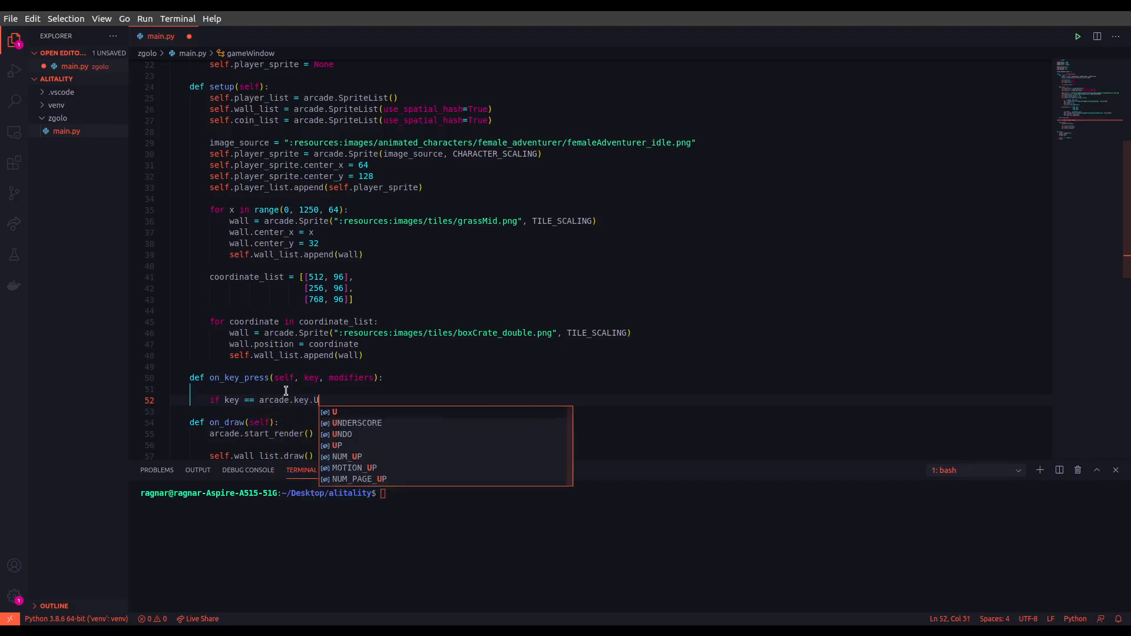
{"action": "type", "text": "P or key == arcade."}
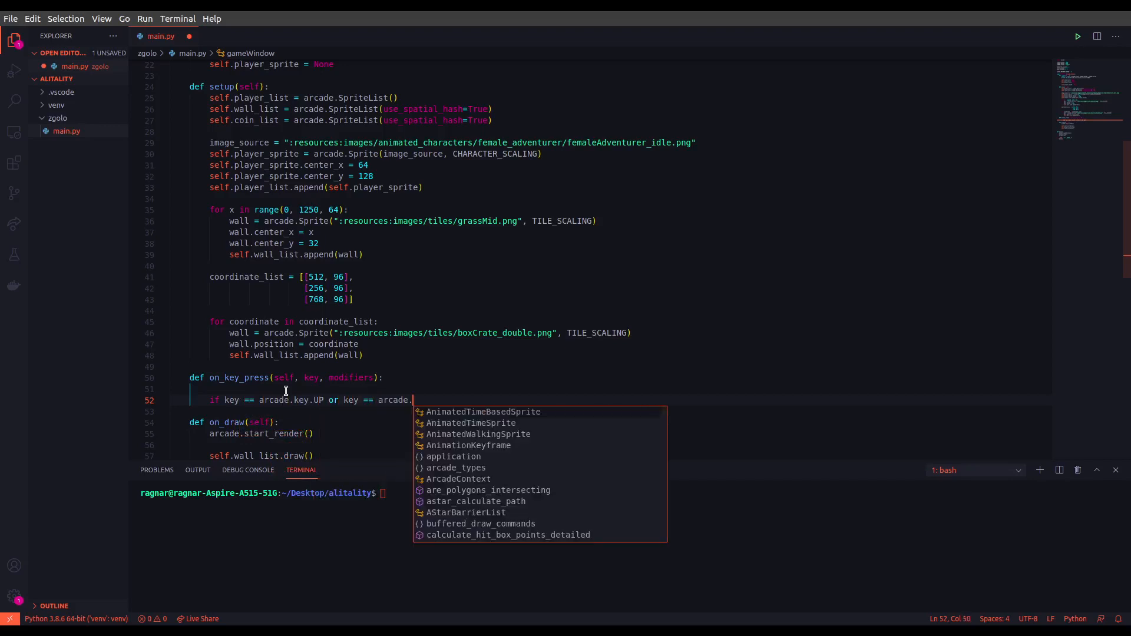
{"action": "type", "text": "W:"}
{"action": "type", "text": "self."}
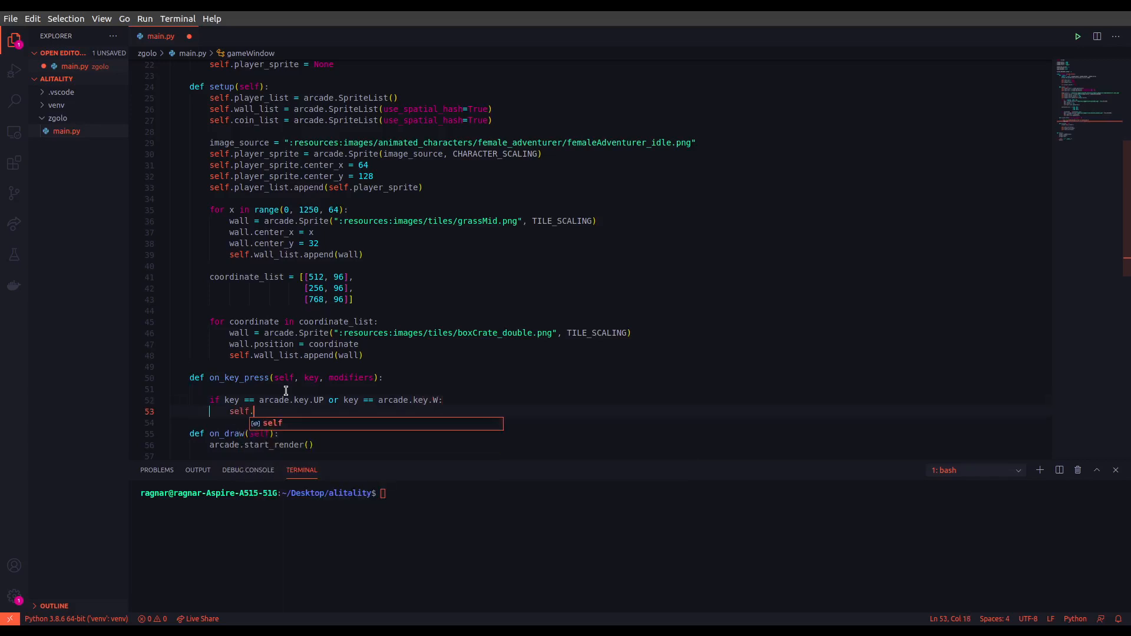
{"action": "type", "text": "player"}
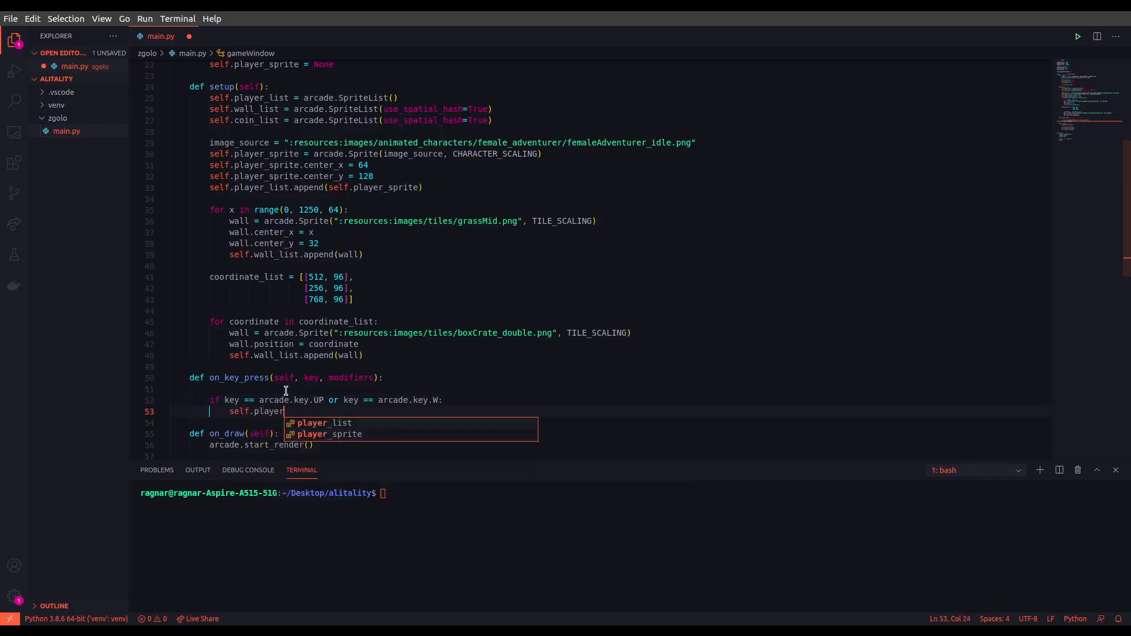
{"action": "type", "text": "_sprite.change"}
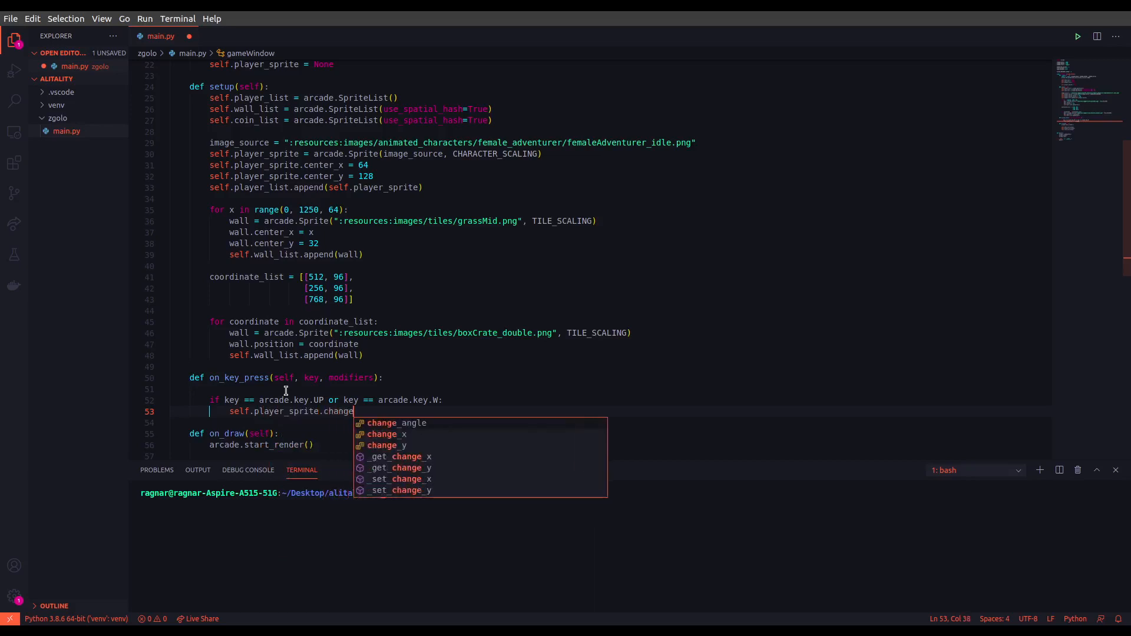
{"action": "type", "text": "_y = PLAYER_MOVEMENT_SPEED"}
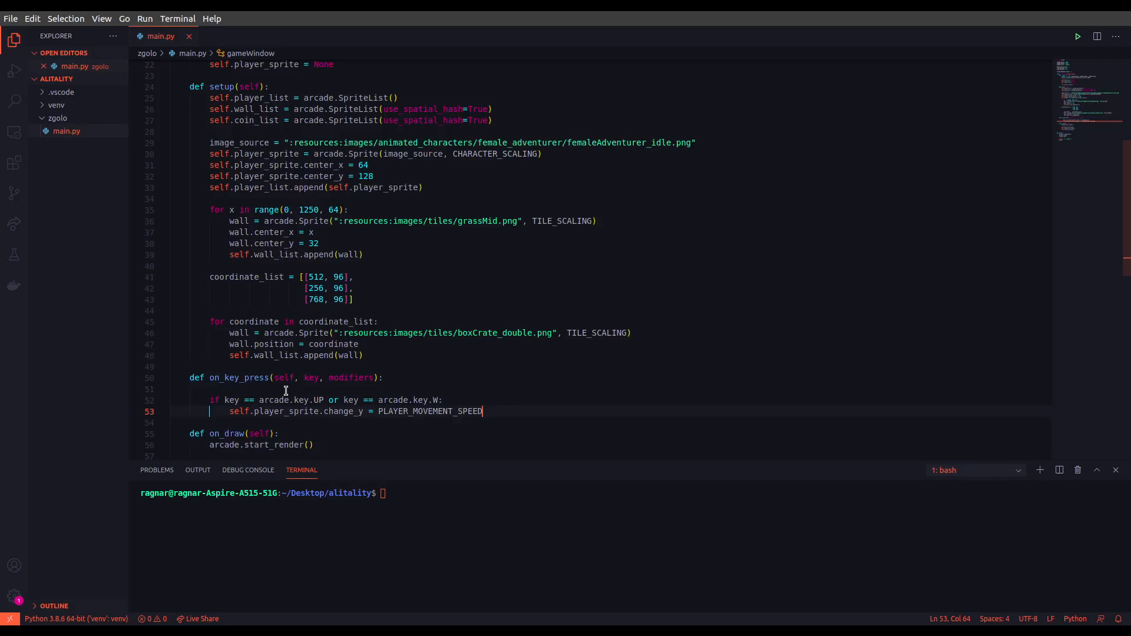
{"action": "mouse_move", "coordinate": [241, 382]}
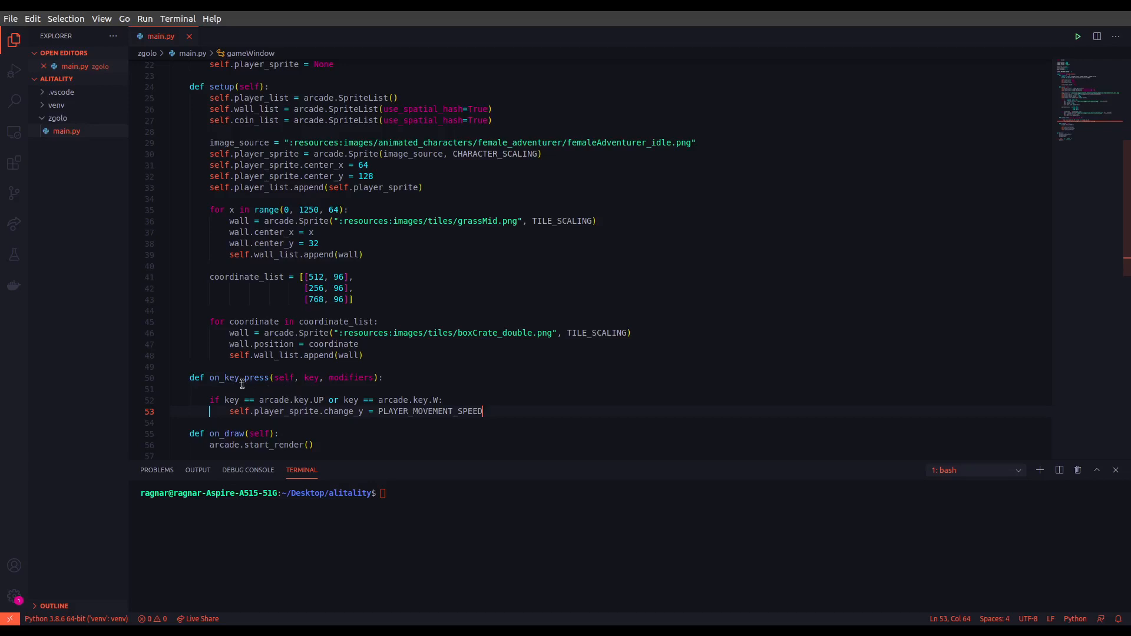
{"action": "mouse_move", "coordinate": [330, 428]}
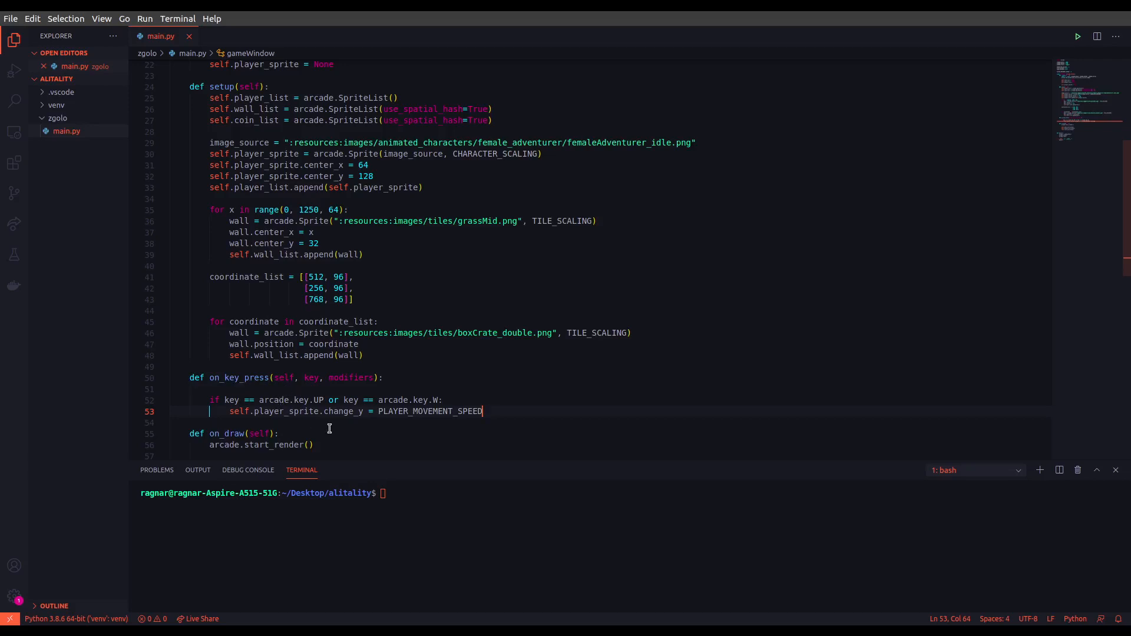
{"action": "mouse_move", "coordinate": [326, 400]}
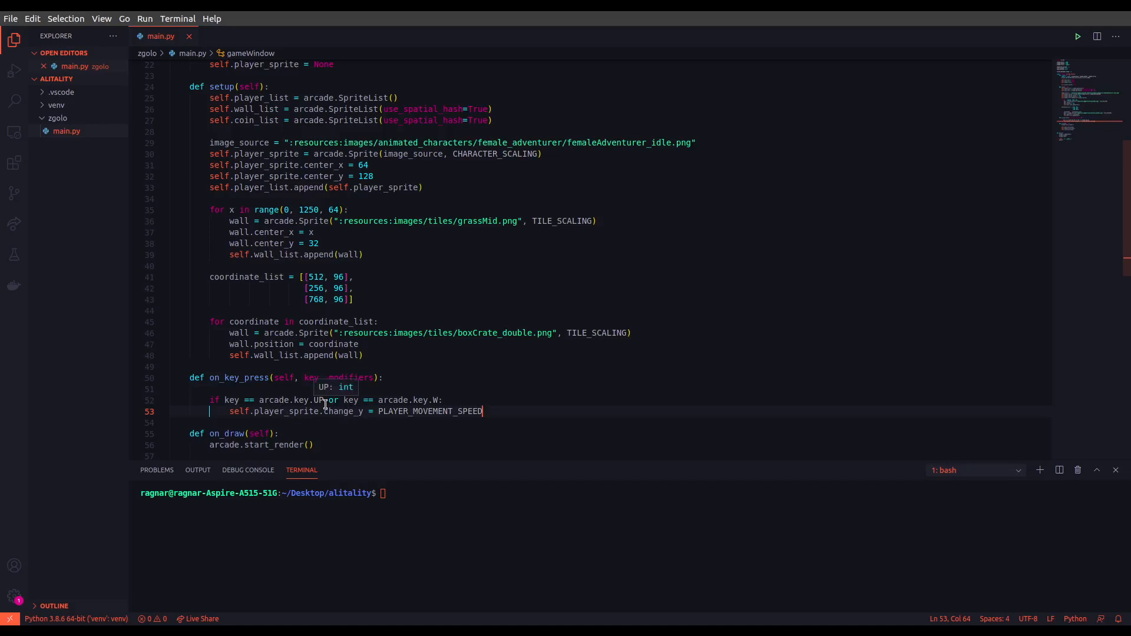
{"action": "mouse_move", "coordinate": [446, 401]}
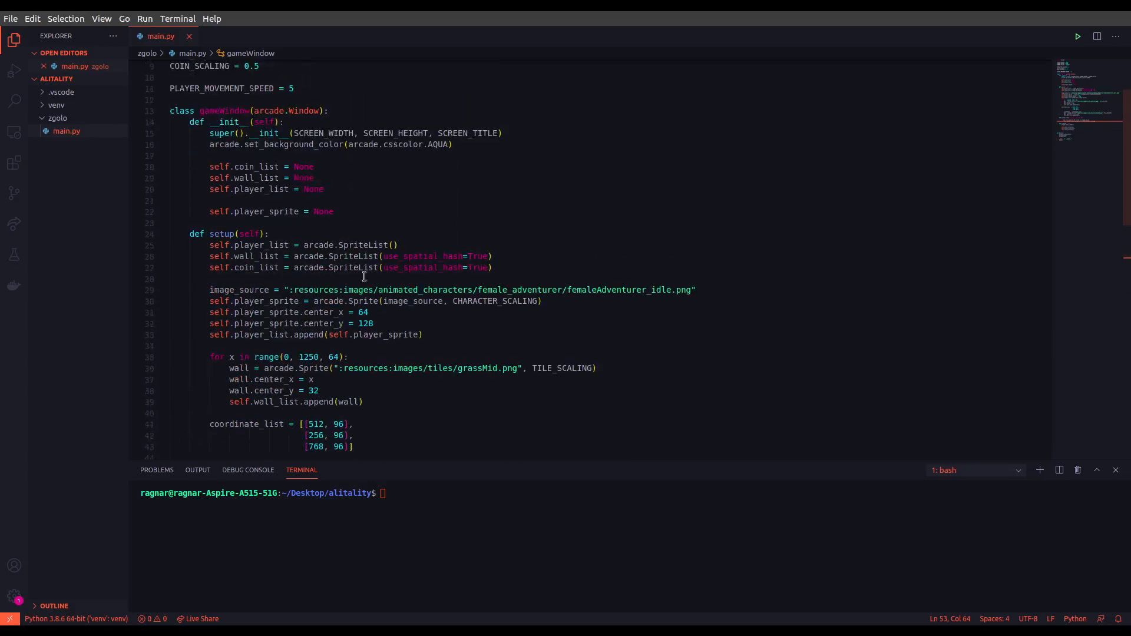
{"action": "scroll", "scroll_direction": "down", "scroll_amount": 3}
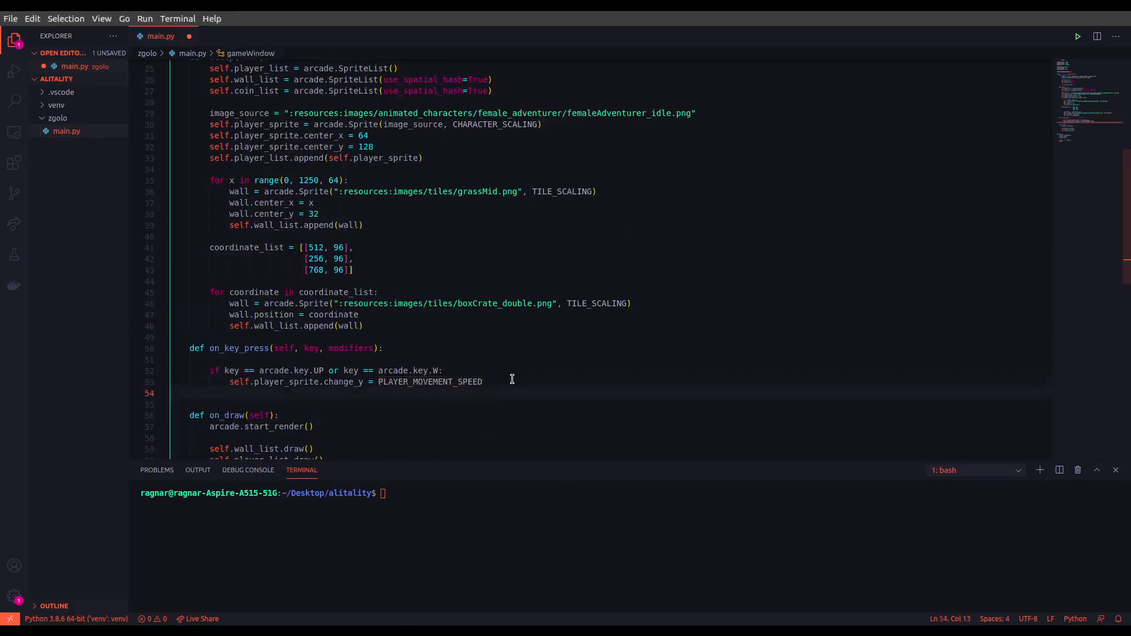
Step: Start an elif branch testing key == arcade.key.DOWN or arcade.key.S
{"action": "type", "text": "elif k"}
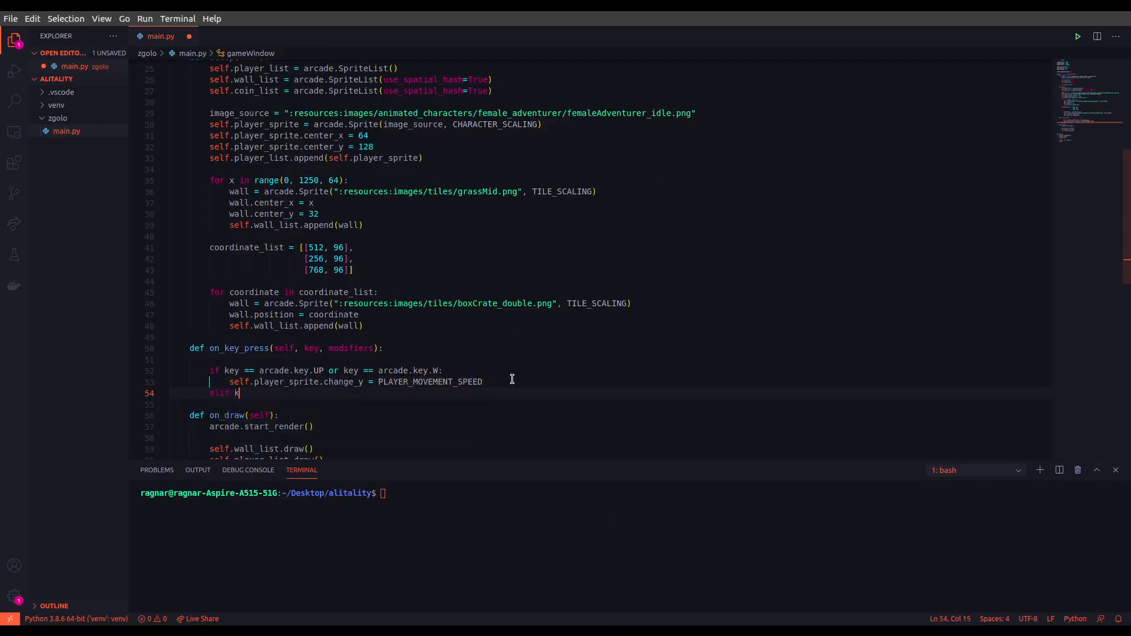
{"action": "type", "text": "ey == arcade.key."}
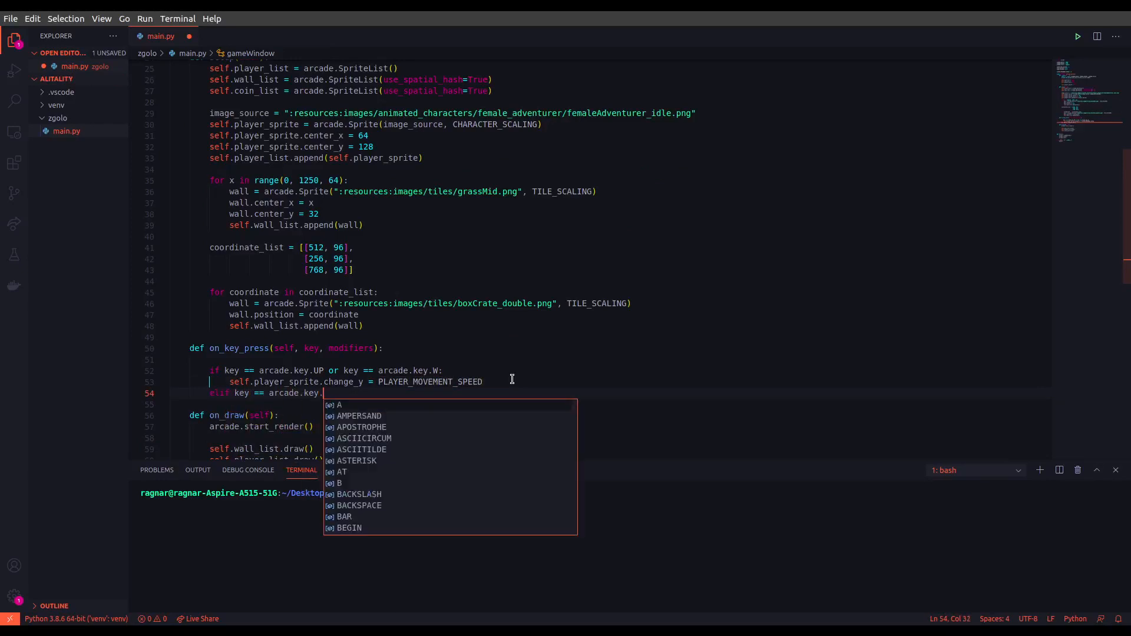
{"action": "type", "text": "DOWN or key == arcade"}
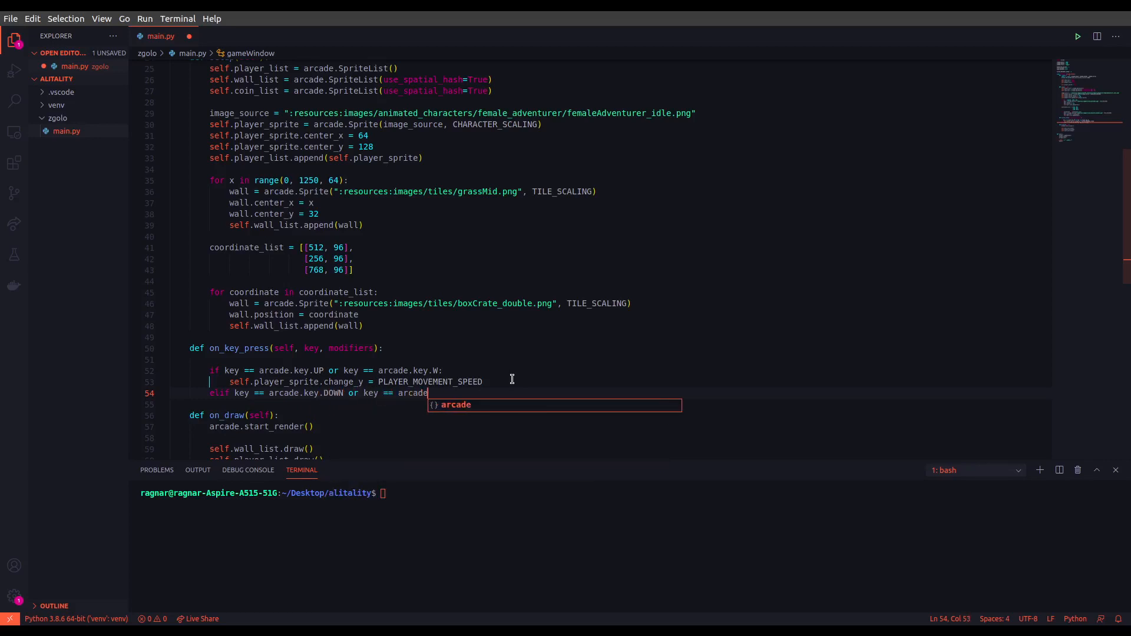
{"action": "type", "text": ".key."}
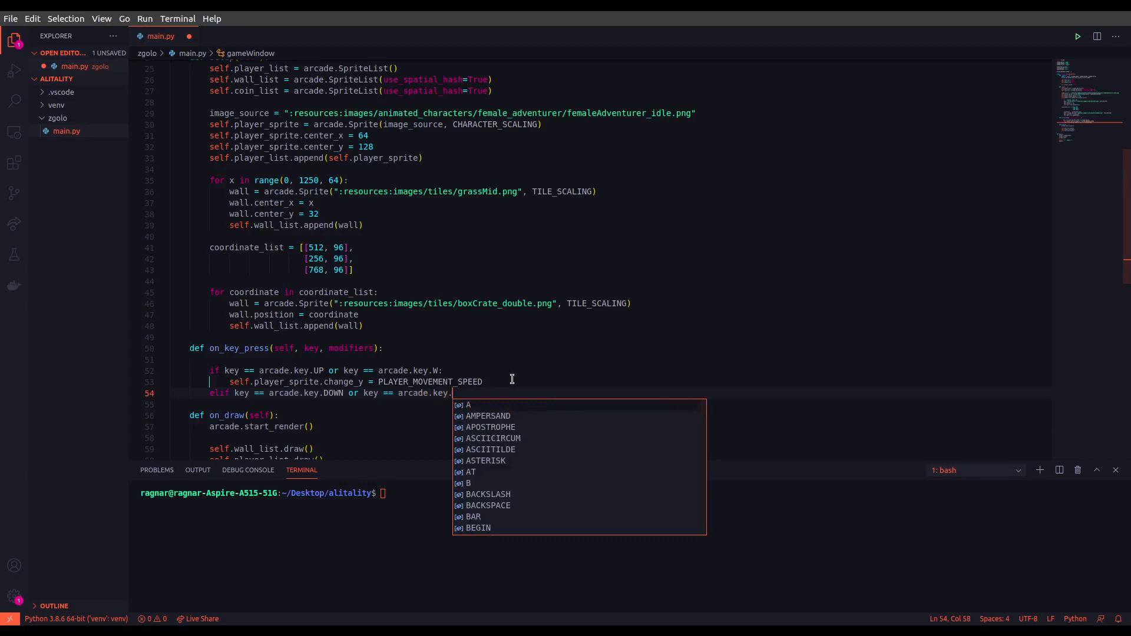
{"action": "type", "text": "S"}
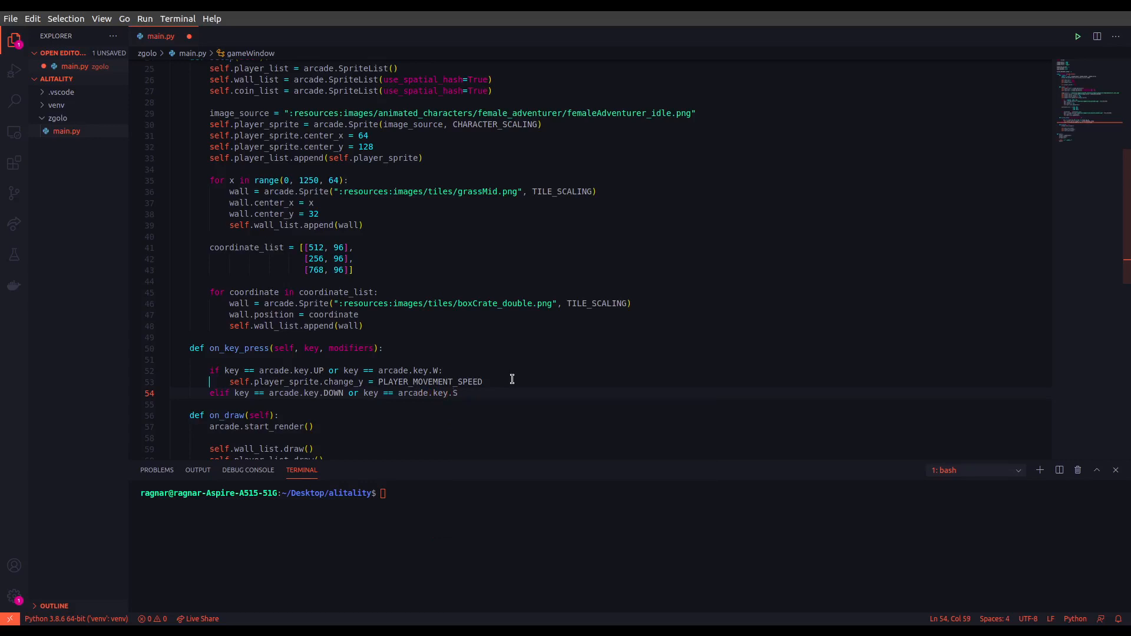
Step: Set self.player_sprite.change_y = -PLAYER_MOVEMENT_SPEED inside the DOWN branch
{"action": "type", "text": "self.p"}
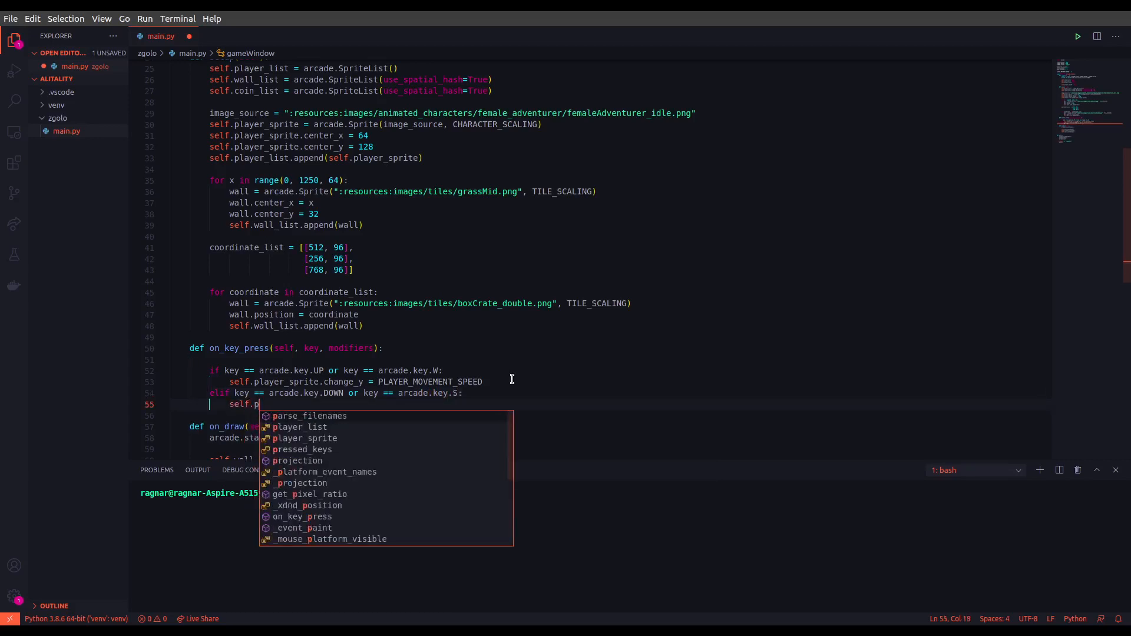
{"action": "type", "text": "layer_sprite"}
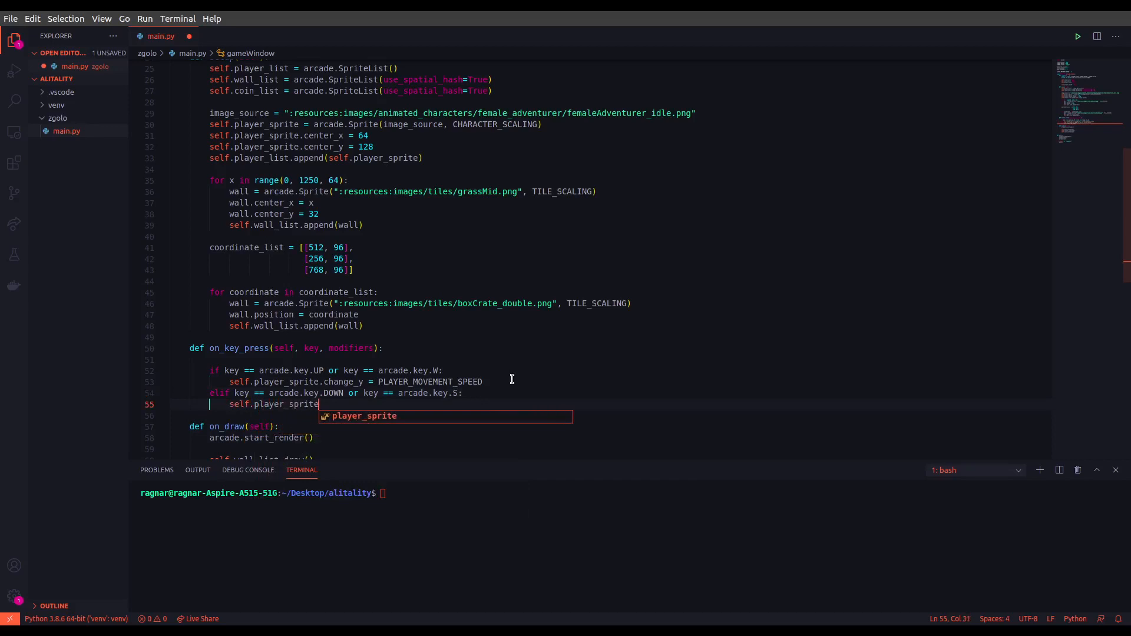
{"action": "type", "text": ".change"}
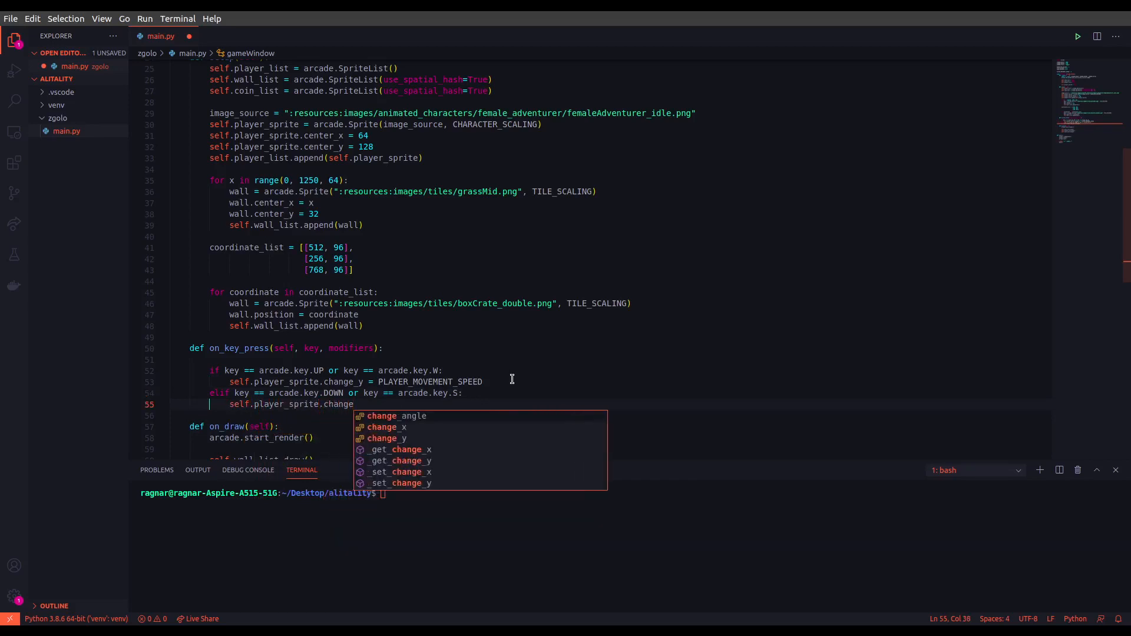
{"action": "type", "text": "_y ="}
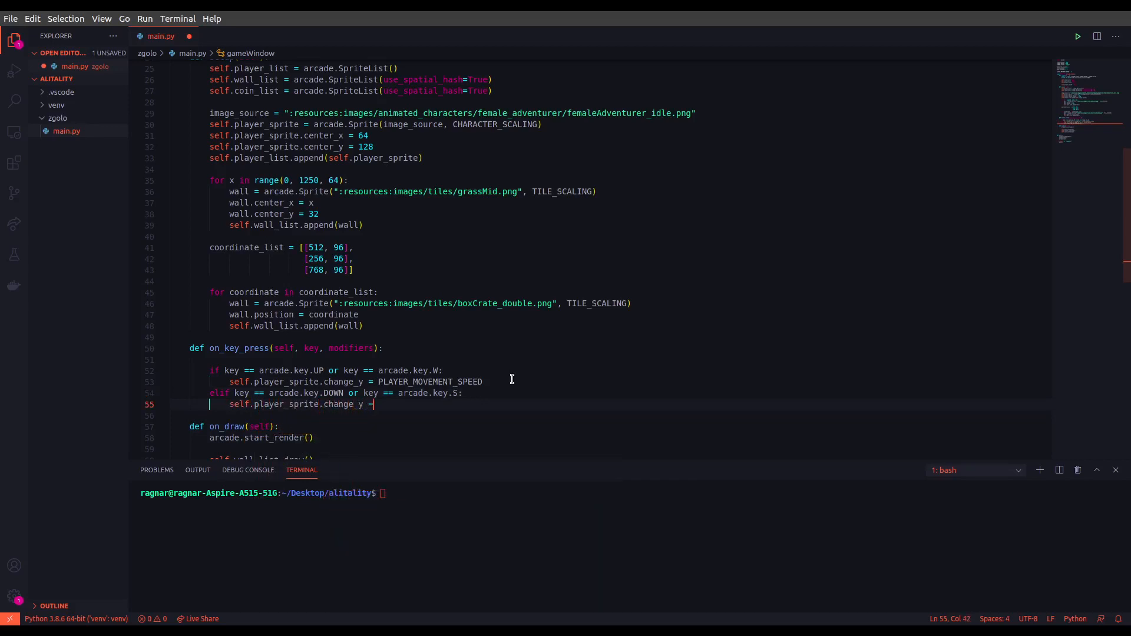
{"action": "type", "text": "p"}
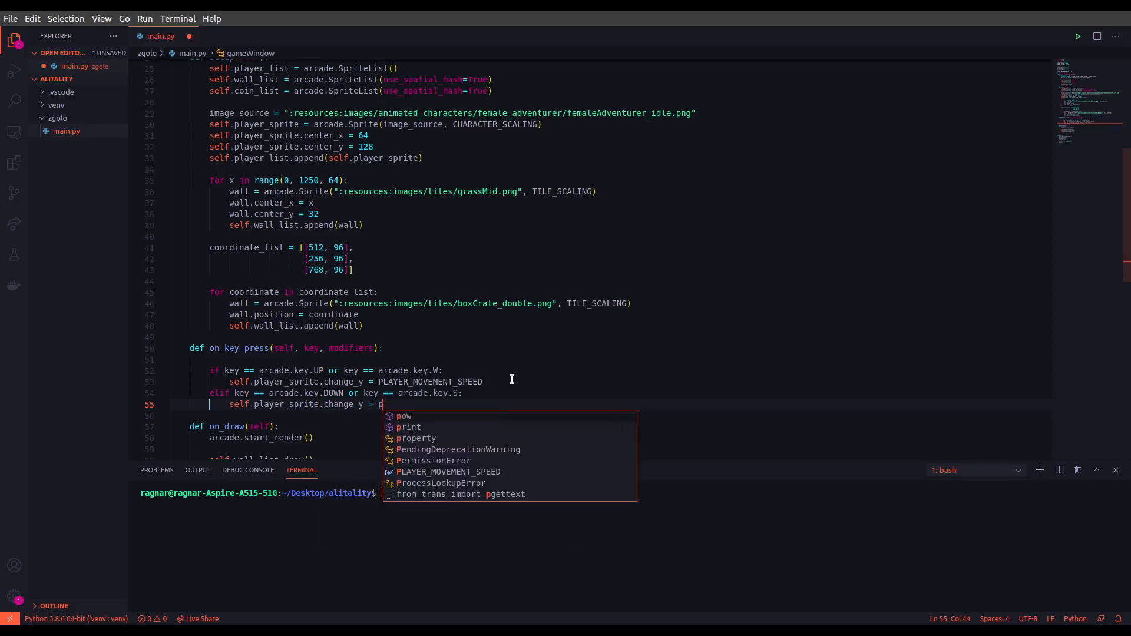
{"action": "type", "text": "LA"}
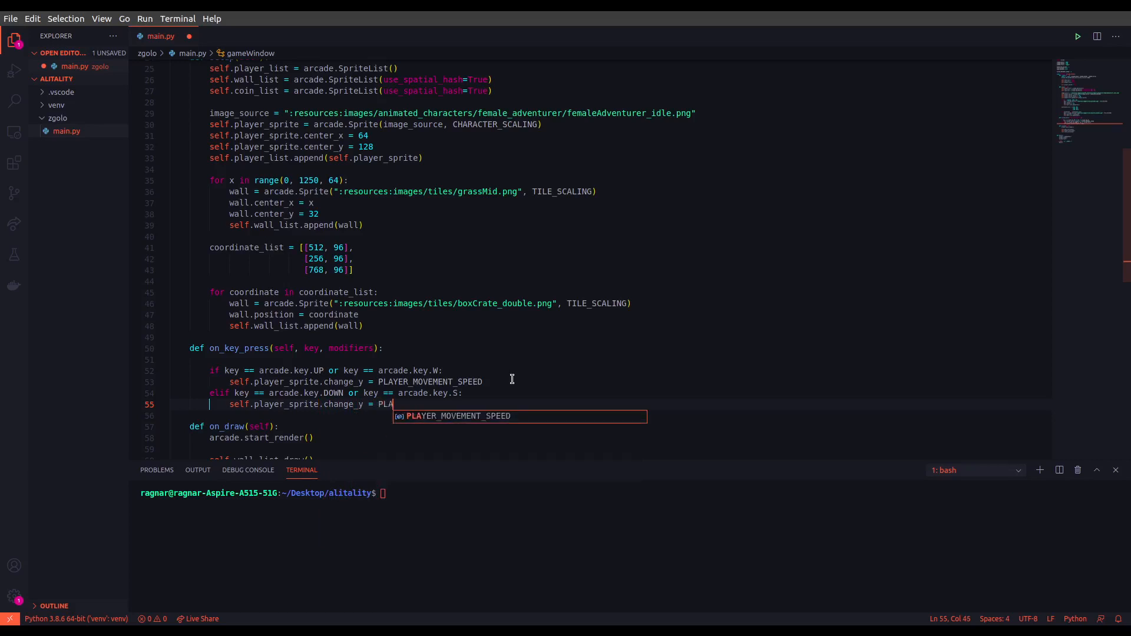
{"action": "key", "text": "Tab"}
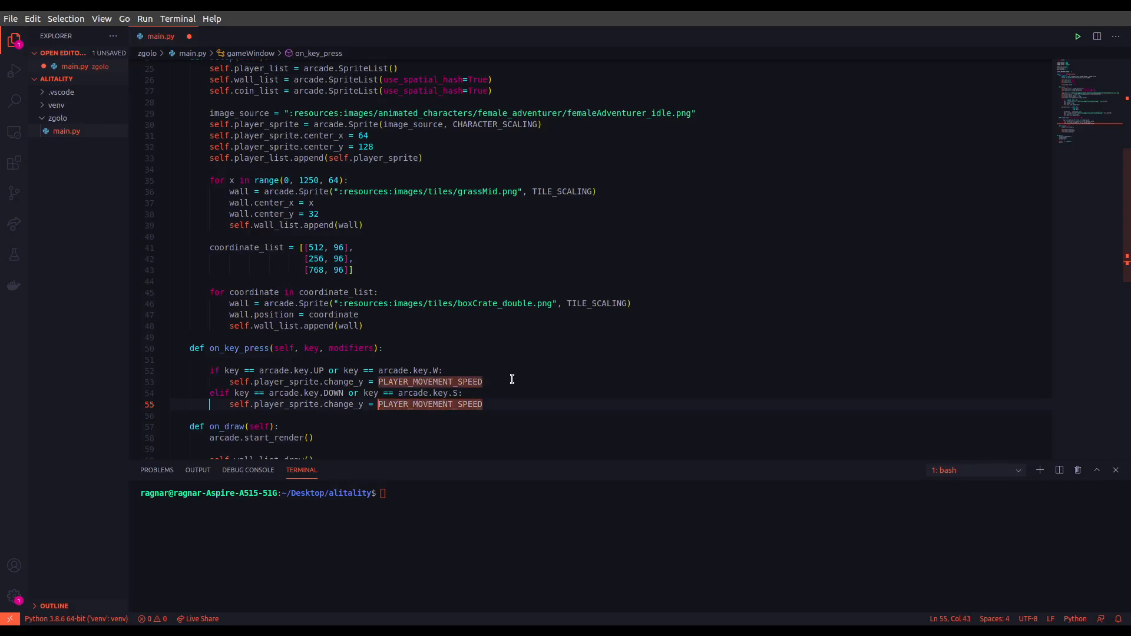
{"action": "type", "text": "-"}
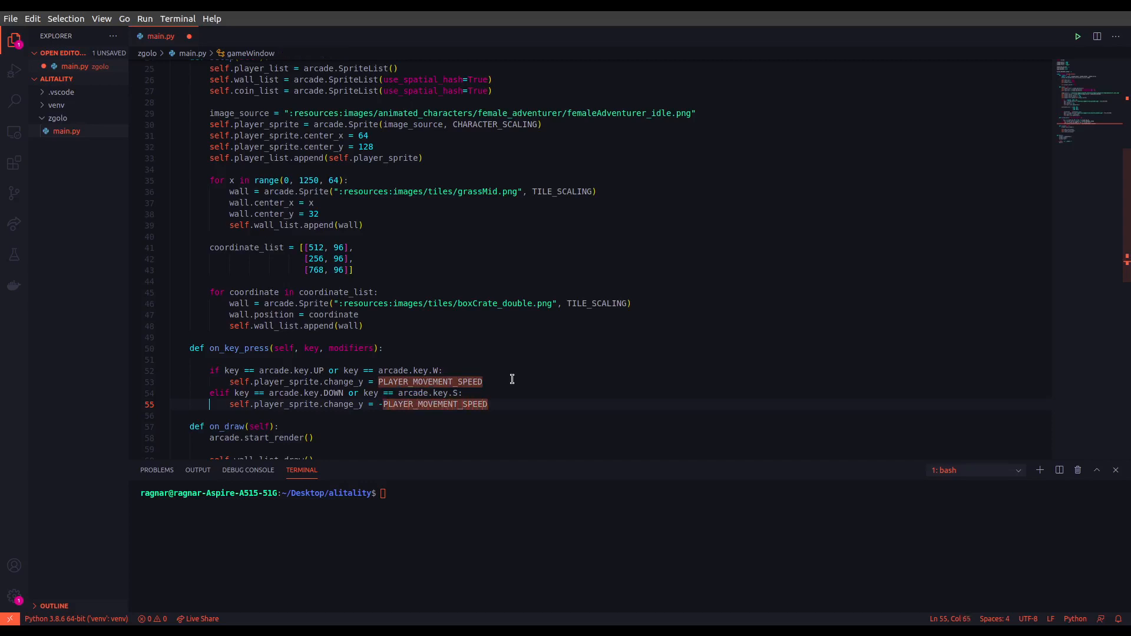
{"action": "key", "text": "Enter"}
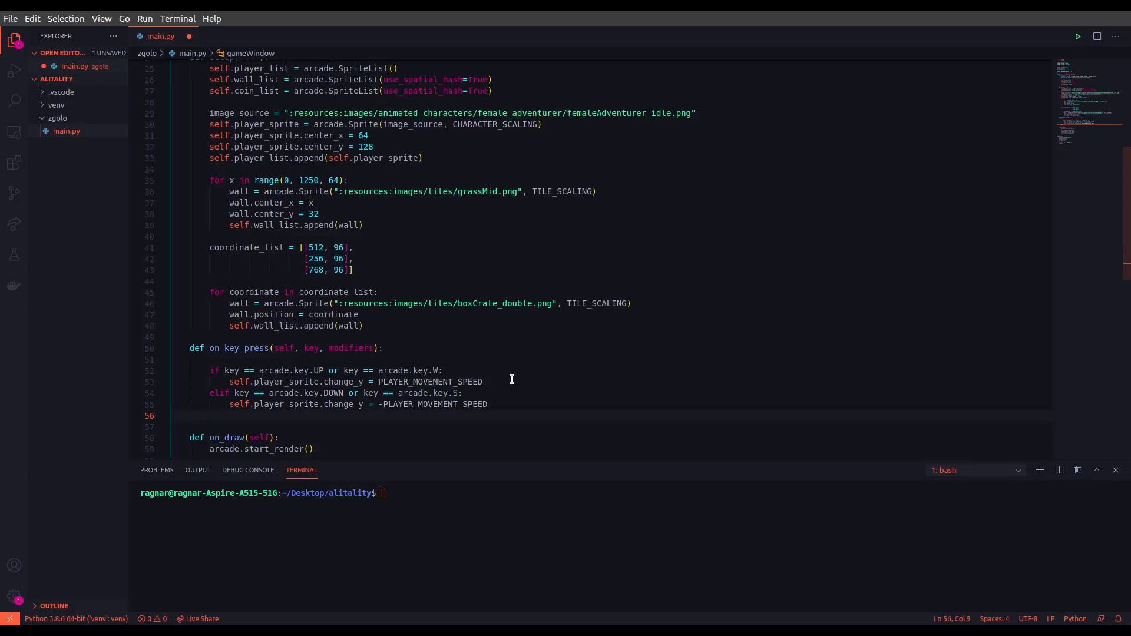
Step: Add an elif for arcade.key.RIGHT or D setting self.player_sprite.change_x = PLAYER_MOVEMENT_SPEED
{"action": "type", "text": "elif key == arcade."}
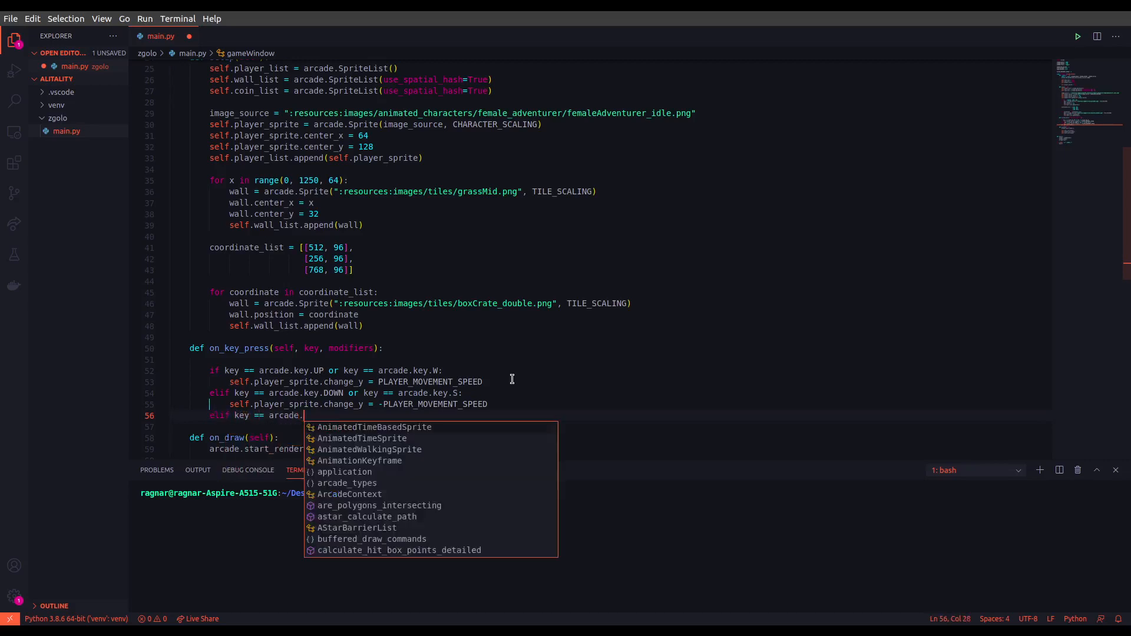
{"action": "type", "text": "key."}
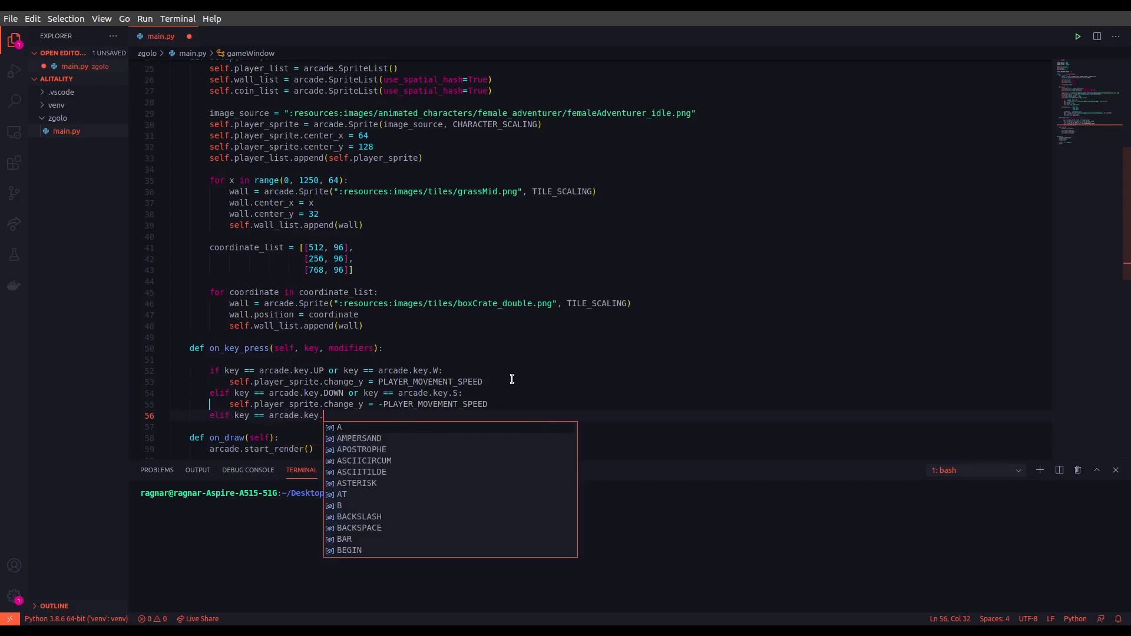
{"action": "type", "text": "RIGHT or"}
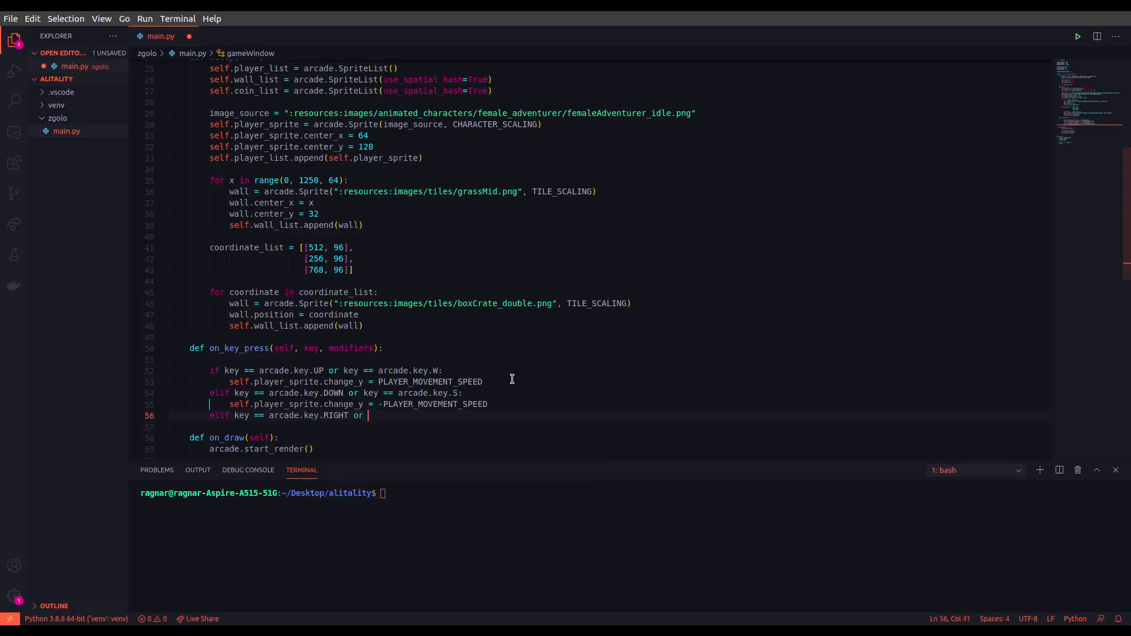
{"action": "type", "text": "key == arcade.key."}
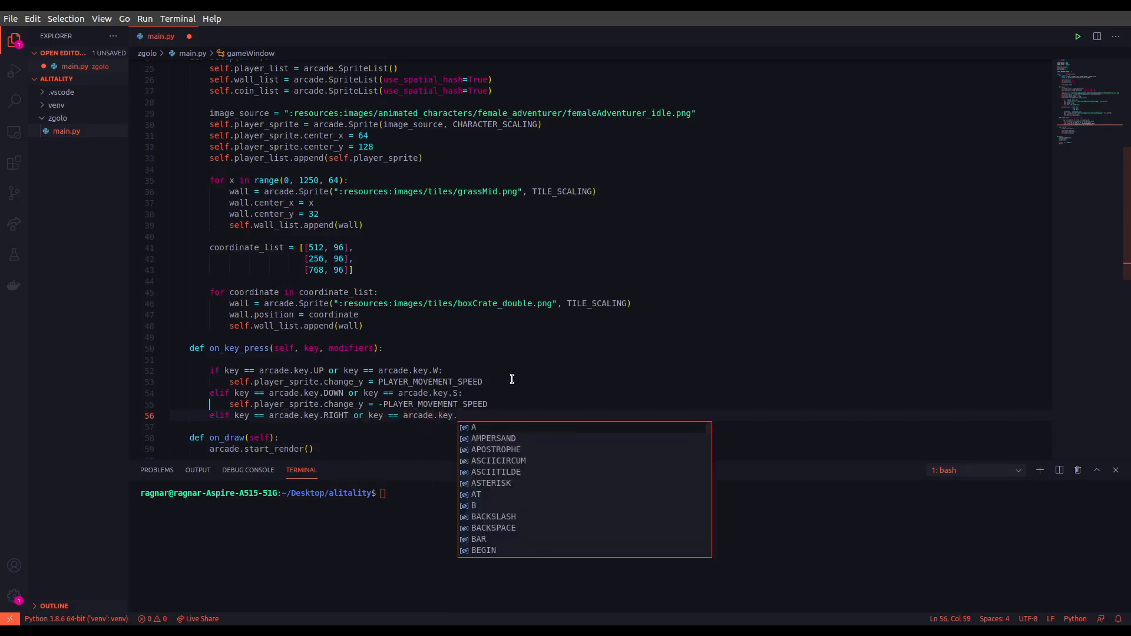
{"action": "type", "text": "D"}
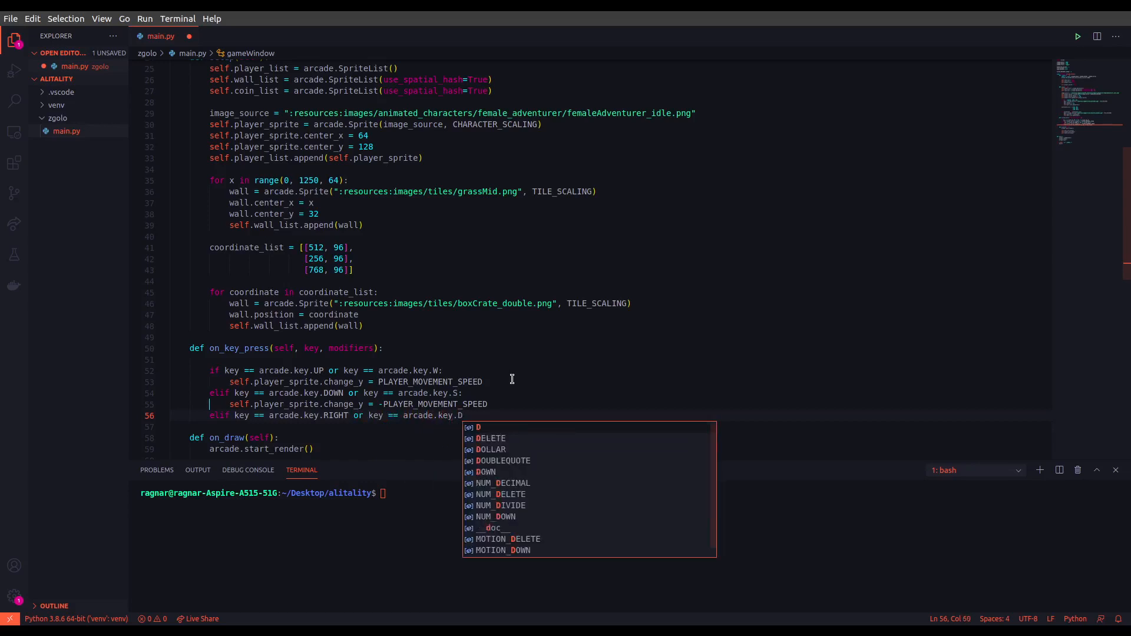
{"action": "type", "text": ":"}
{"action": "type", "text": "self.player_sprite"}
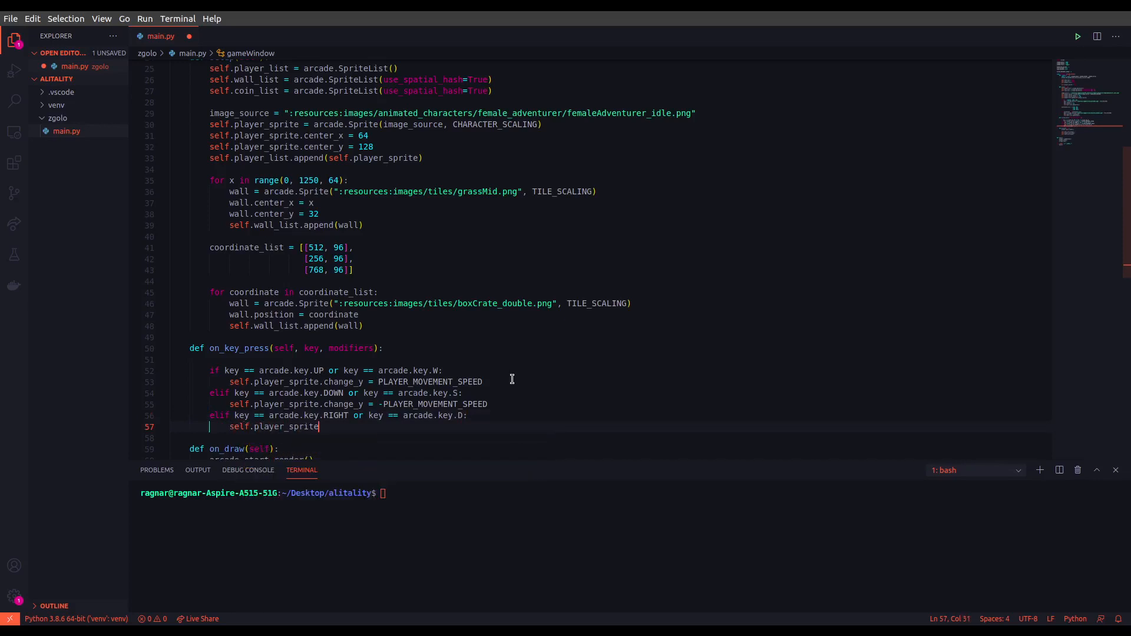
{"action": "type", "text": ".change"}
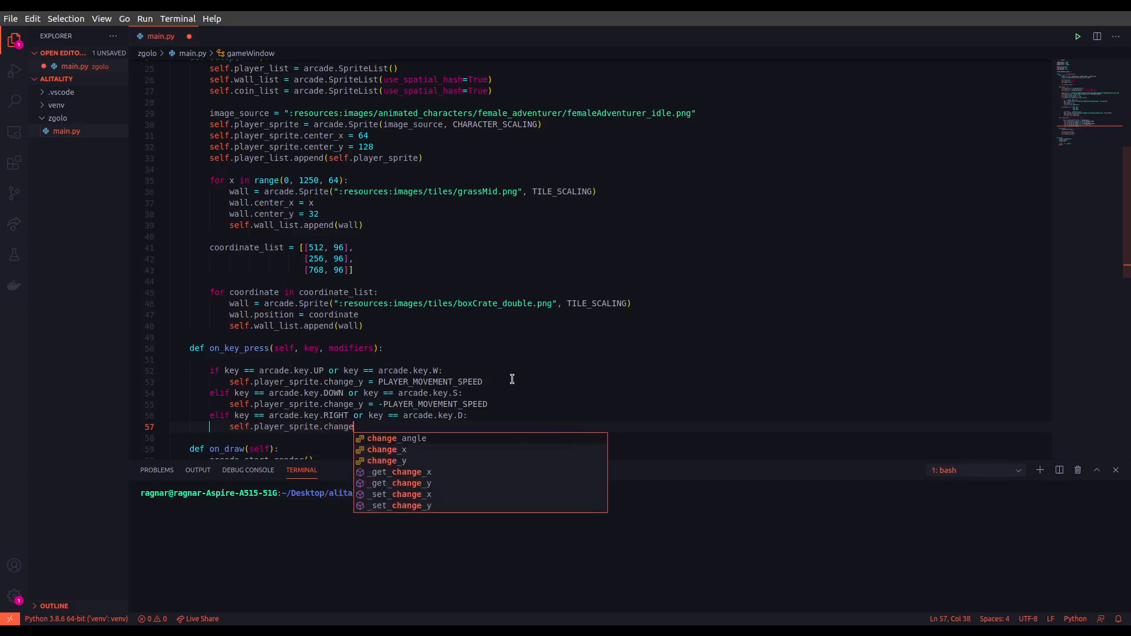
{"action": "type", "text": "_x = PLAYER_MOVEMENT_SPEED"}
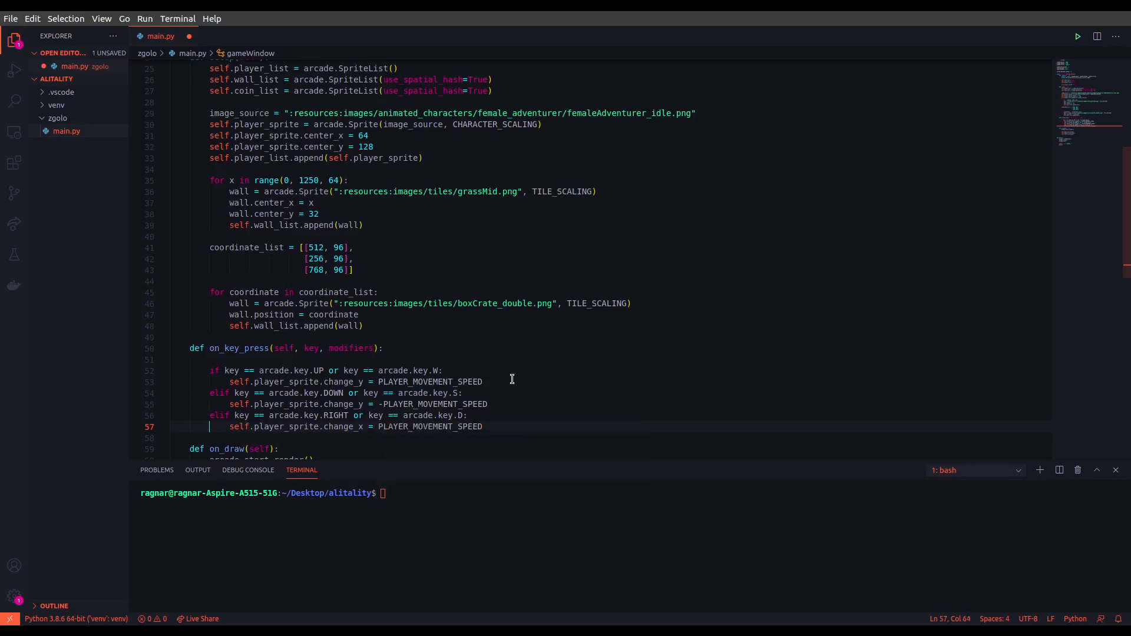
{"action": "key", "text": "enter"}
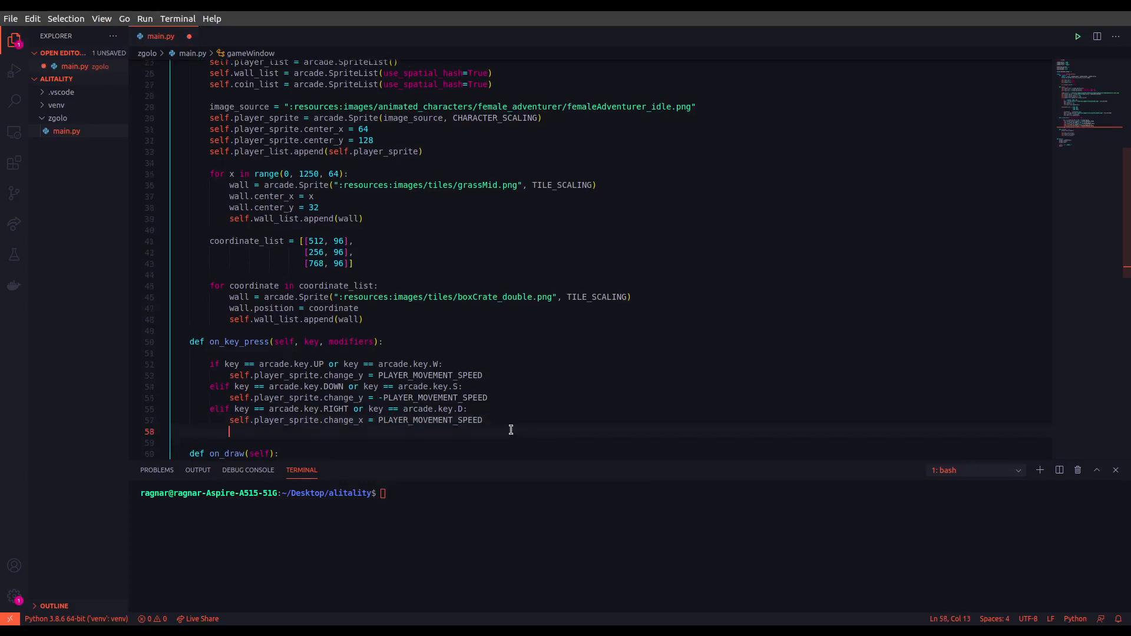
Step: Start an elif branch testing key == arcade.key.LEFT or arcade.key.A
{"action": "type", "text": "elif"}
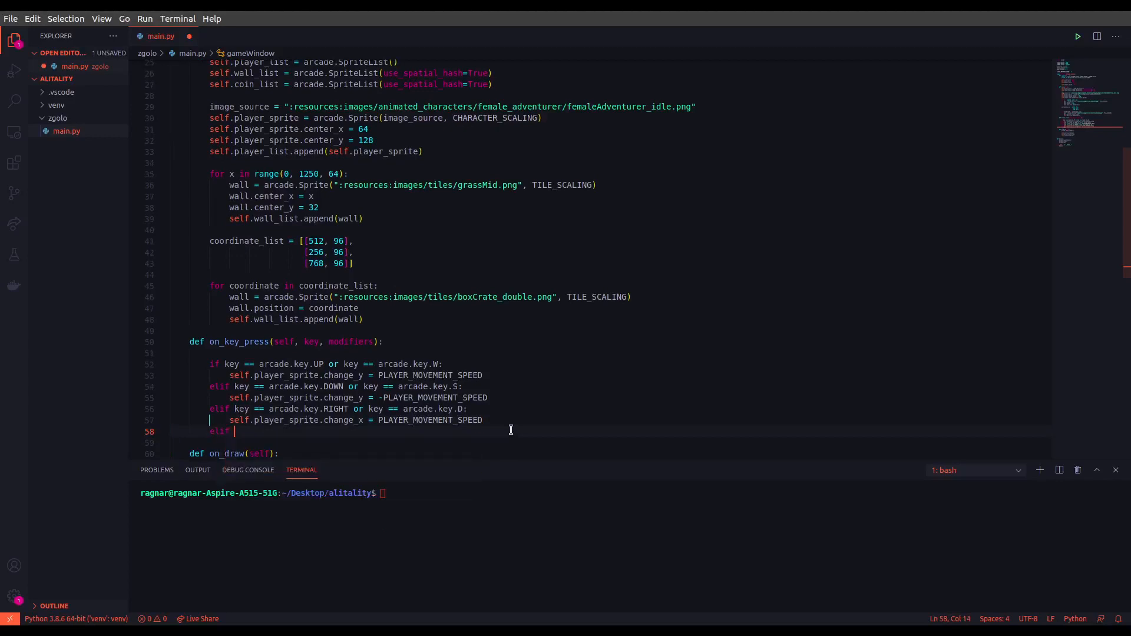
{"action": "type", "text": "key == arcade.key.L"}
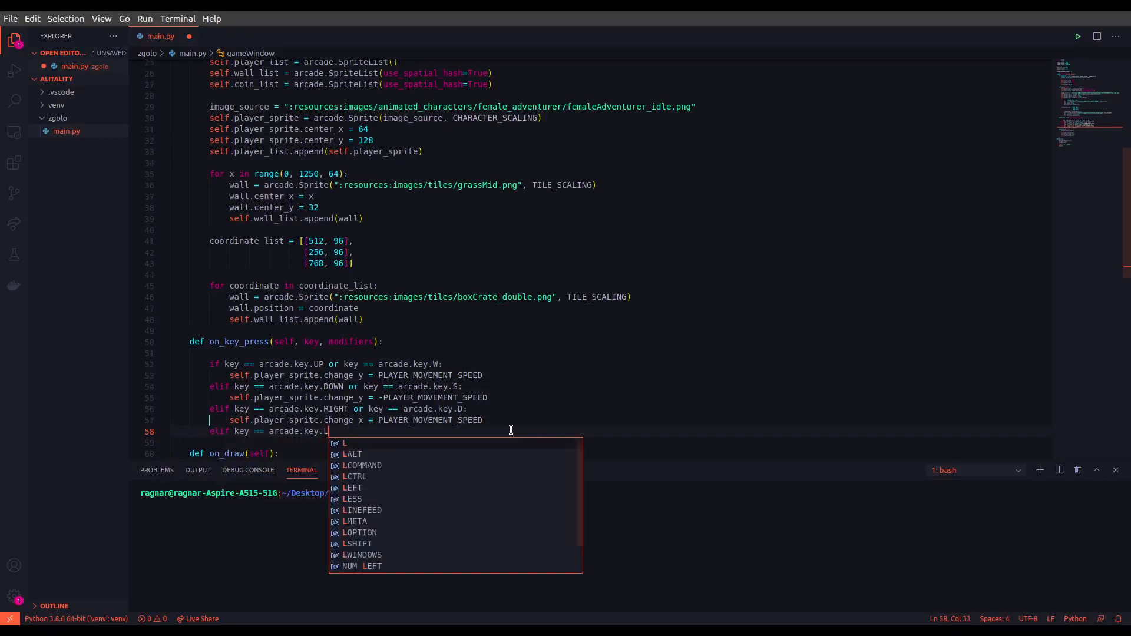
{"action": "type", "text": "EFT or key == arcade.k"}
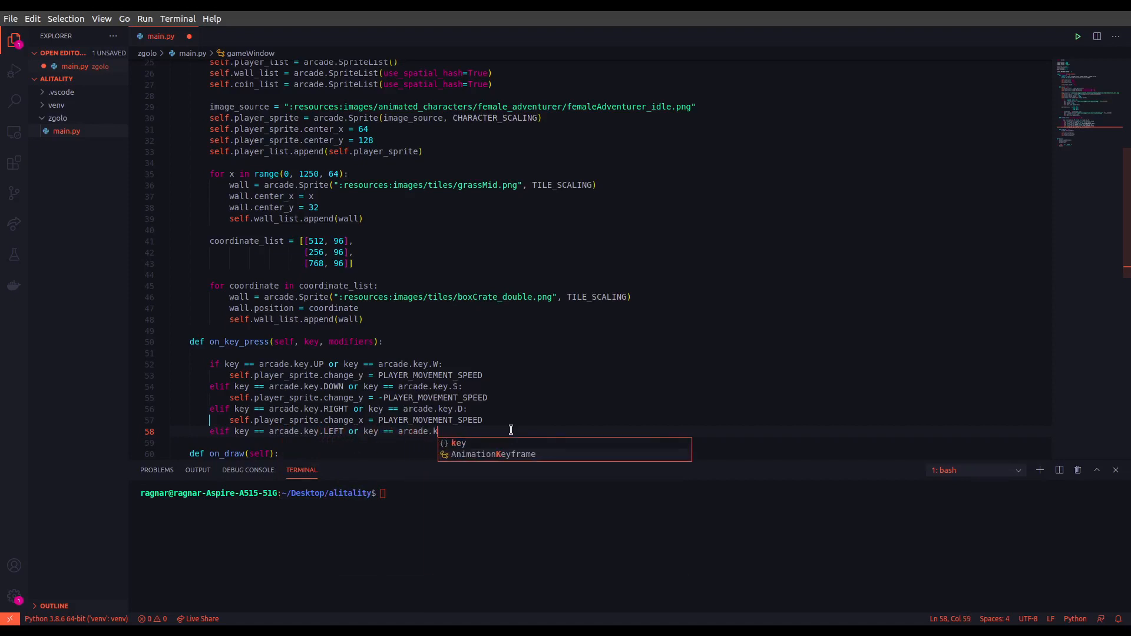
{"action": "type", "text": "A:"}
{"action": "left_click", "coordinate": [630, 442]}
{"action": "type", "text": "self"}
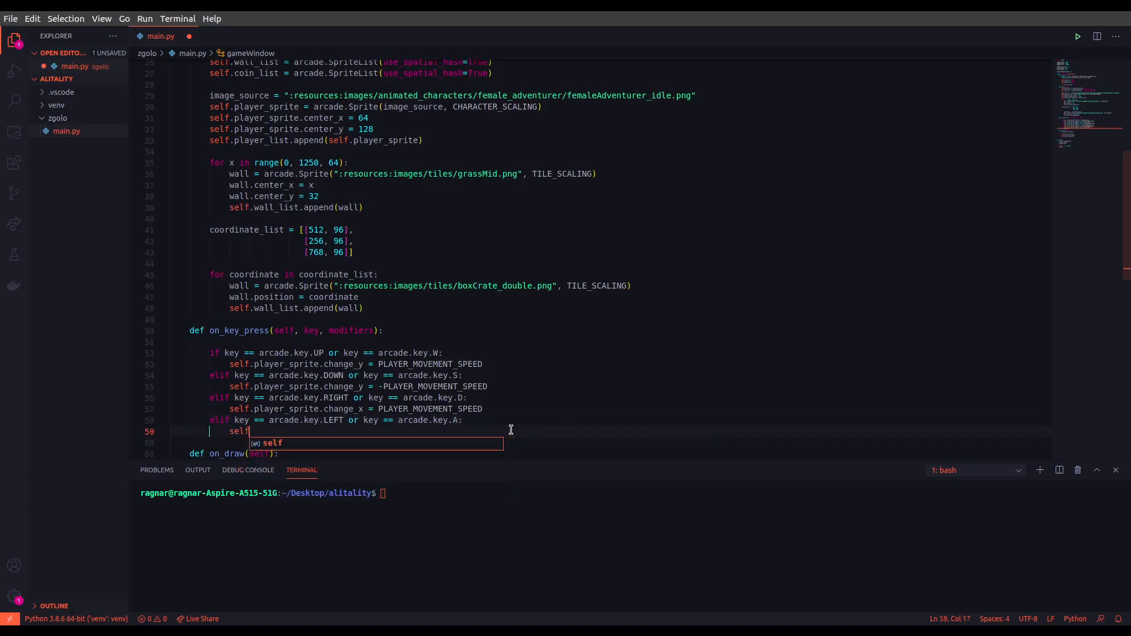
Step: Set self.player_sprite.change_x = -PLAYER_MOVEMENT_SPEED in the LEFT branch
{"action": "type", "text": ".Player"}
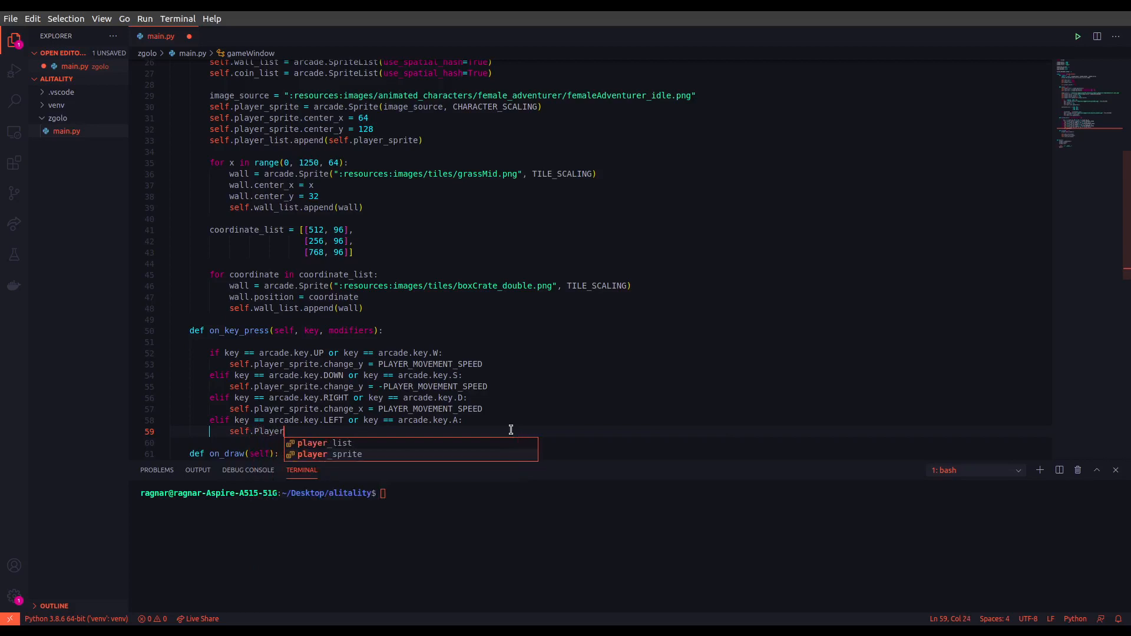
{"action": "type", "text": "s"}
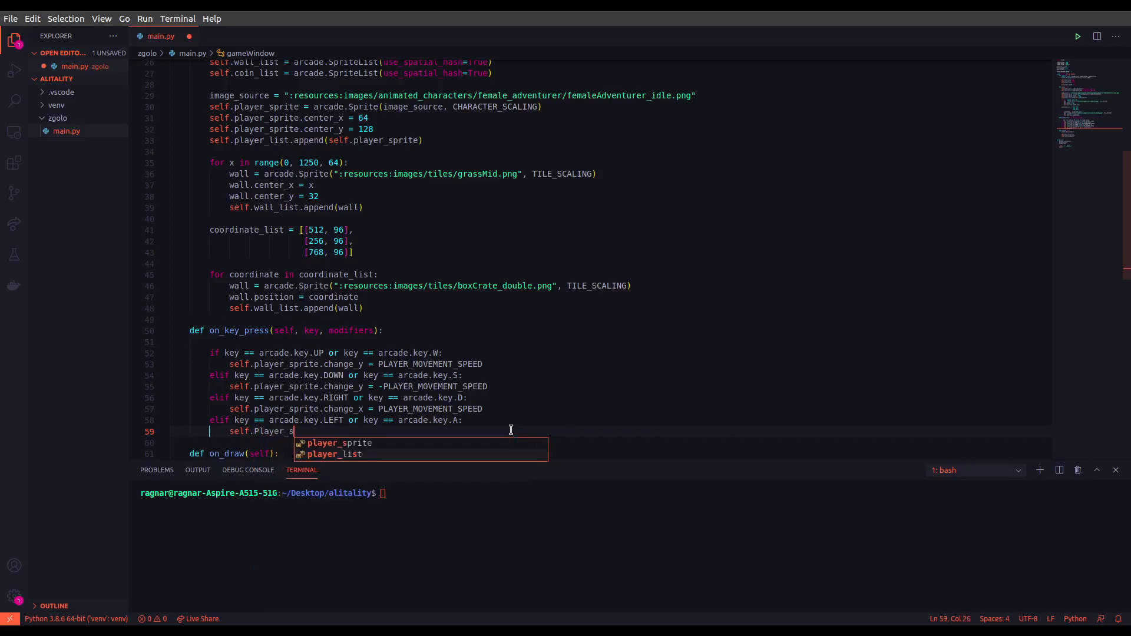
{"action": "type", "text": "player_sprite.change_x"}
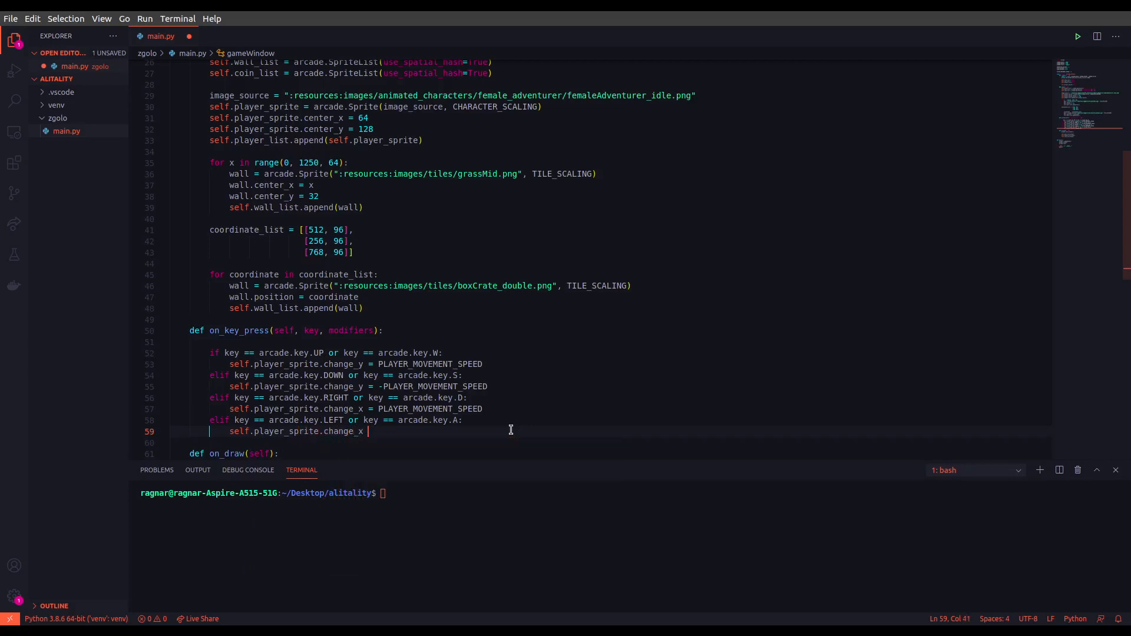
{"action": "type", "text": "= PLAYER_MOVEMENT_SPEED"}
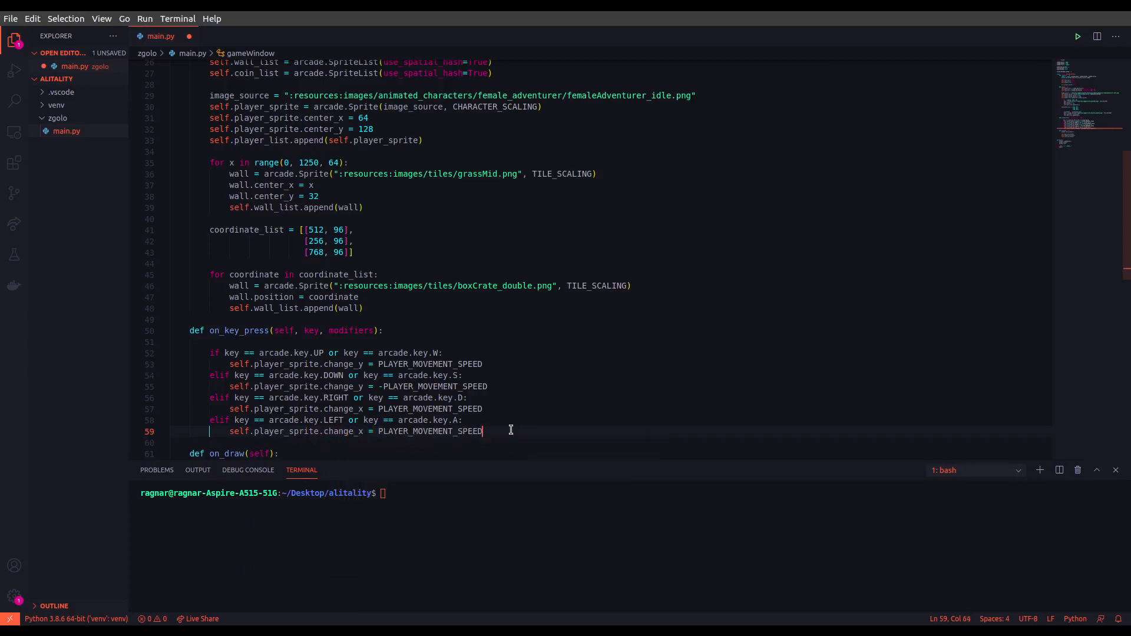
{"action": "double_click", "coordinate": [429, 431]}
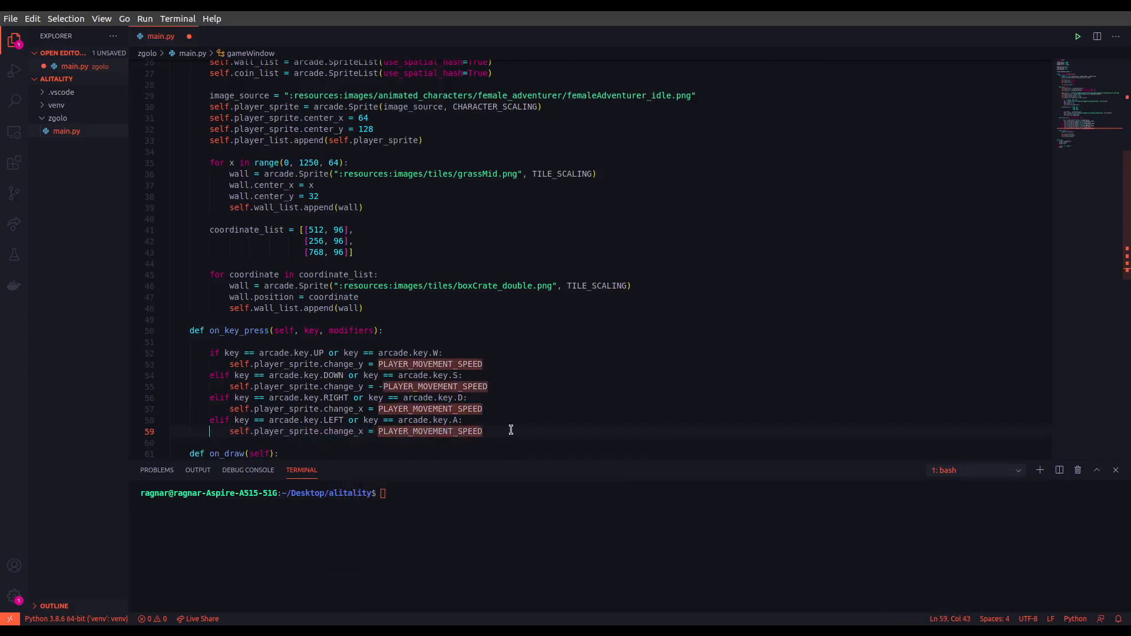
{"action": "type", "text": "-"}
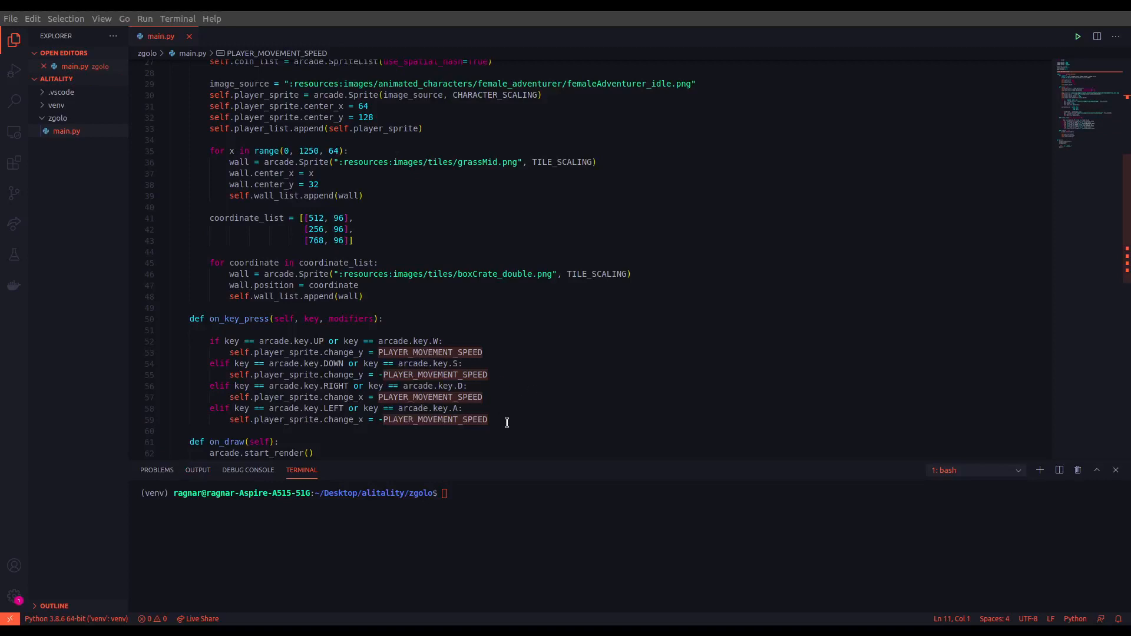
{"action": "mouse_move", "coordinate": [336, 355]}
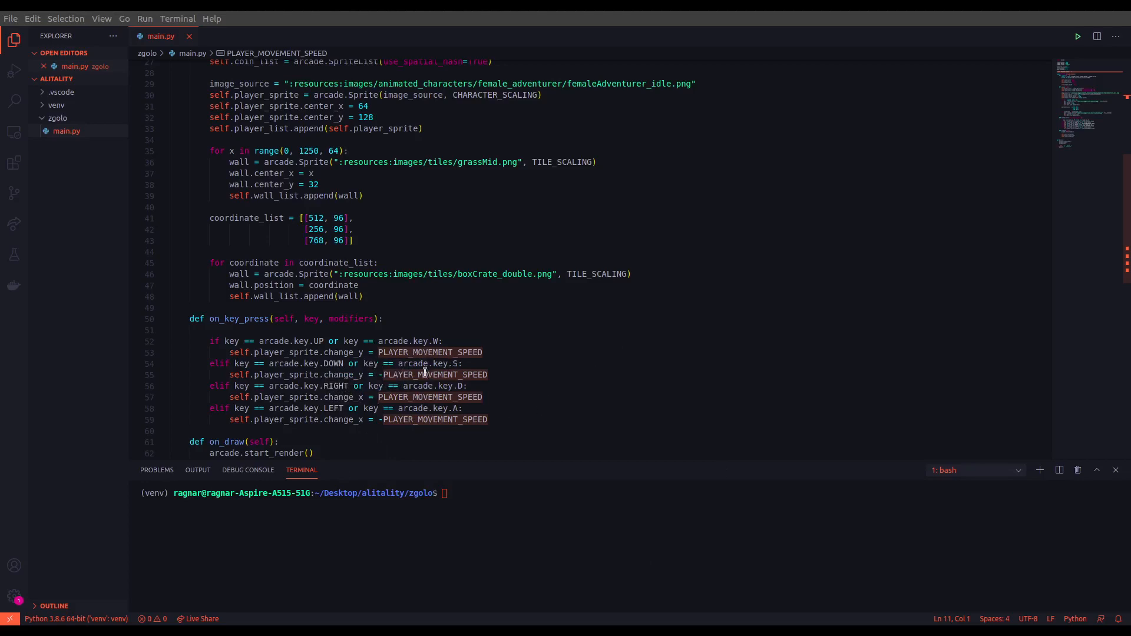
{"action": "mouse_move", "coordinate": [323, 399]}
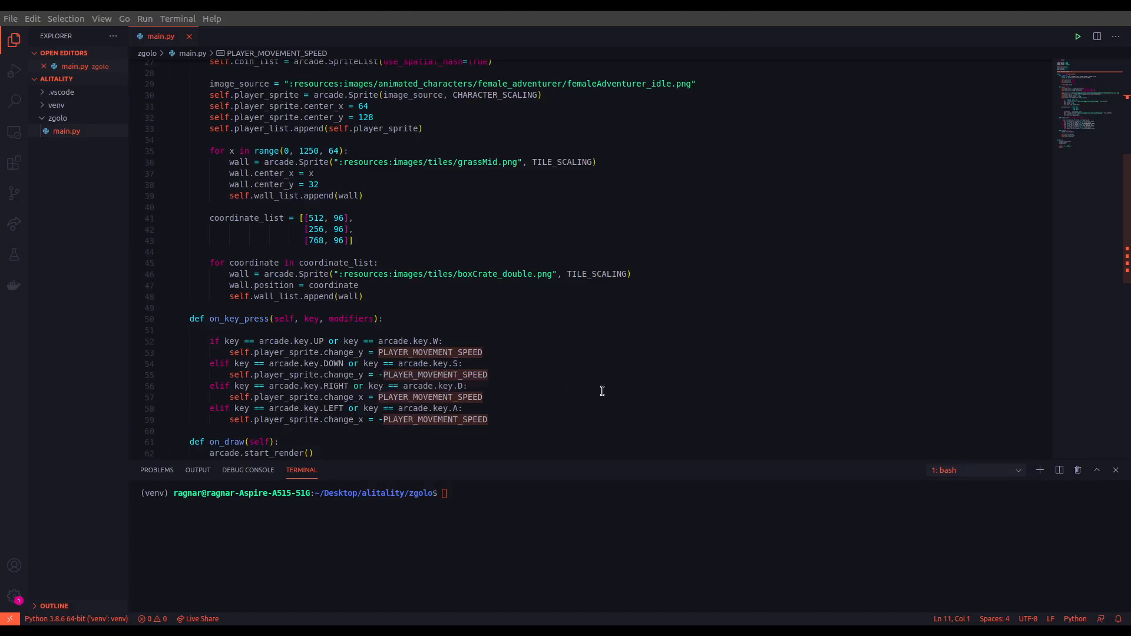
{"action": "mouse_move", "coordinate": [555, 375]}
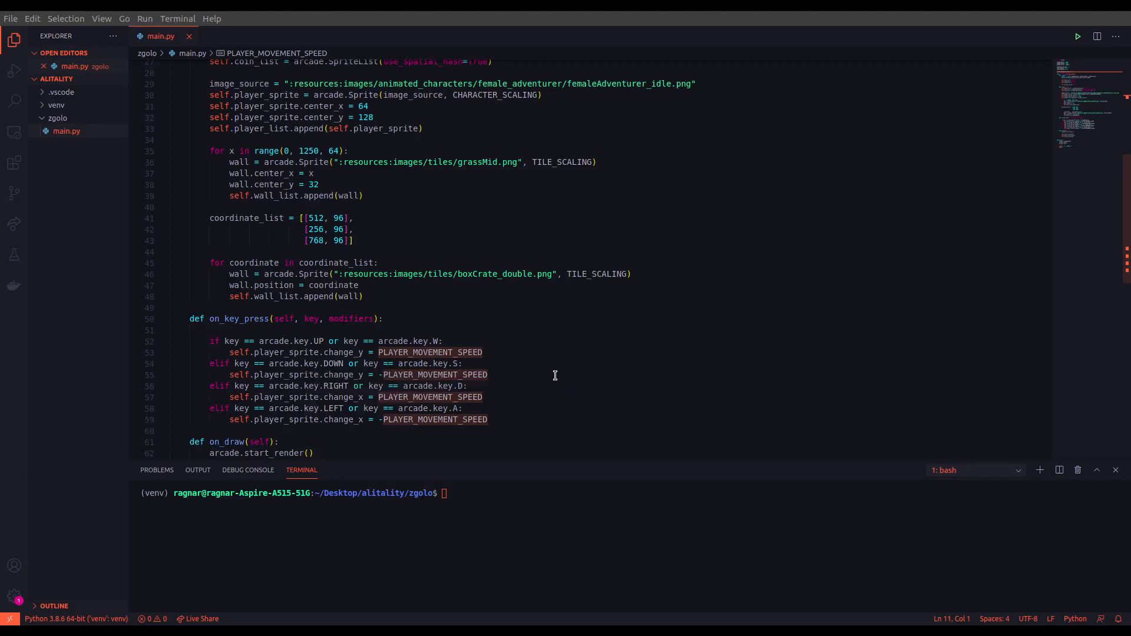
{"action": "mouse_move", "coordinate": [465, 369]}
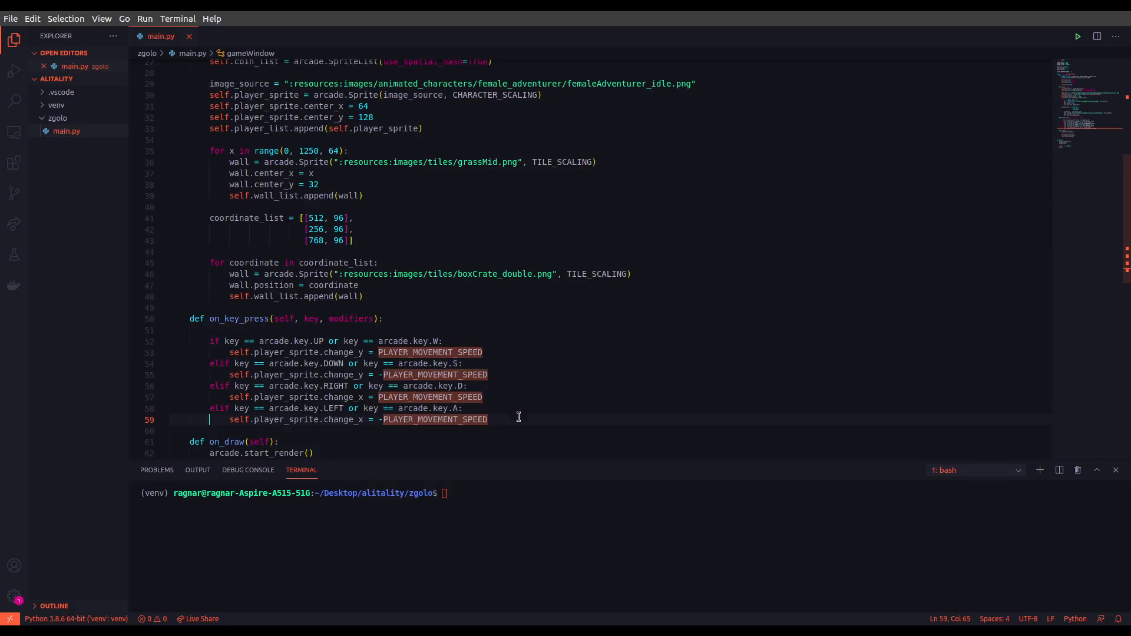
{"action": "mouse_move", "coordinate": [357, 398]}
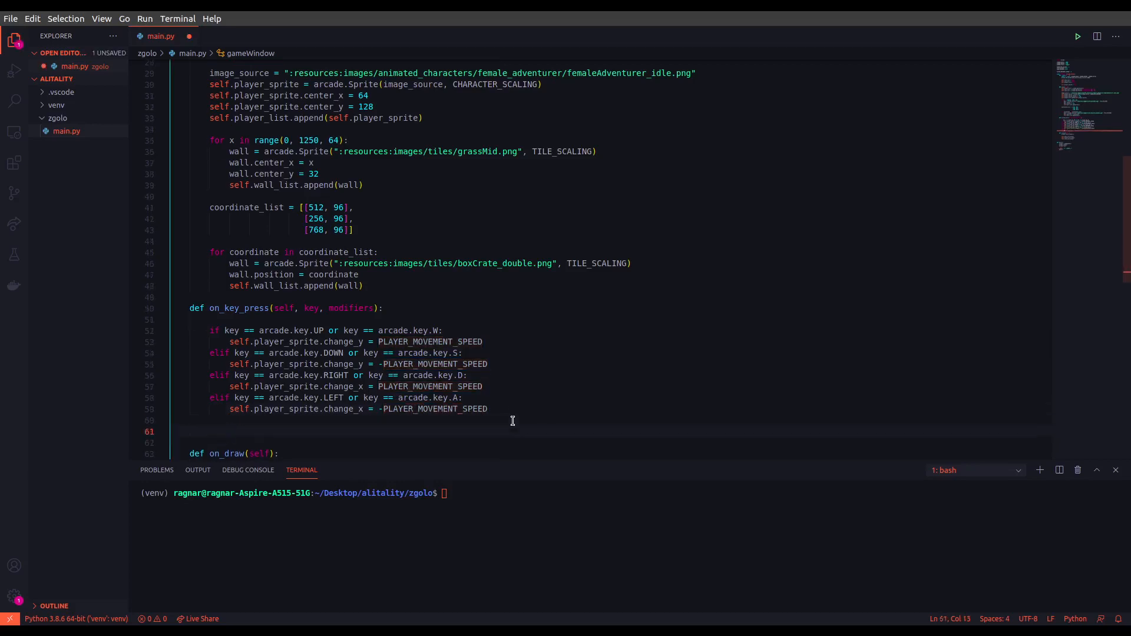
Step: Write the signature def on_key_release(self, key, modifiers) below on_key_press
{"action": "type", "text": "def"}
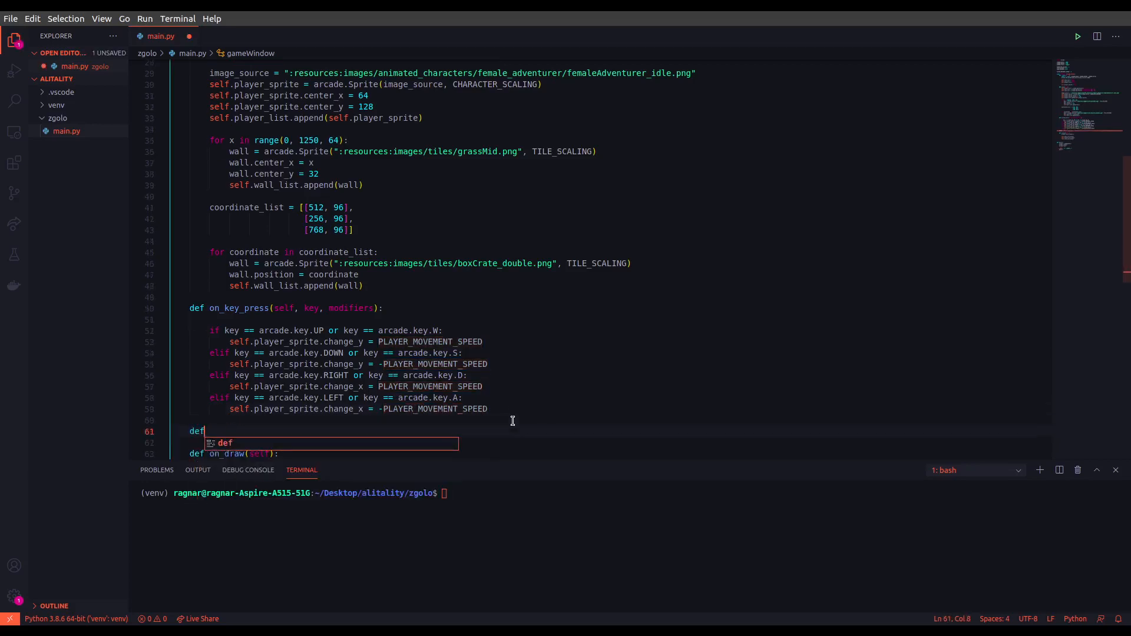
{"action": "type", "text": "on_key"}
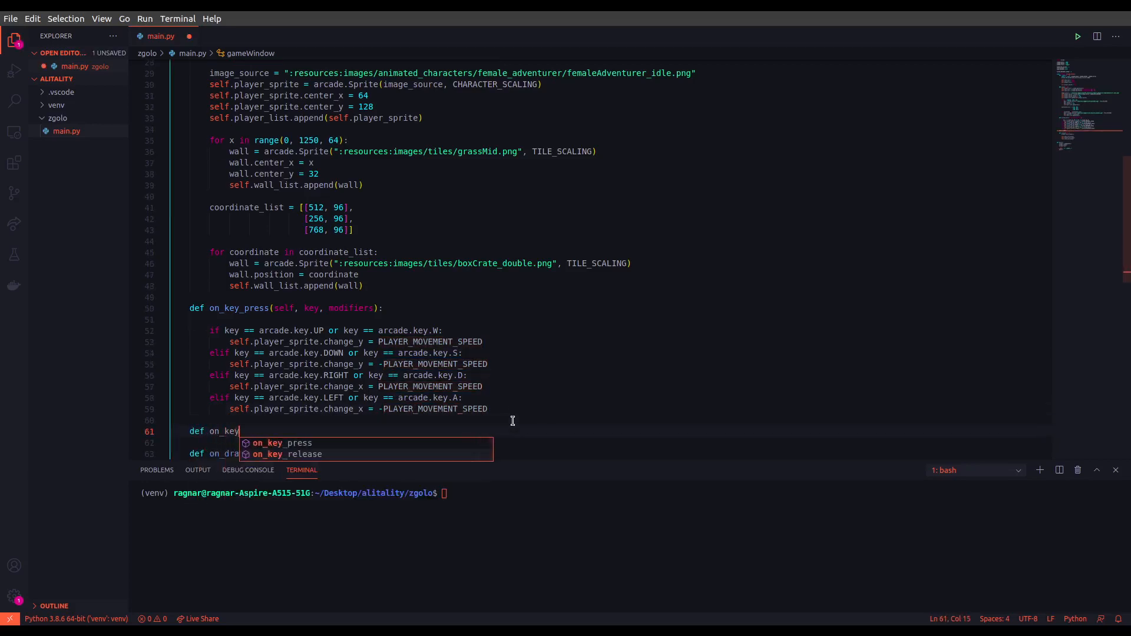
{"action": "type", "text": "_release(se"}
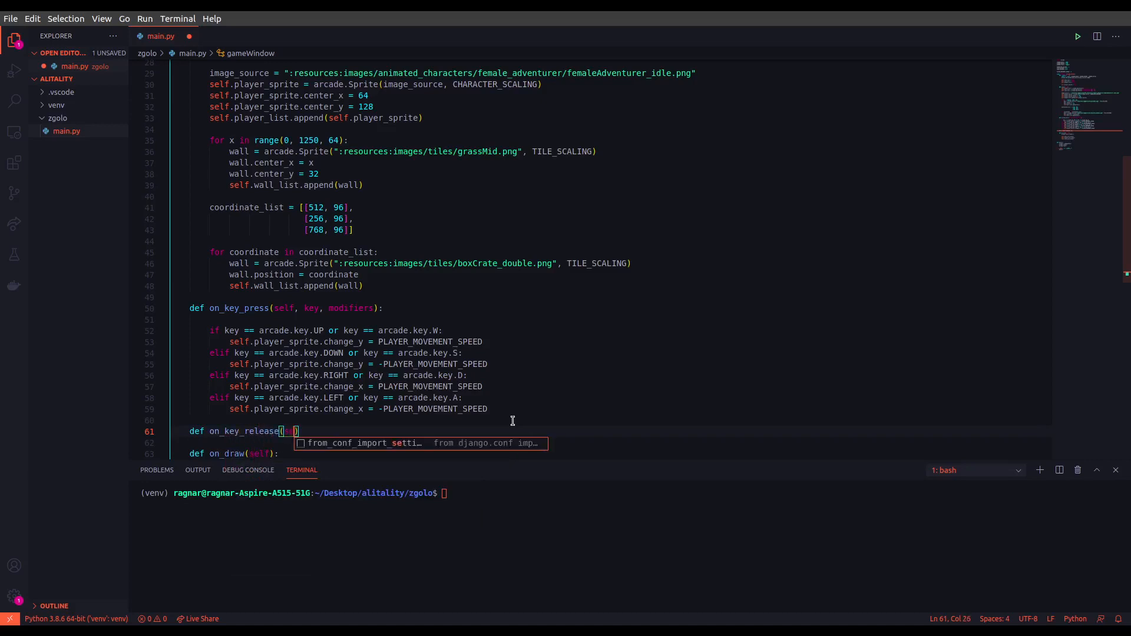
{"action": "type", "text": "self,"}
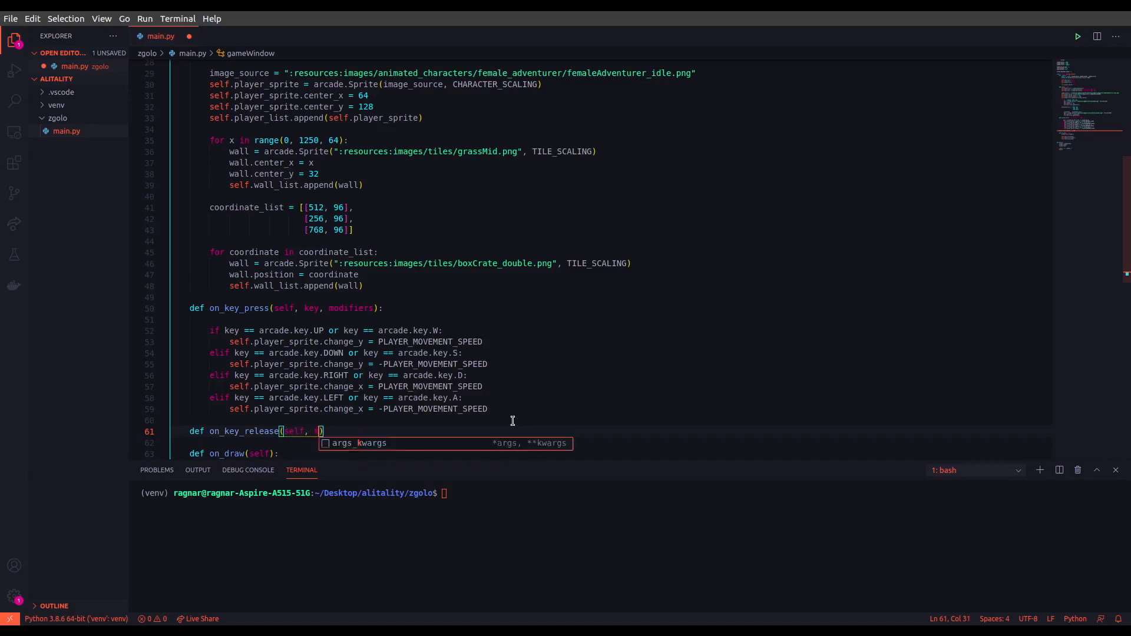
{"action": "type", "text": "key, modifiers"}
{"action": "left_click", "coordinate": [595, 492]}
{"action": "type", "text": "python main.py"}
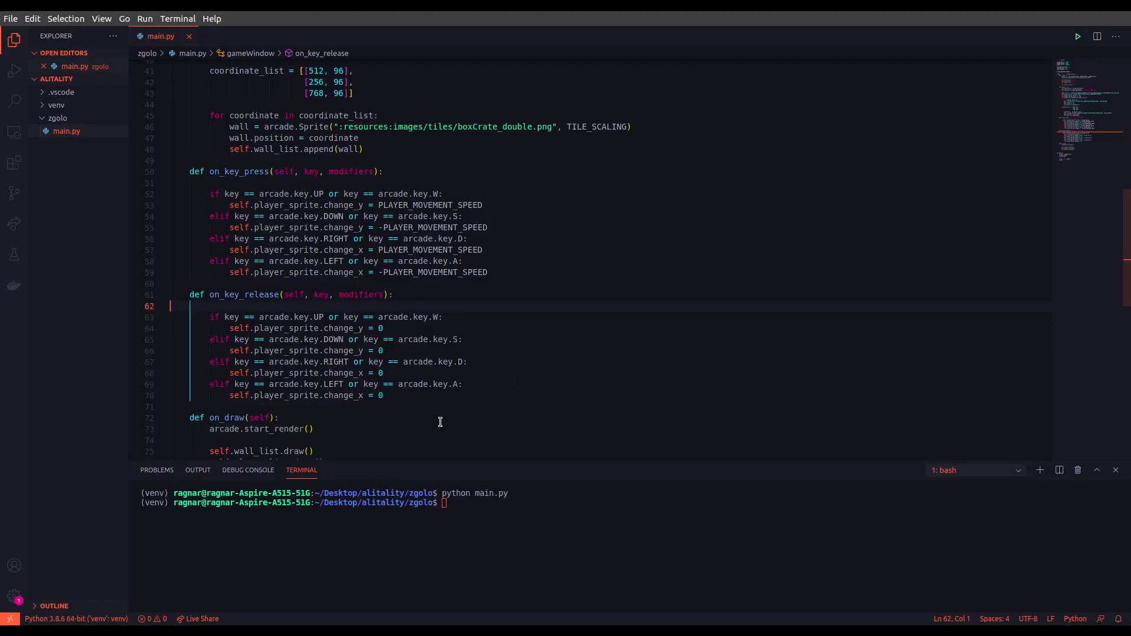
{"action": "mouse_move", "coordinate": [422, 424]}
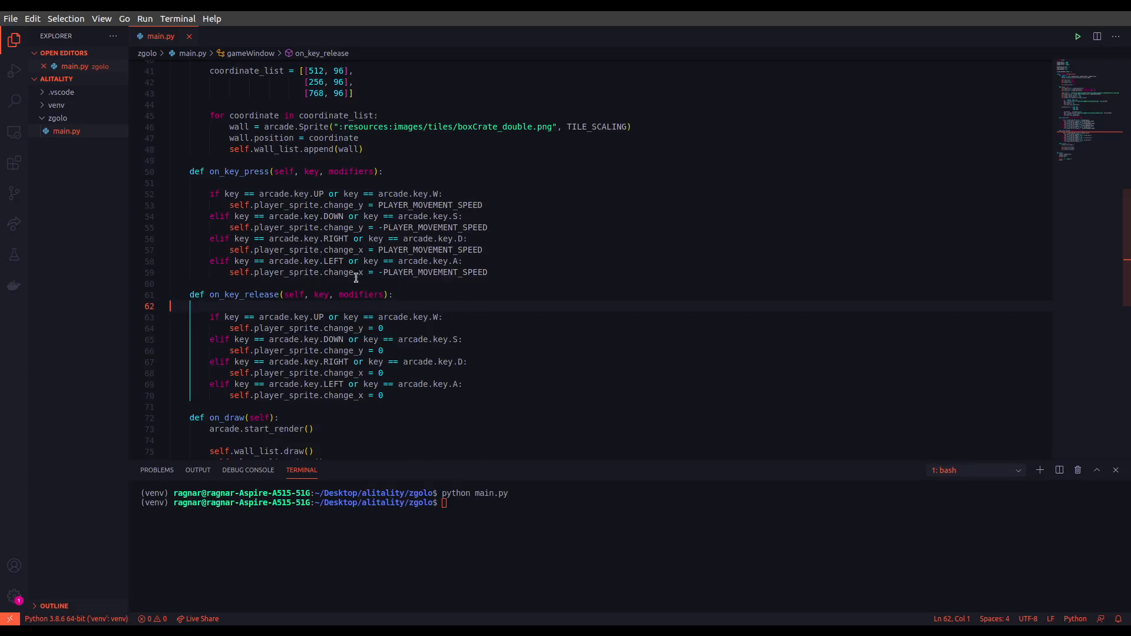
{"action": "mouse_move", "coordinate": [387, 332]}
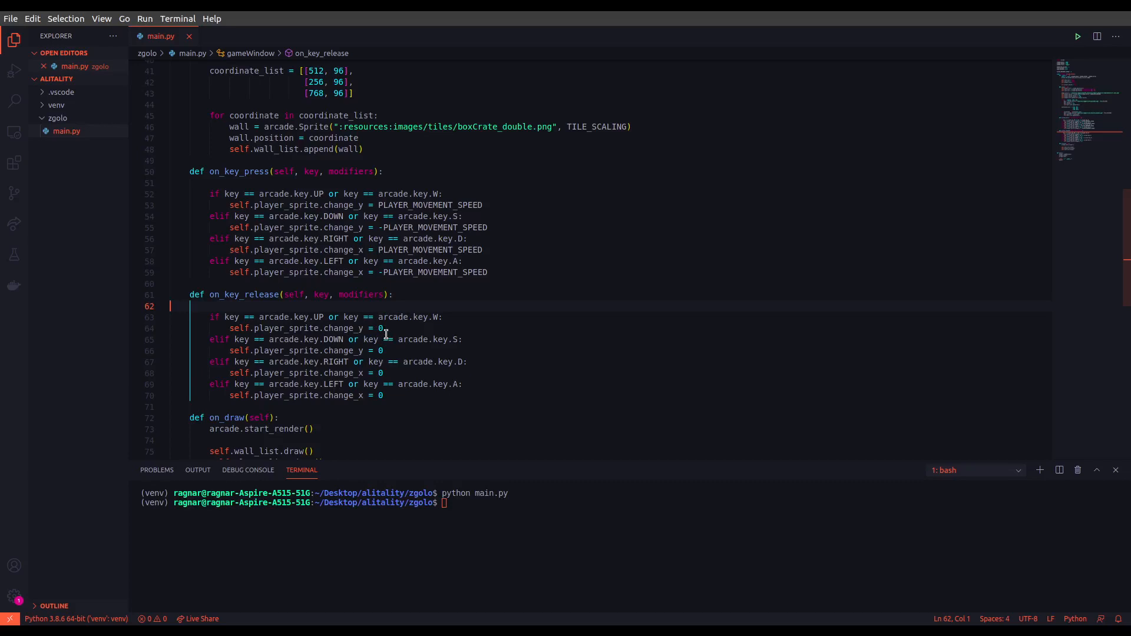
{"action": "mouse_move", "coordinate": [438, 346]}
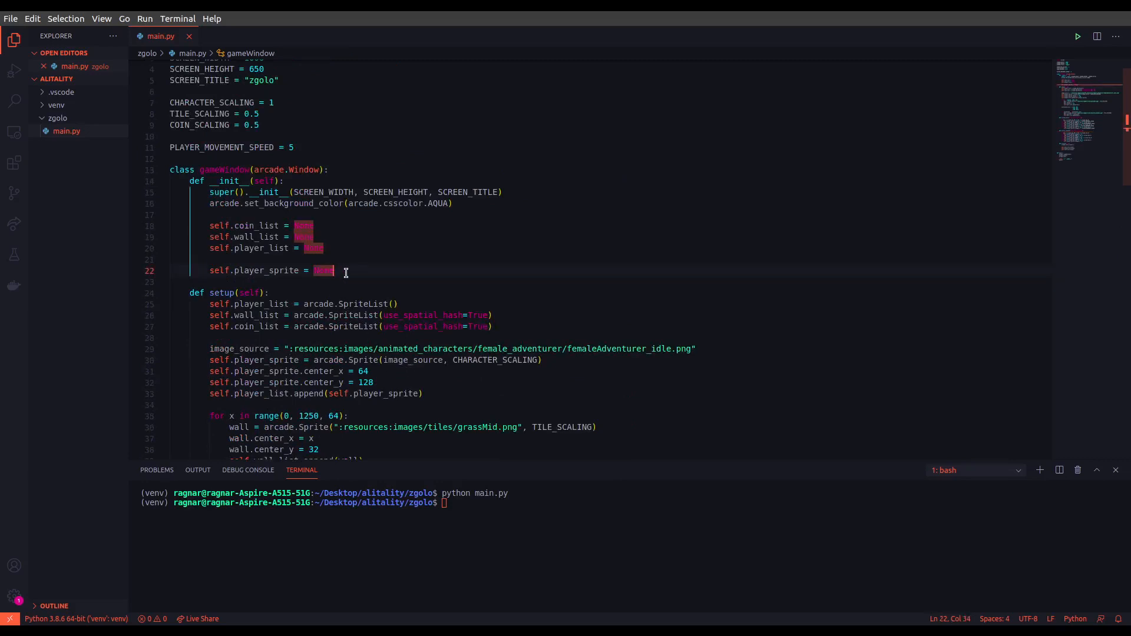
{"action": "mouse_move", "coordinate": [471, 376]}
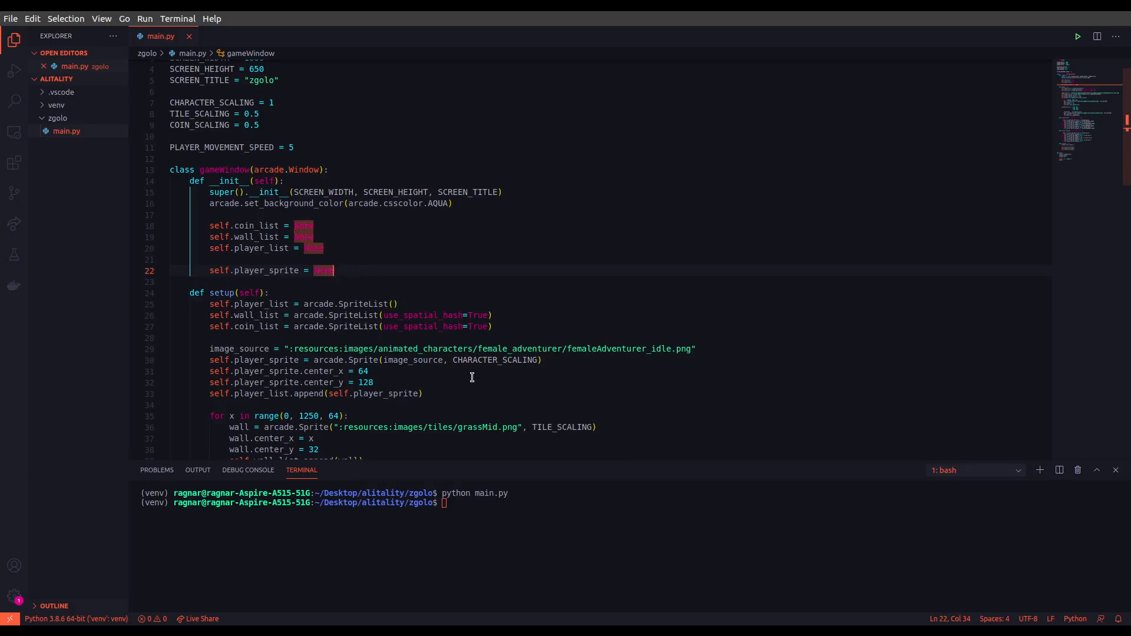
{"action": "mouse_move", "coordinate": [436, 390]}
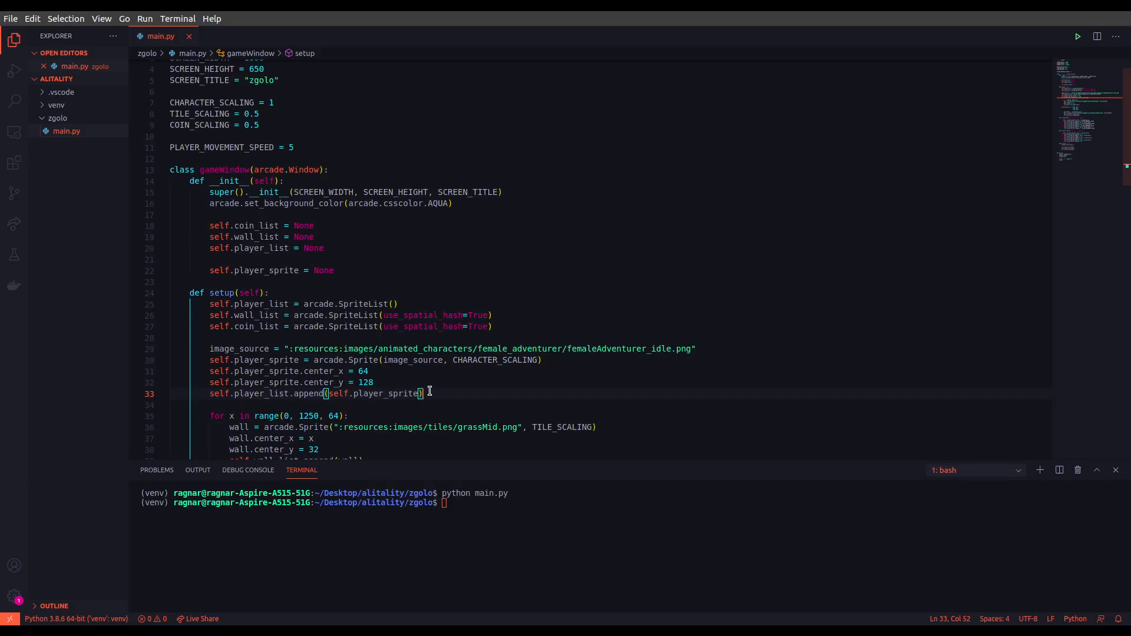
{"action": "mouse_move", "coordinate": [445, 390]}
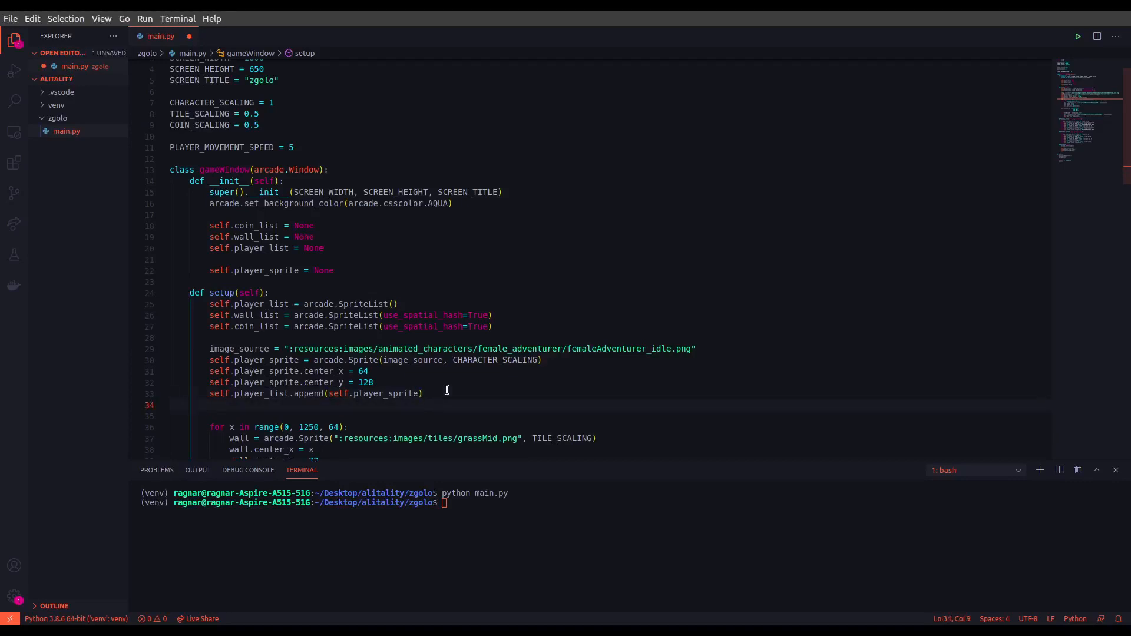
Step: Assign self.physics_engine = arcade.PhysicsEnginePlatformer( in setup, picking the class from suggestions
{"action": "type", "text": "self.phy"}
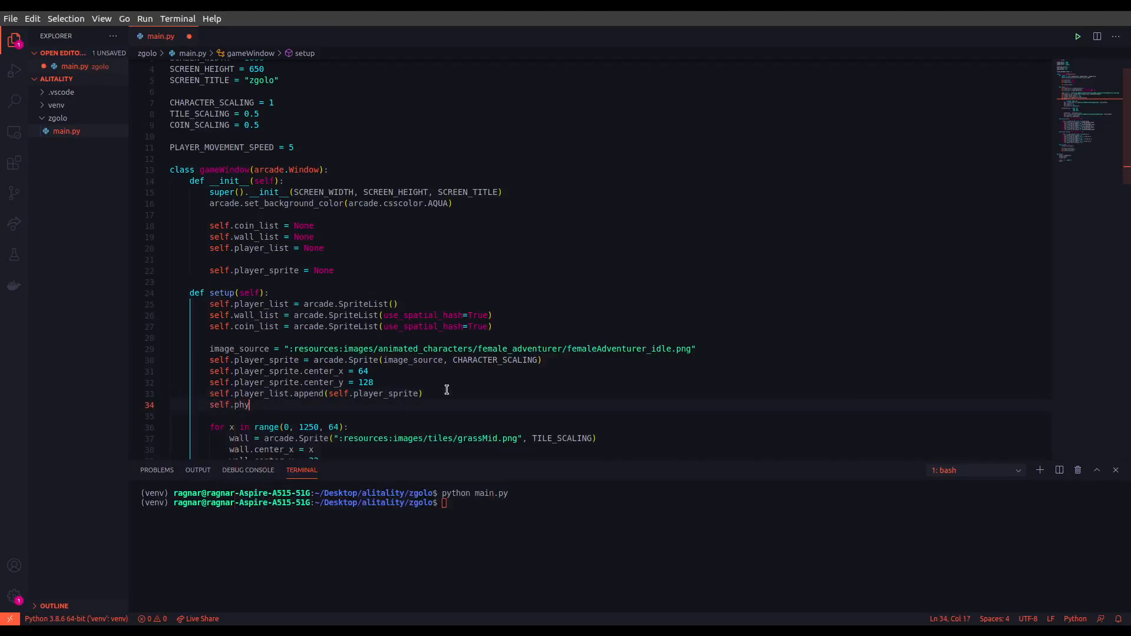
{"action": "type", "text": "sics_en"}
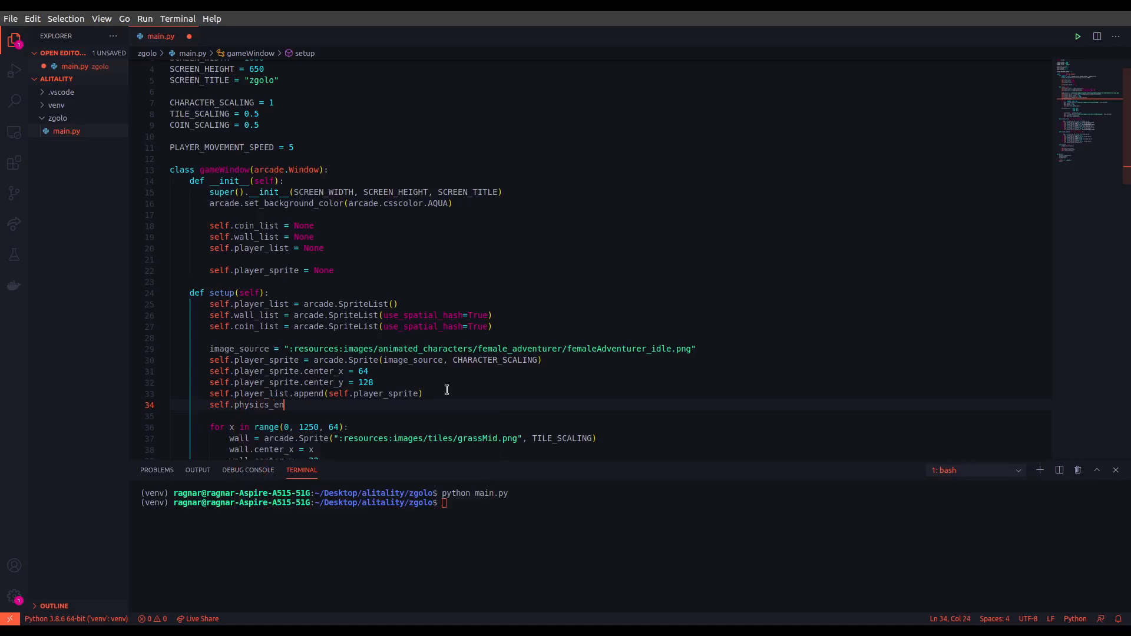
{"action": "type", "text": "gine = arcade.P"}
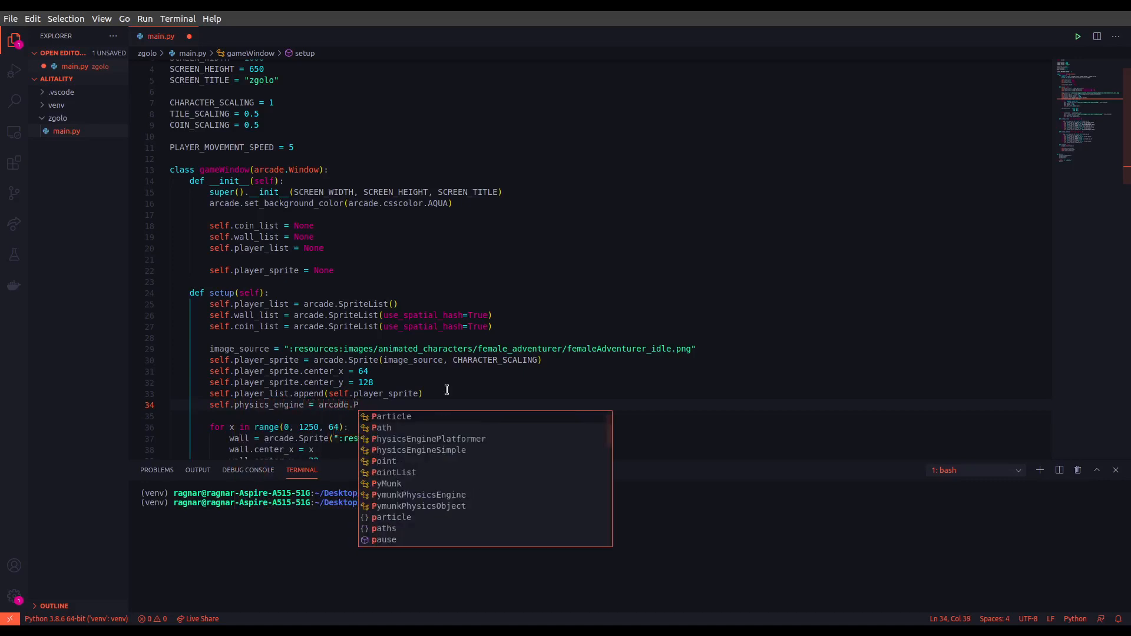
{"action": "type", "text": "hy"}
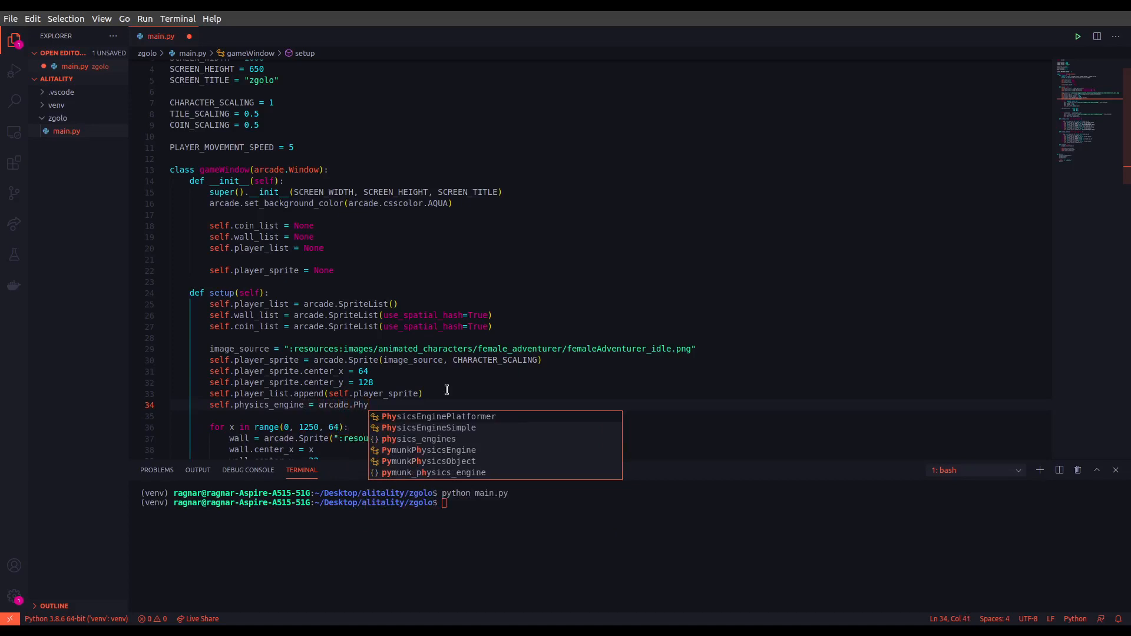
{"action": "left_click", "coordinate": [438, 416]}
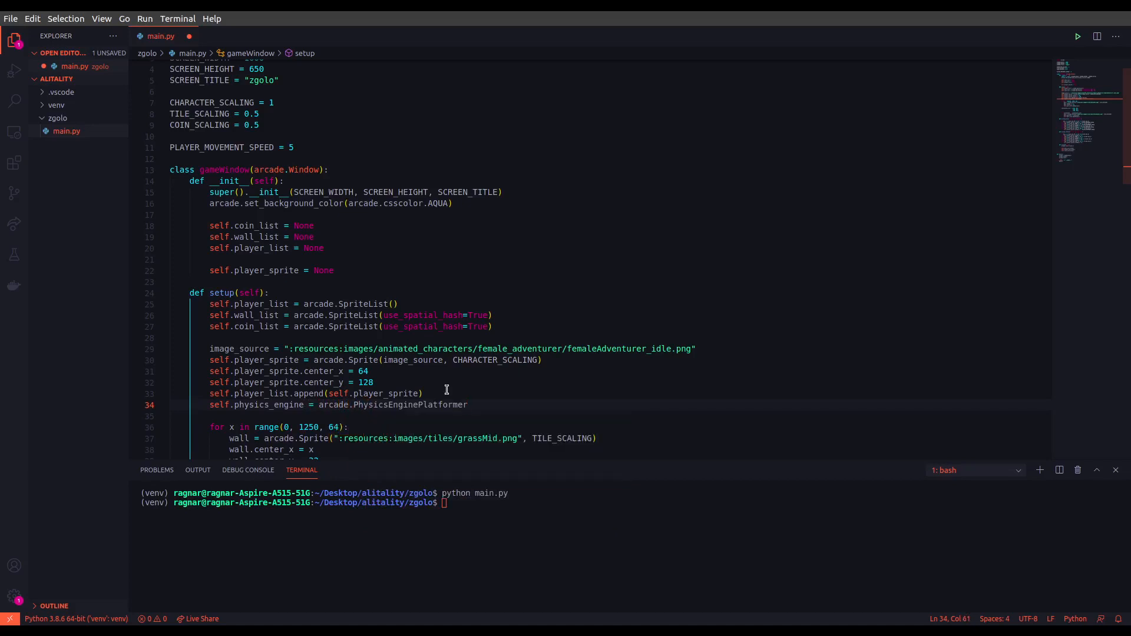
{"action": "type", "text": "("}
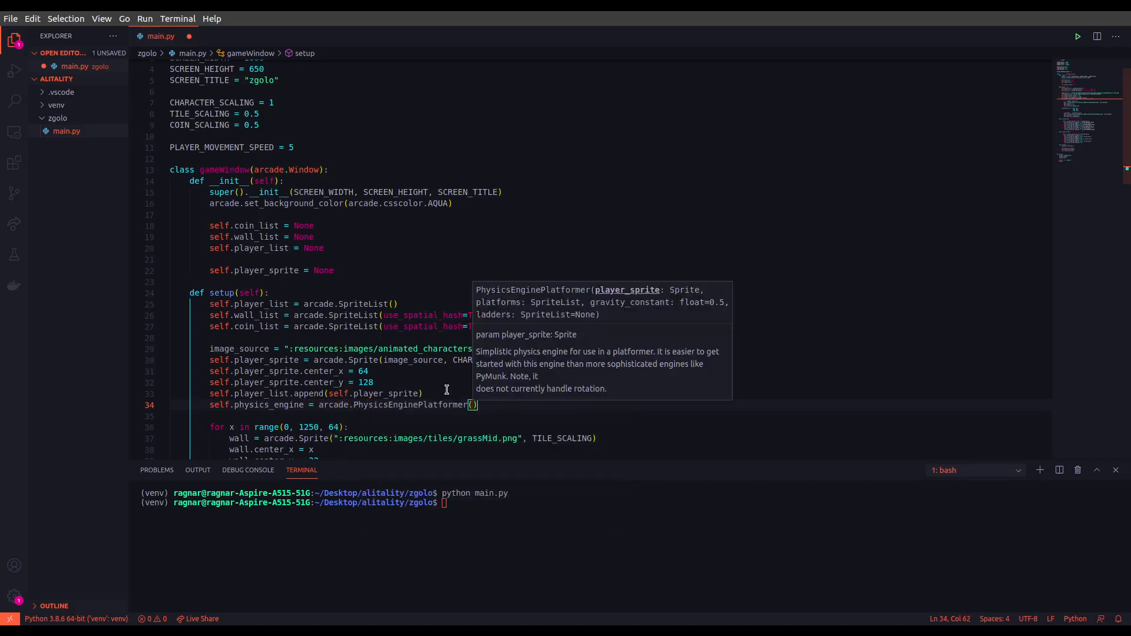
Step: Pass self.player_sprite, self.wall_list and GRAVITY as the engine's arguments
{"action": "type", "text": "self.player_sprite,"}
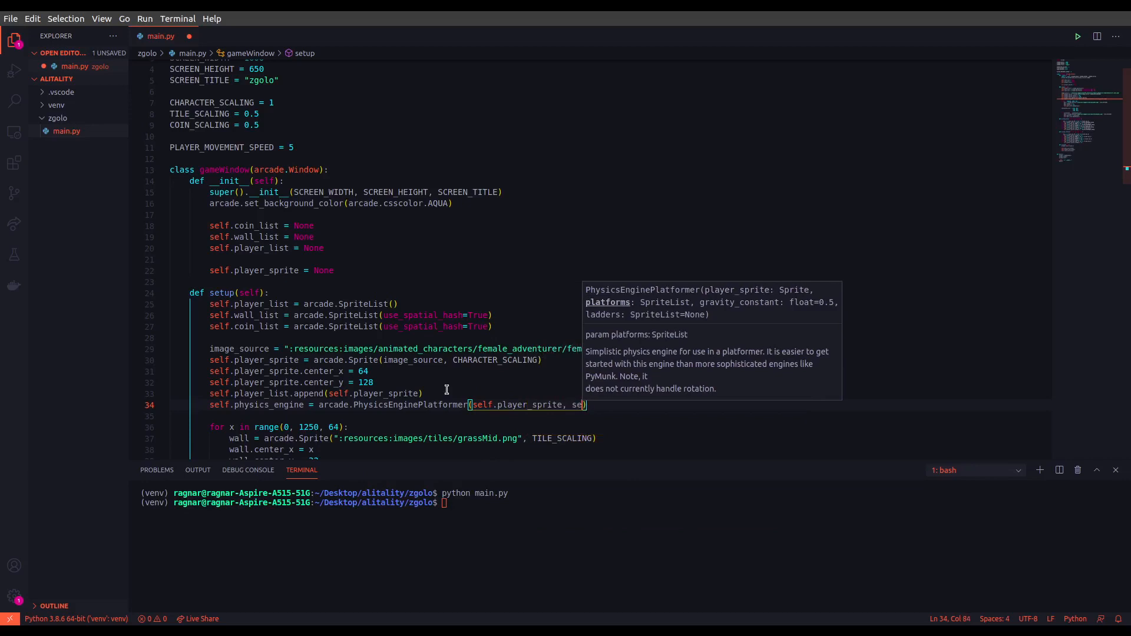
{"action": "type", "text": "self."}
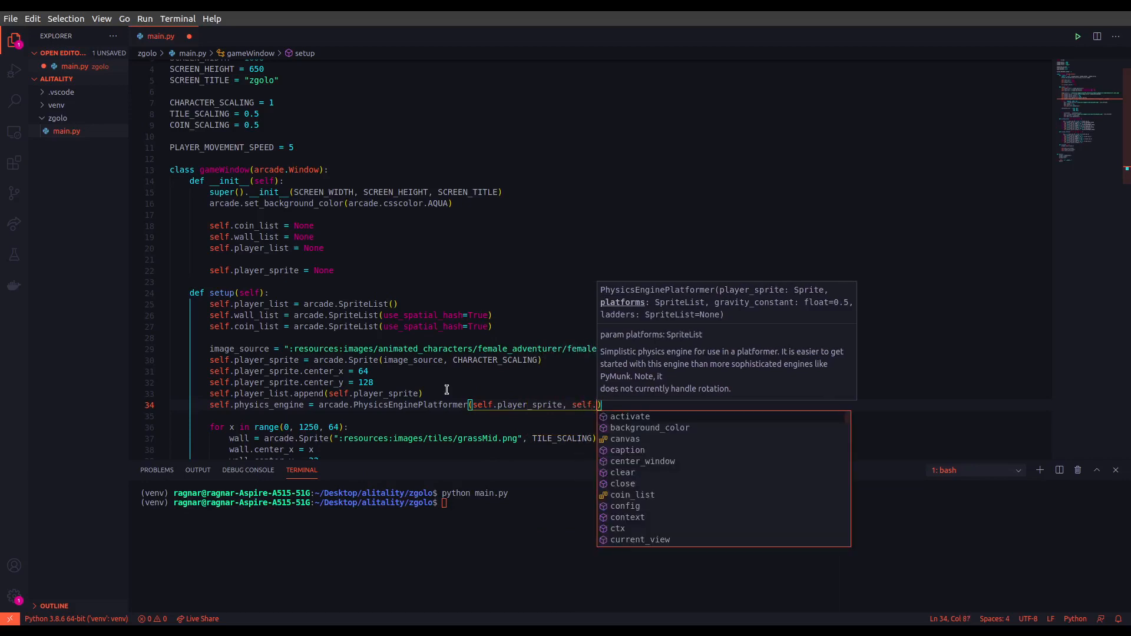
{"action": "type", "text": "wall_list"}
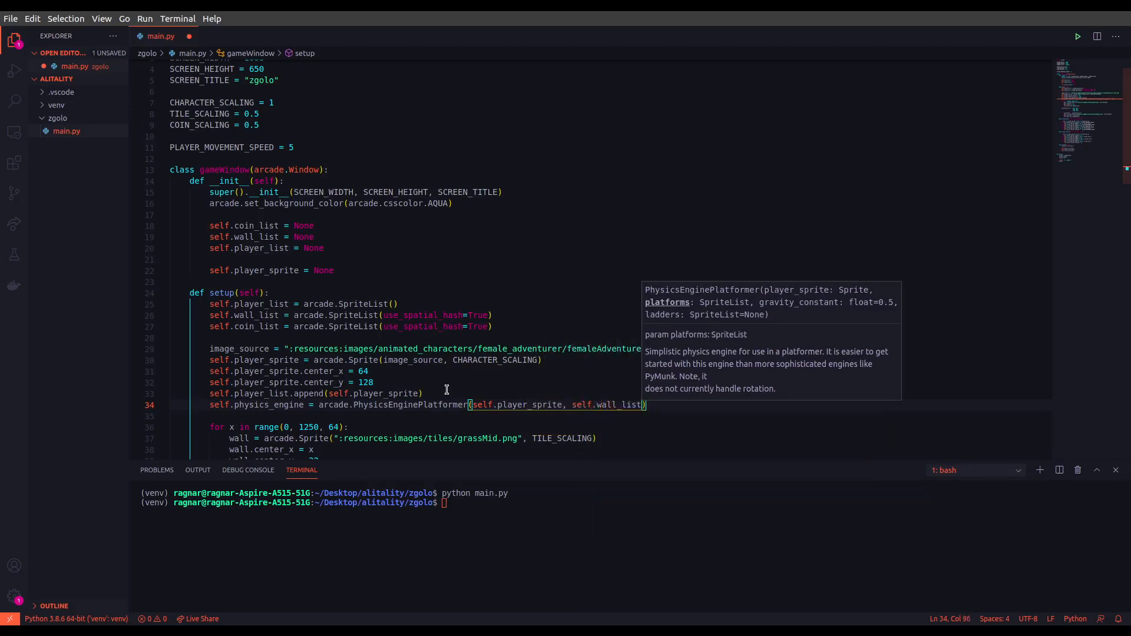
{"action": "type", "text": ","}
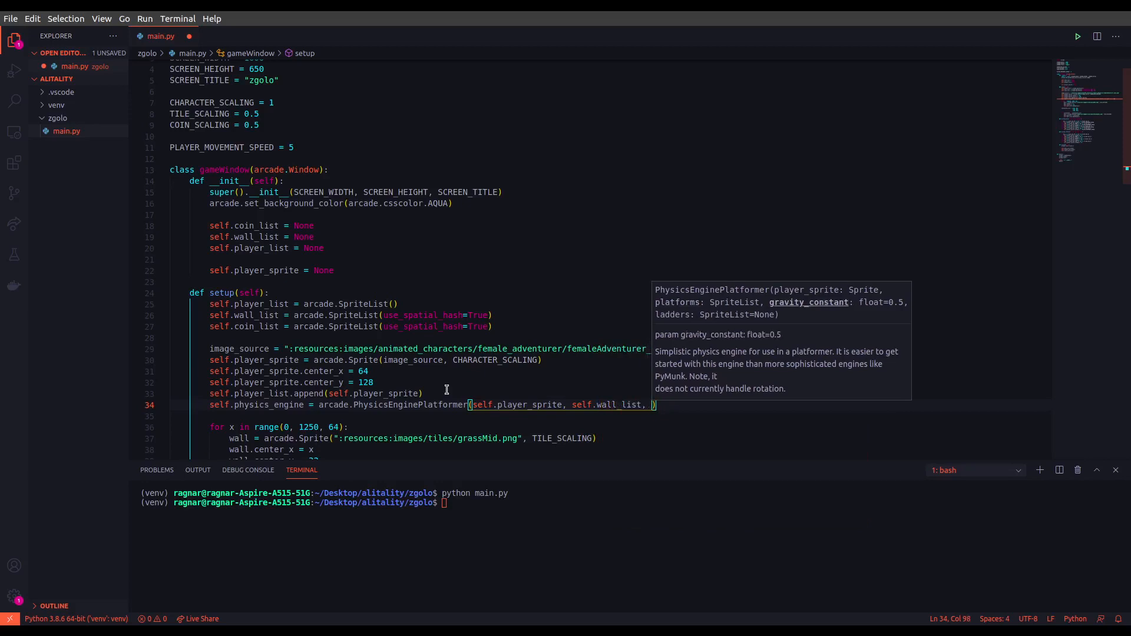
{"action": "type", "text": "G"}
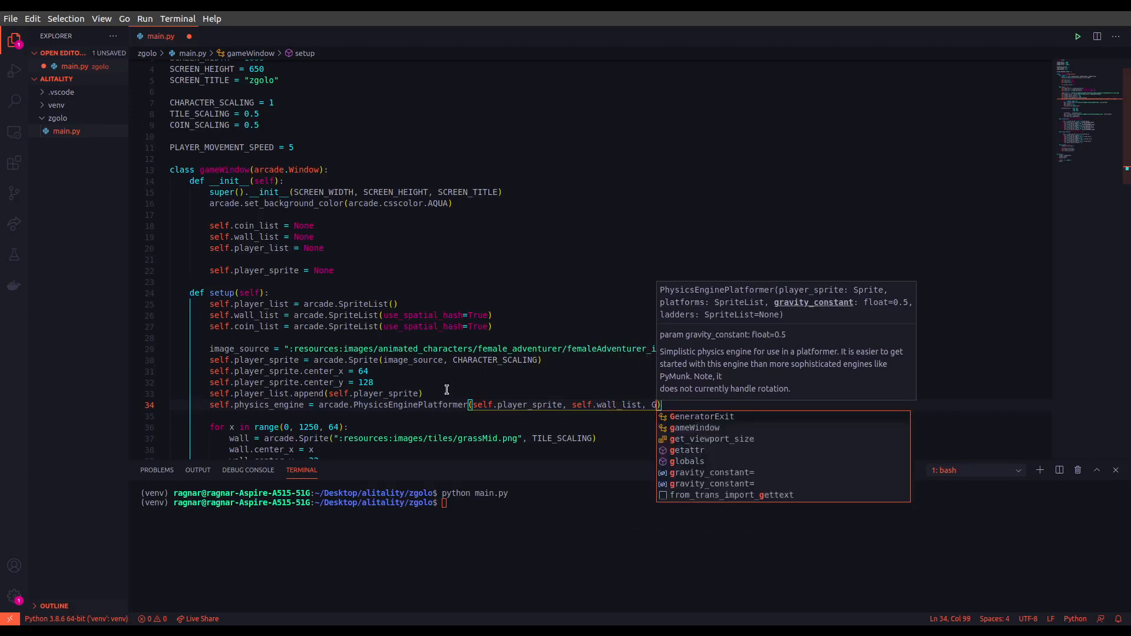
{"action": "type", "text": "RAVITY"}
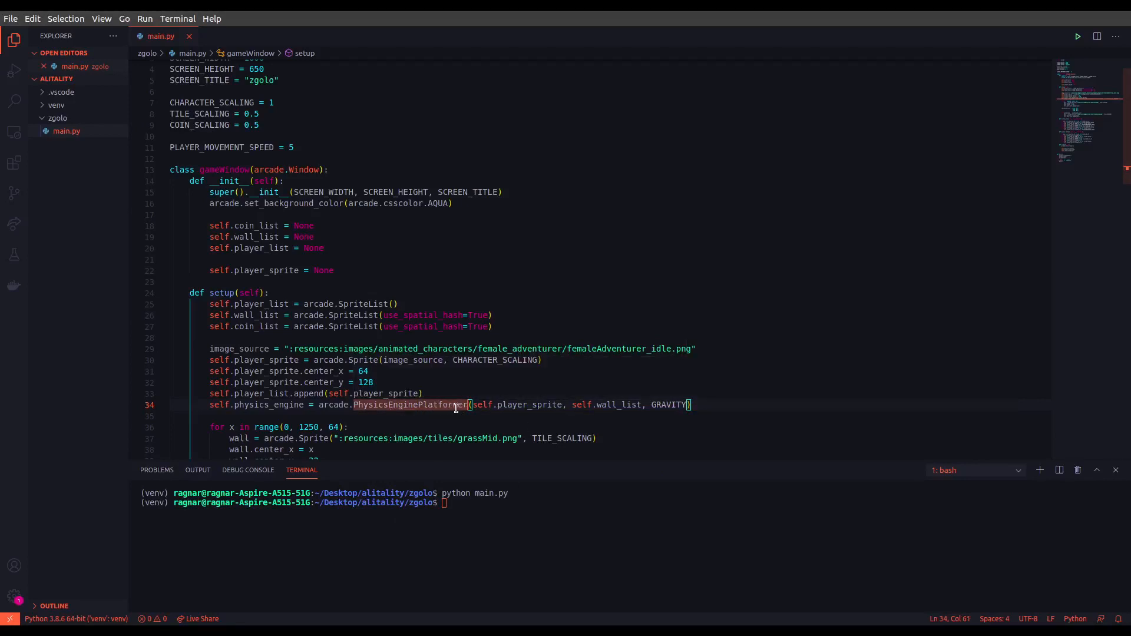
{"action": "mouse_move", "coordinate": [563, 411]}
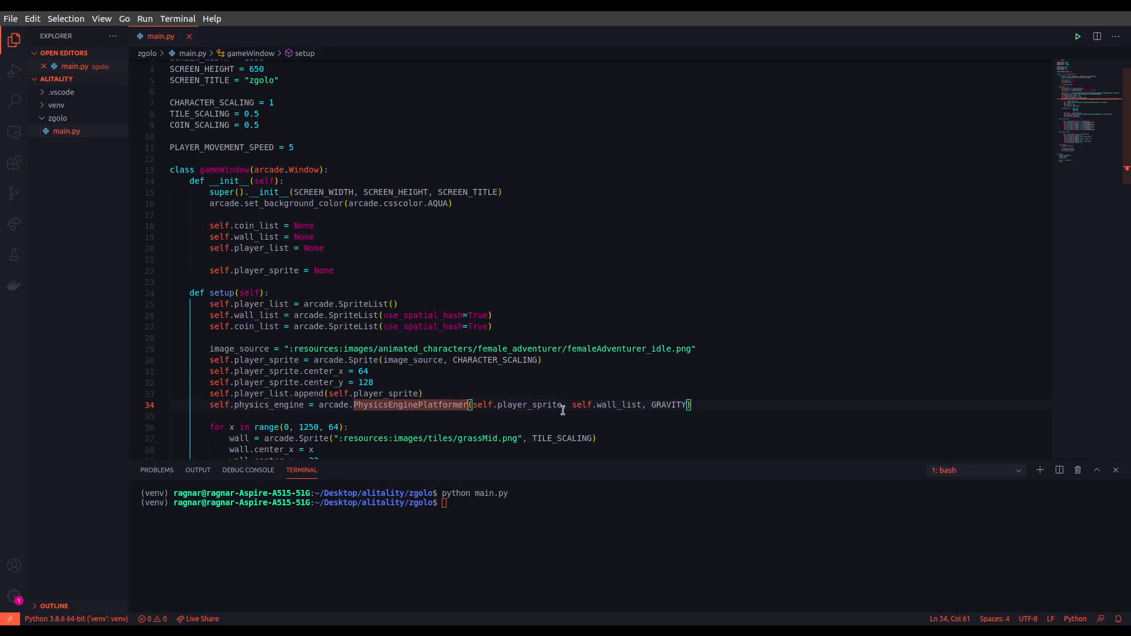
{"action": "mouse_move", "coordinate": [489, 417]}
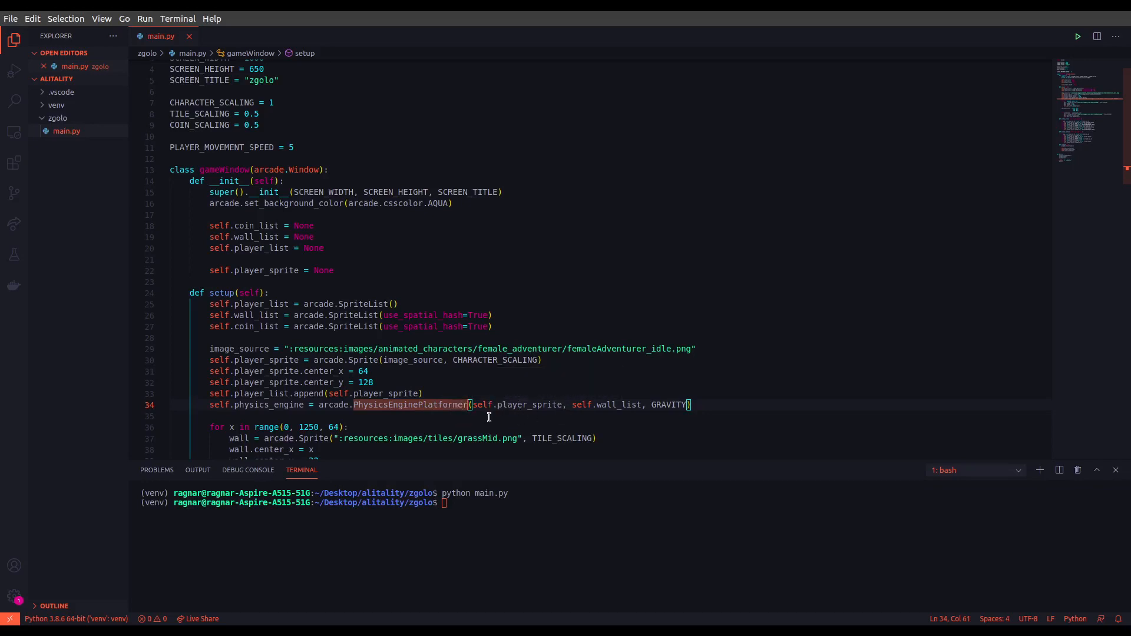
{"action": "mouse_move", "coordinate": [512, 425]}
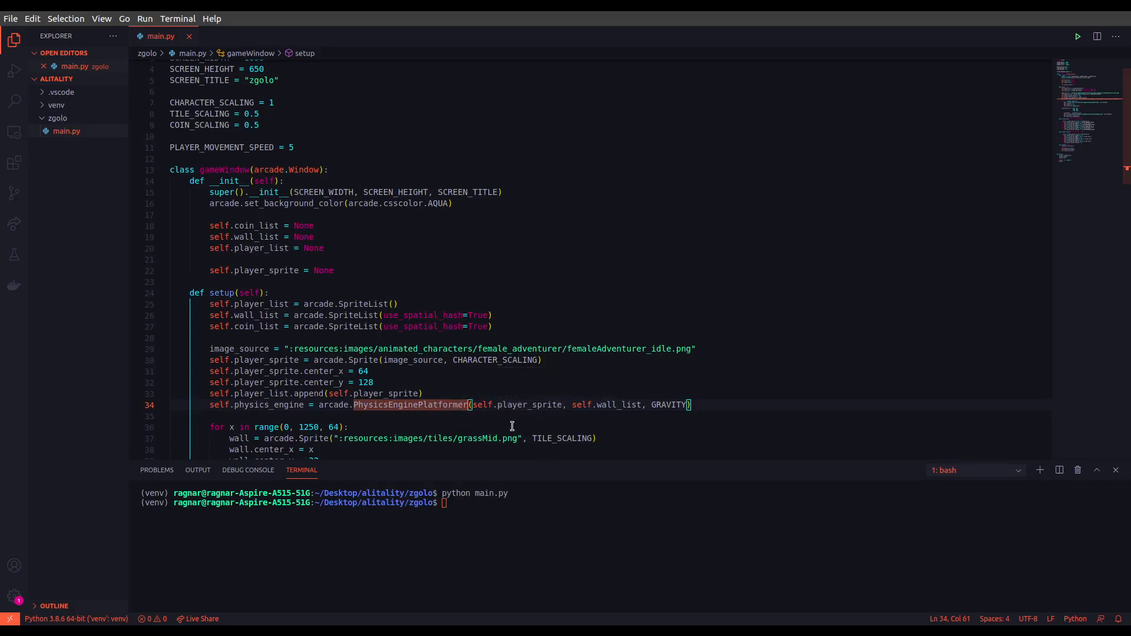
{"action": "mouse_move", "coordinate": [599, 416]}
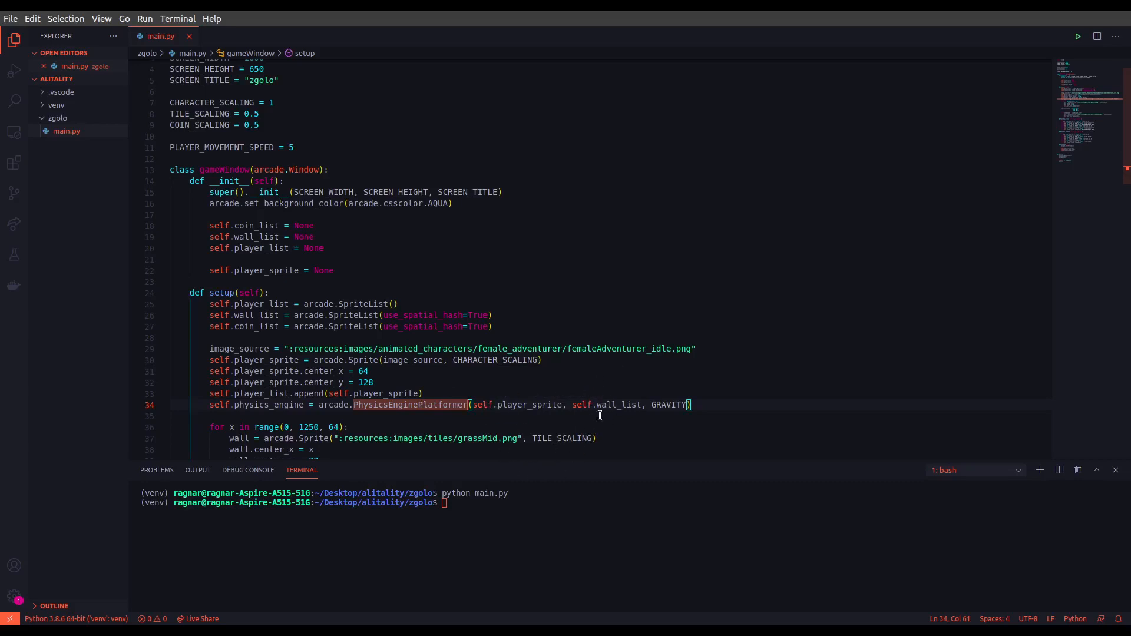
{"action": "mouse_move", "coordinate": [583, 405]}
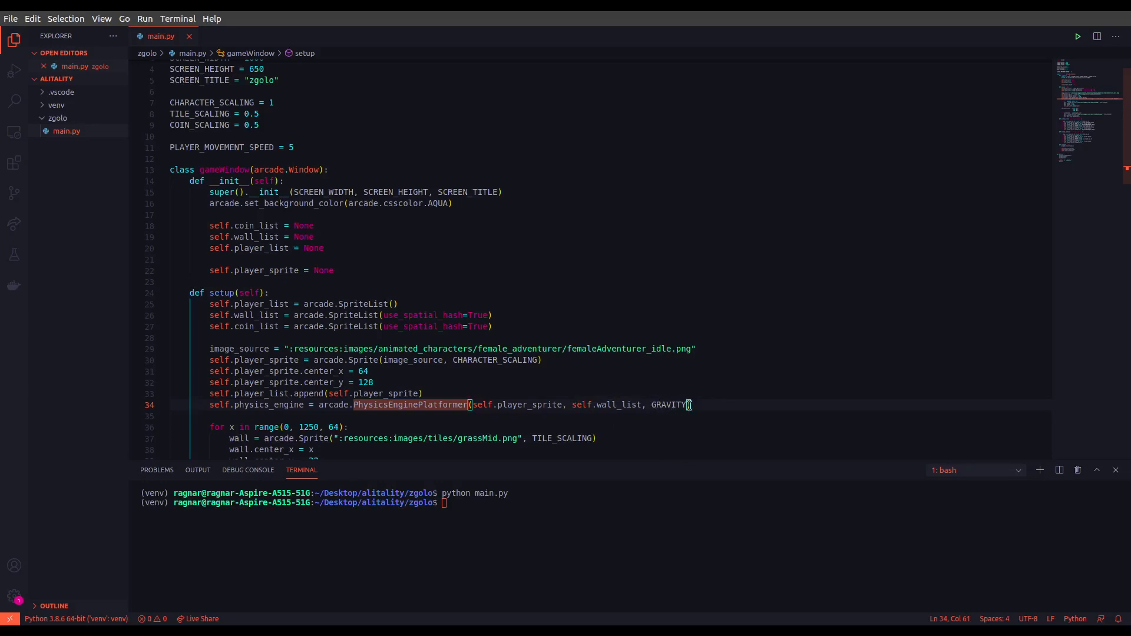
Step: Write GRAVITY = 1 and PLAYER_JUMP_SPEED = 20 below PLAYER_MOVEMENT_SPEED
{"action": "double_click", "coordinate": [667, 404]}
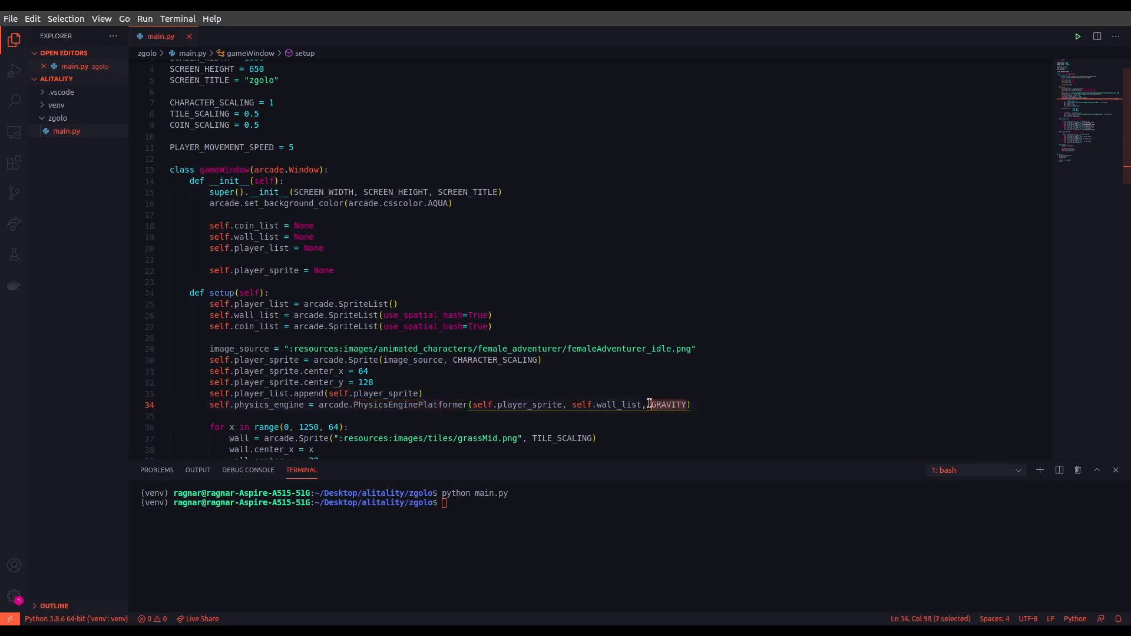
{"action": "mouse_move", "coordinate": [631, 404]}
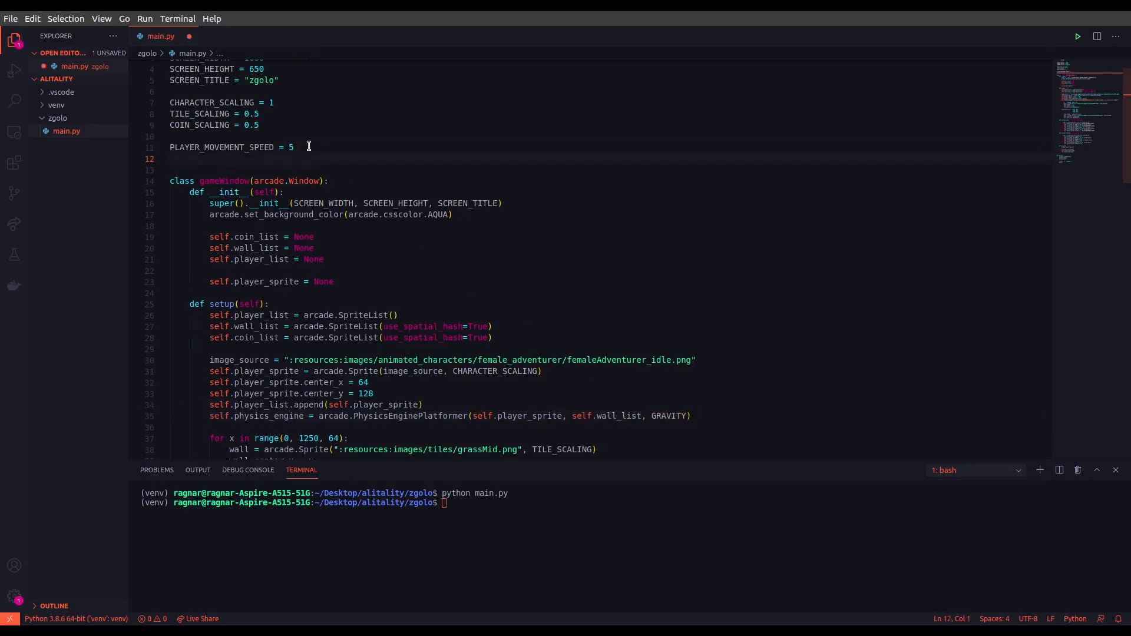
{"action": "type", "text": "GRAVITY ="}
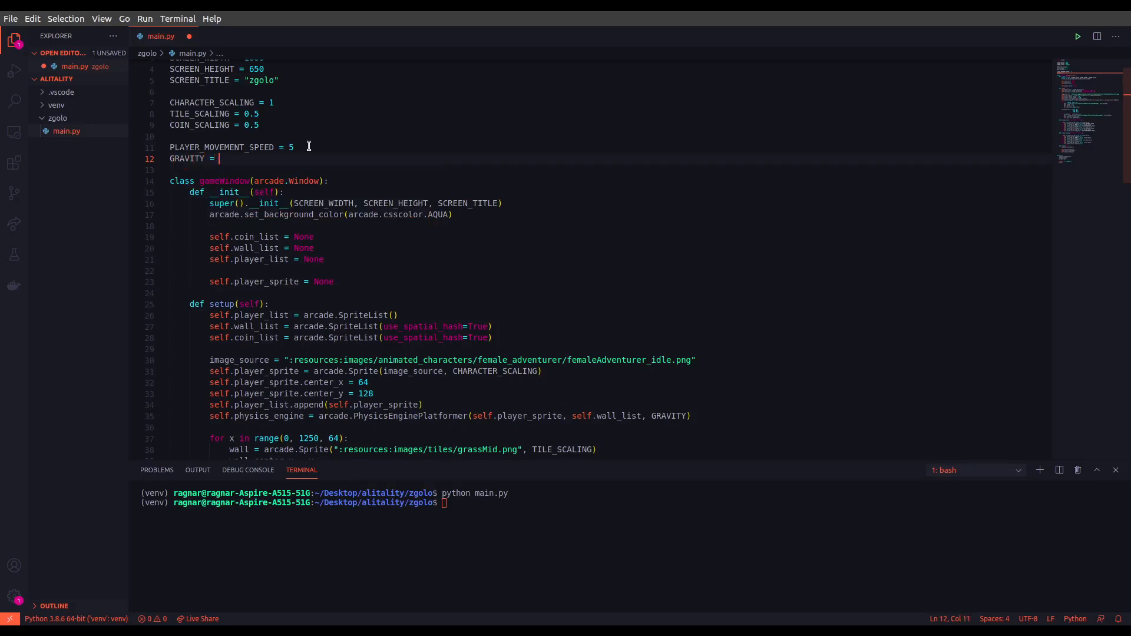
{"action": "type", "text": "1"}
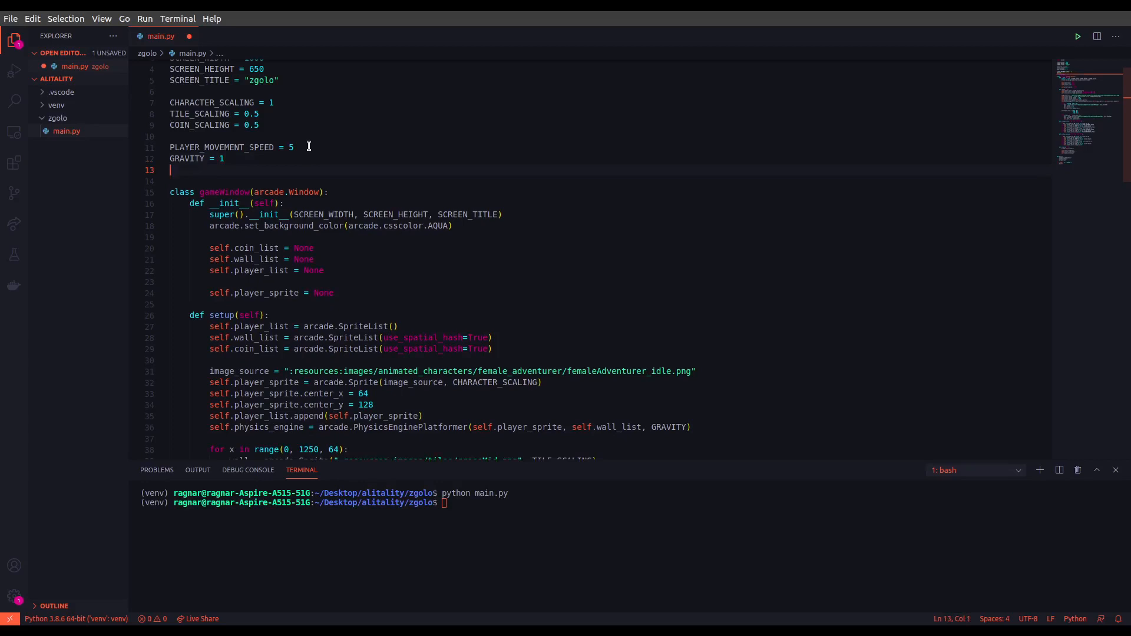
{"action": "type", "text": "PLAYER_"}
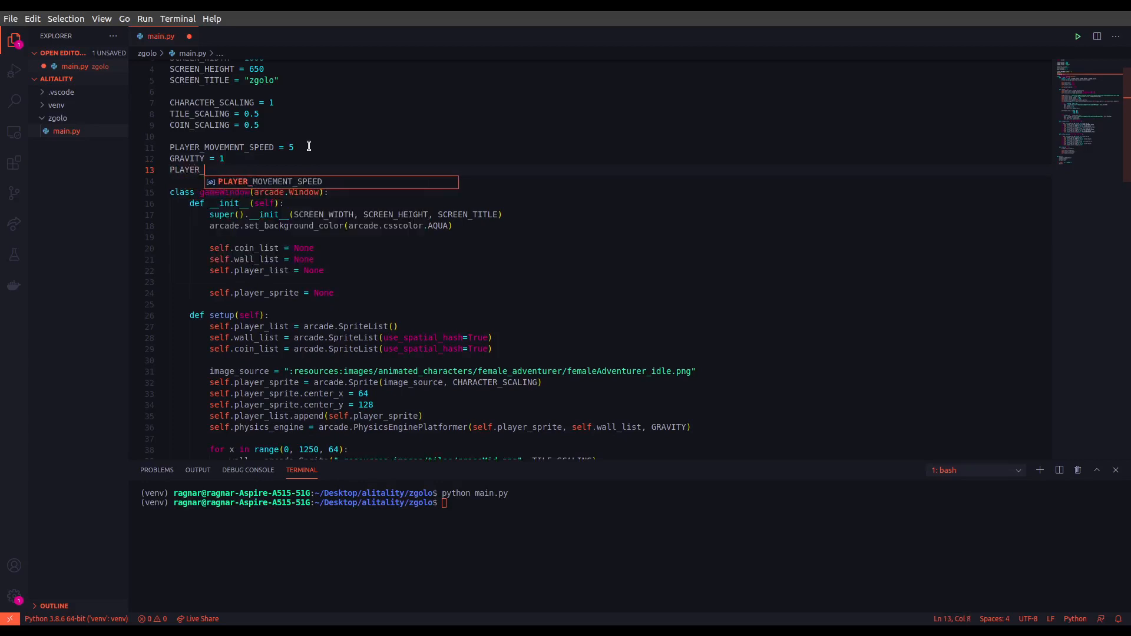
{"action": "type", "text": "JUMP_SPEED ="}
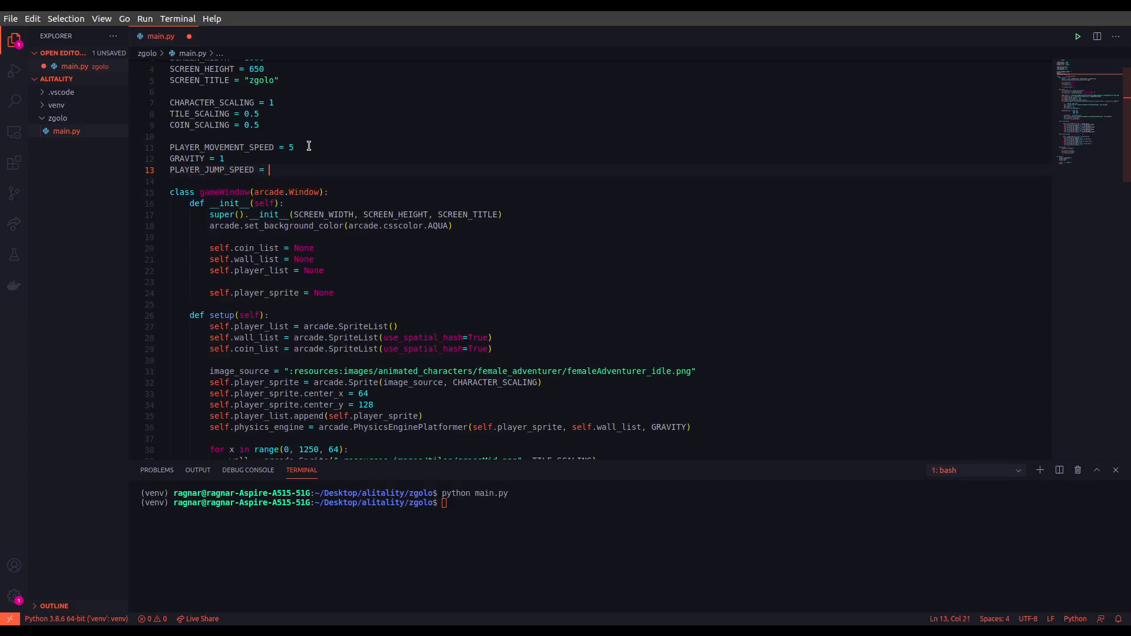
{"action": "type", "text": "20"}
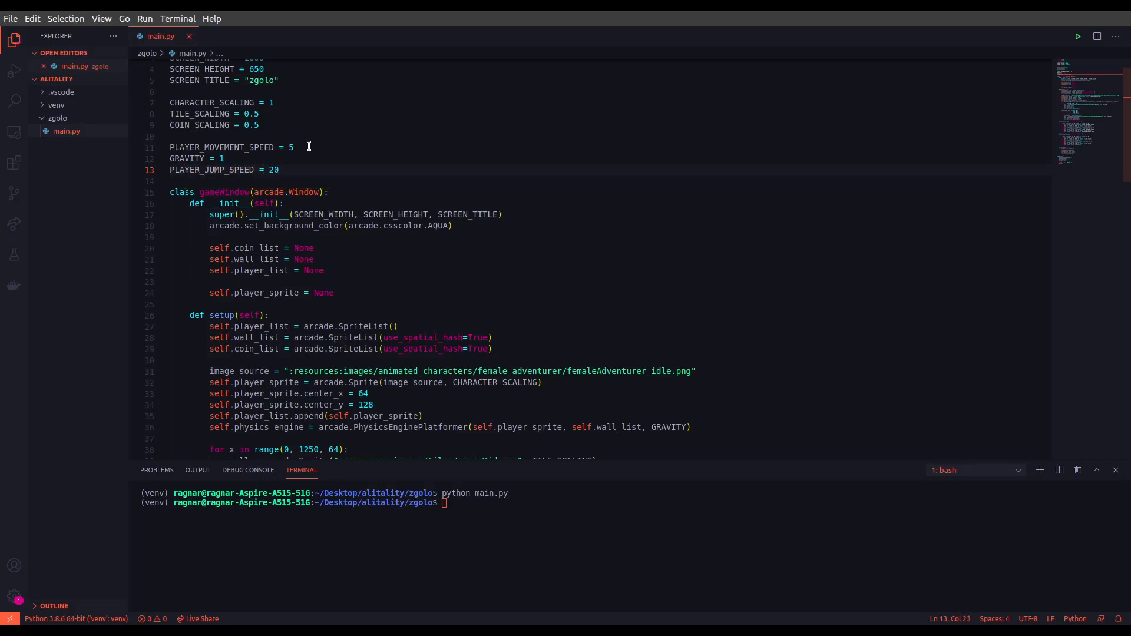
{"action": "scroll", "scroll_direction": "down", "scroll_amount": 3}
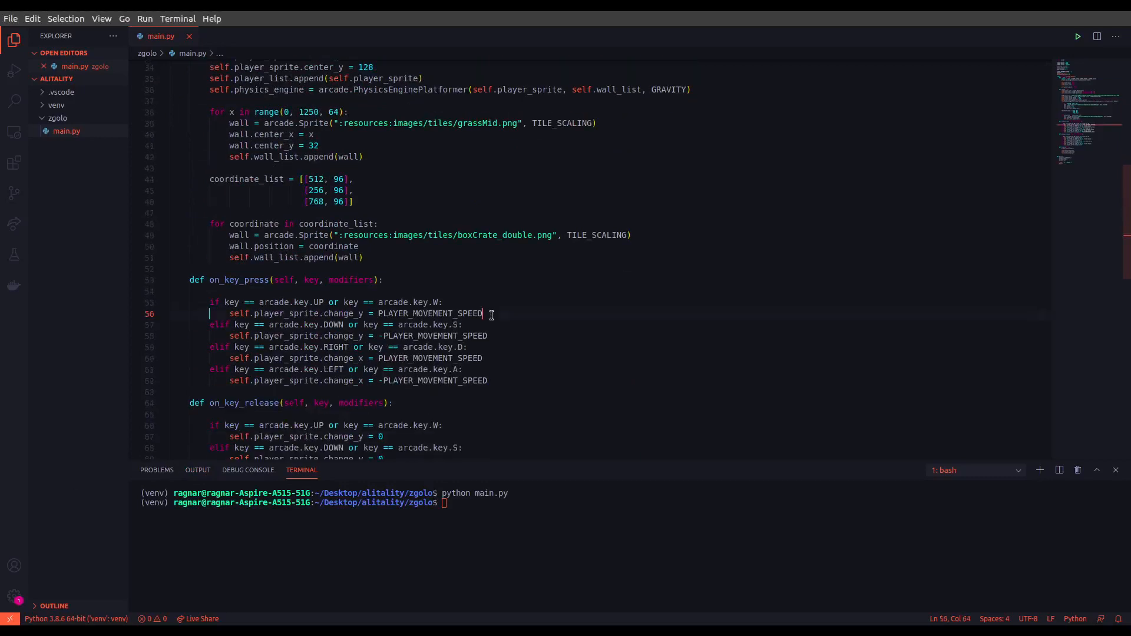
Step: Select and delete the old UP/DOWN vertical movement branches in on_key_press
{"action": "double_click", "coordinate": [429, 314]}
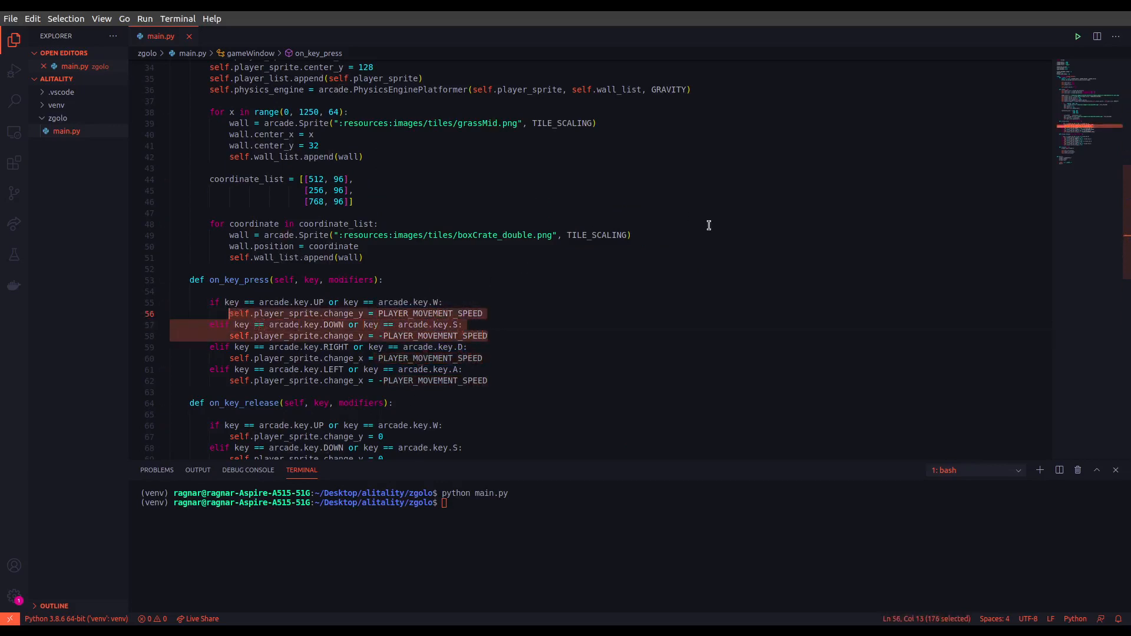
{"action": "mouse_move", "coordinate": [779, 292]}
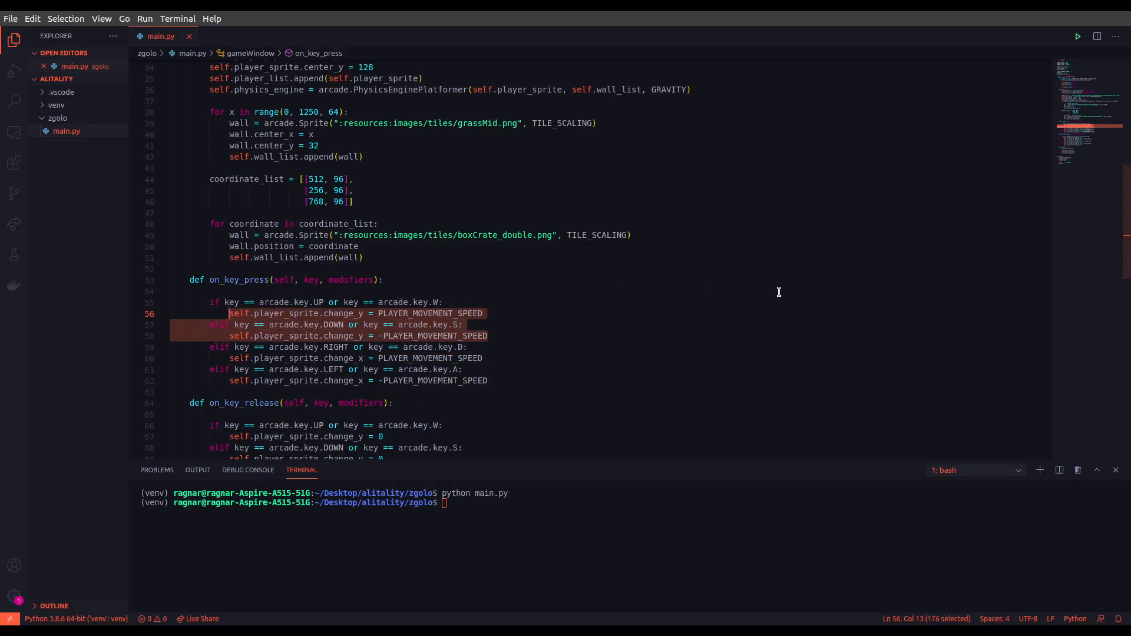
{"action": "key", "text": "Delete"}
{"action": "type", "text": "if self."}
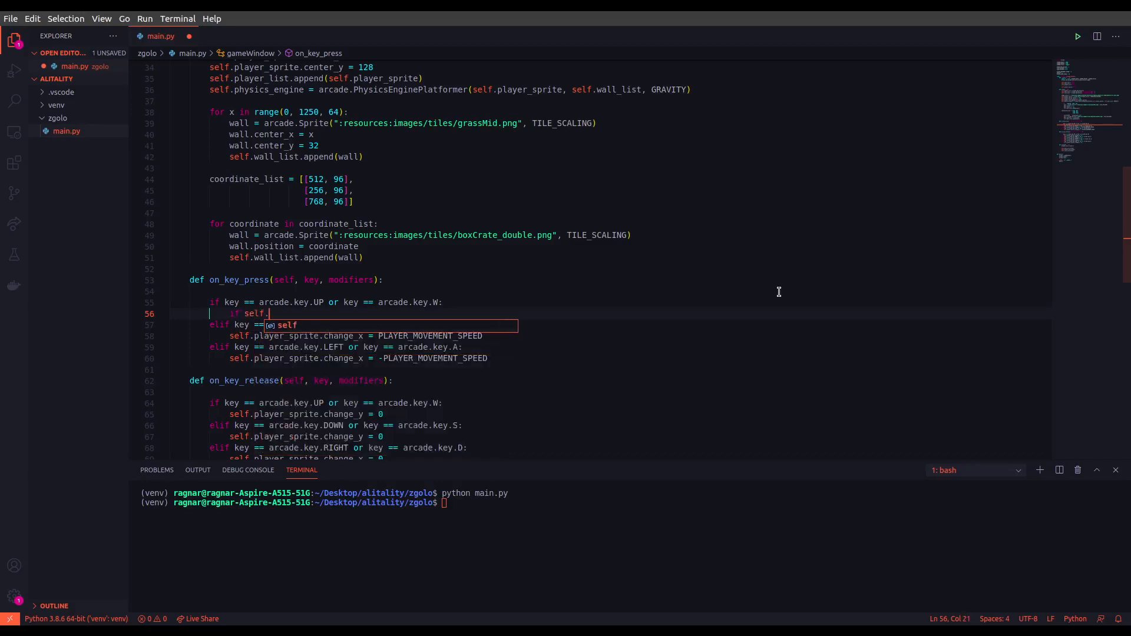
Step: Add a physics_engine.can_jump() check setting self.player_sprite.change_y = PLAYER_JUMP_SPEED
{"action": "type", "text": "physics_engine.can_jump():"}
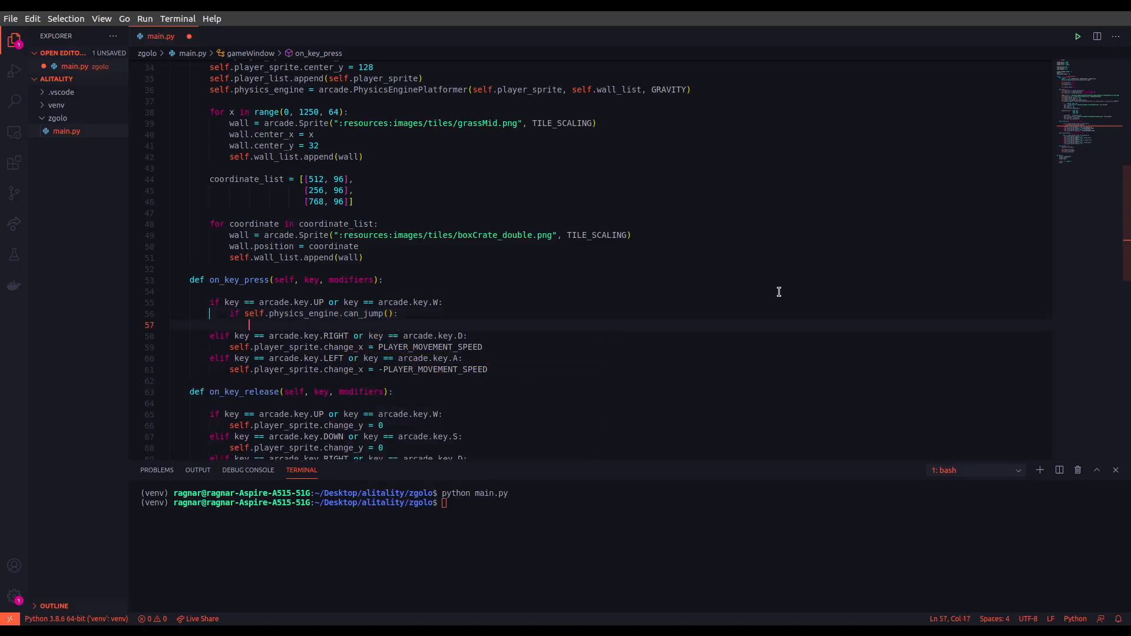
{"action": "type", "text": "self.player_sprite"}
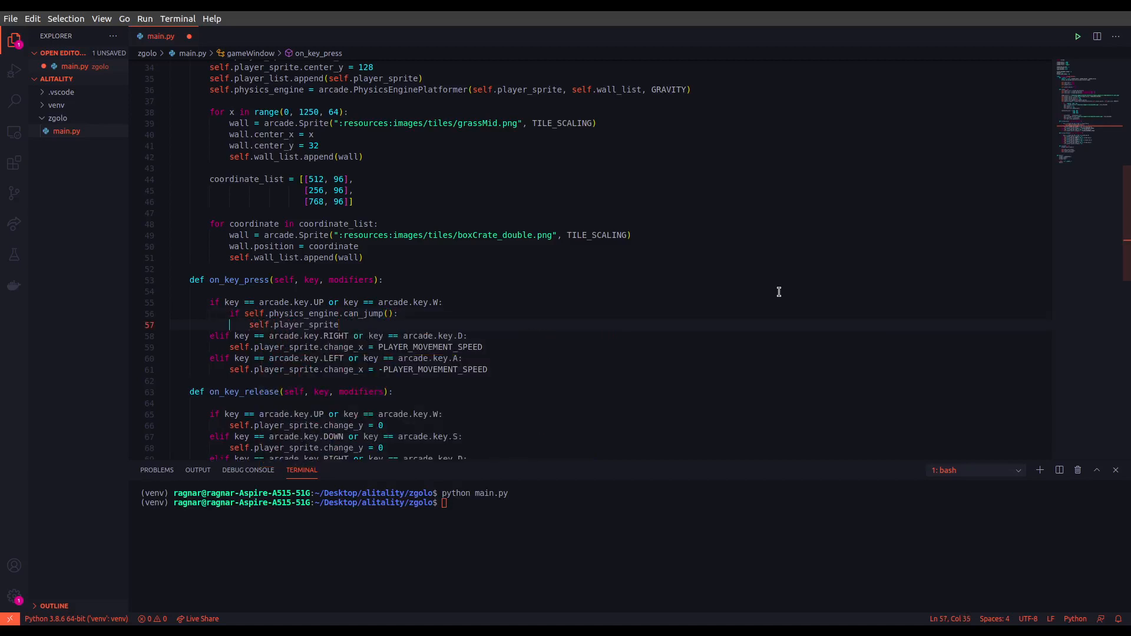
{"action": "type", "text": ".change_y ="}
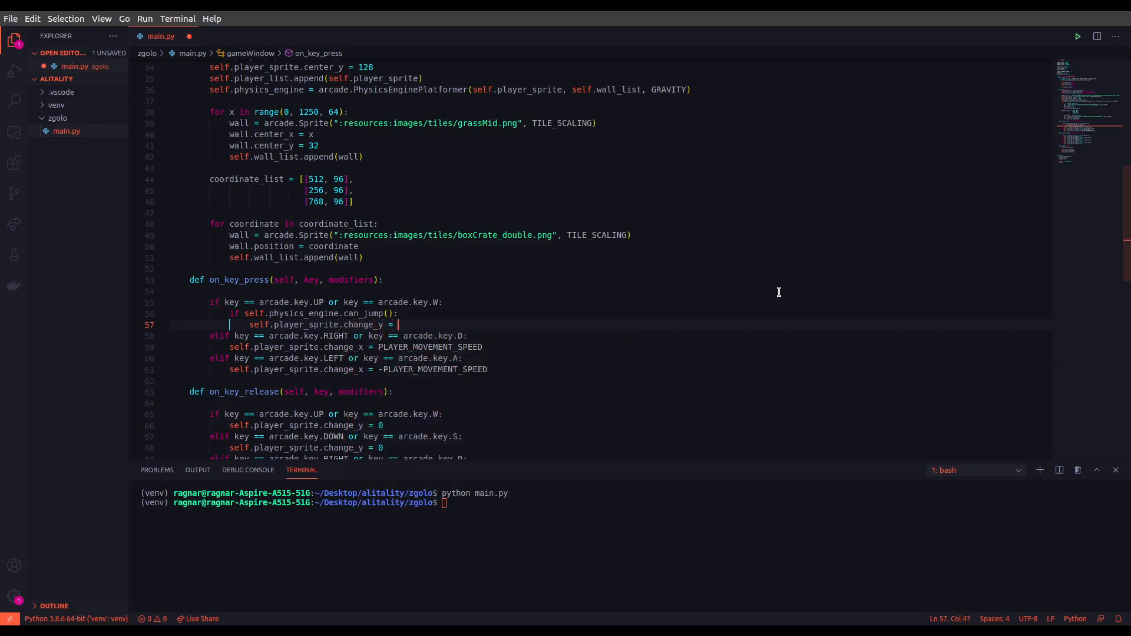
{"action": "type", "text": "PLA"}
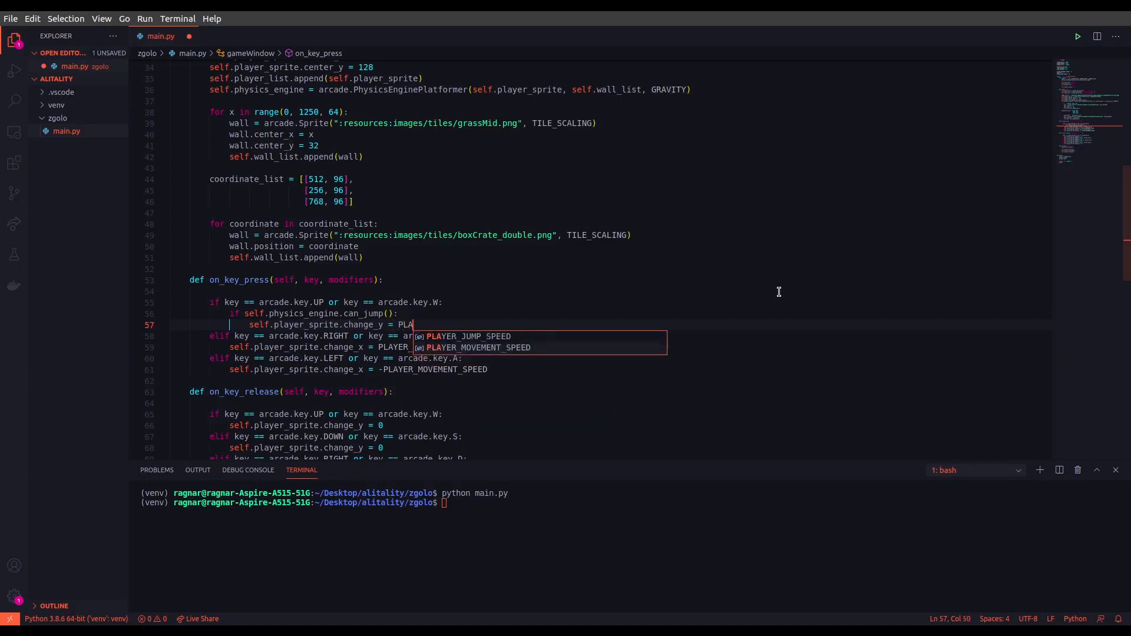
{"action": "key", "text": "Tab"}
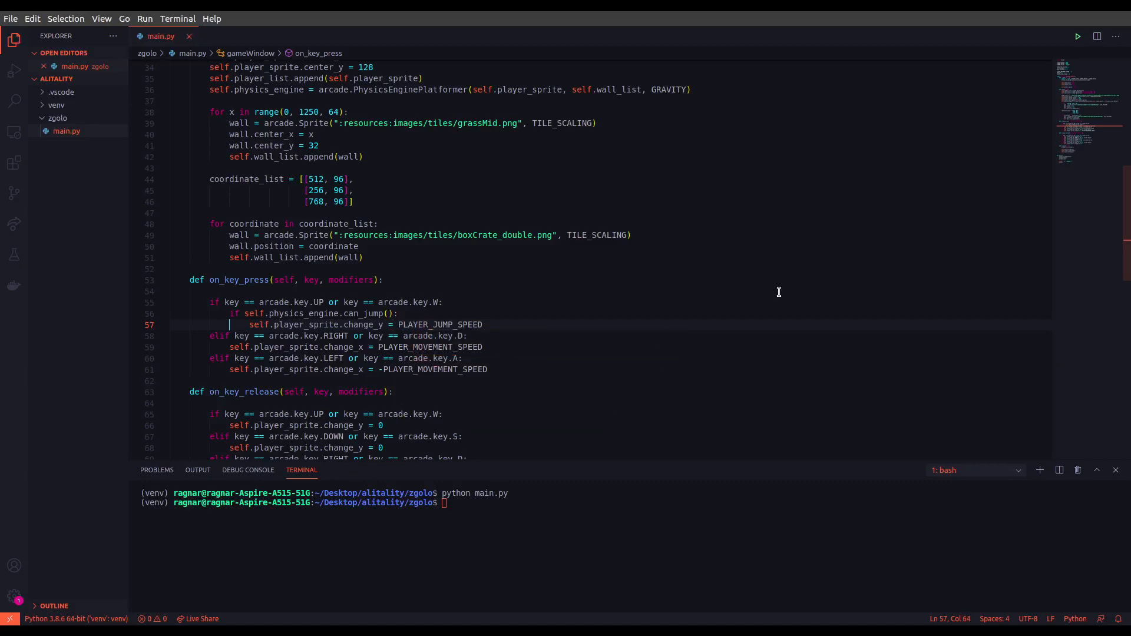
{"action": "mouse_move", "coordinate": [194, 415]}
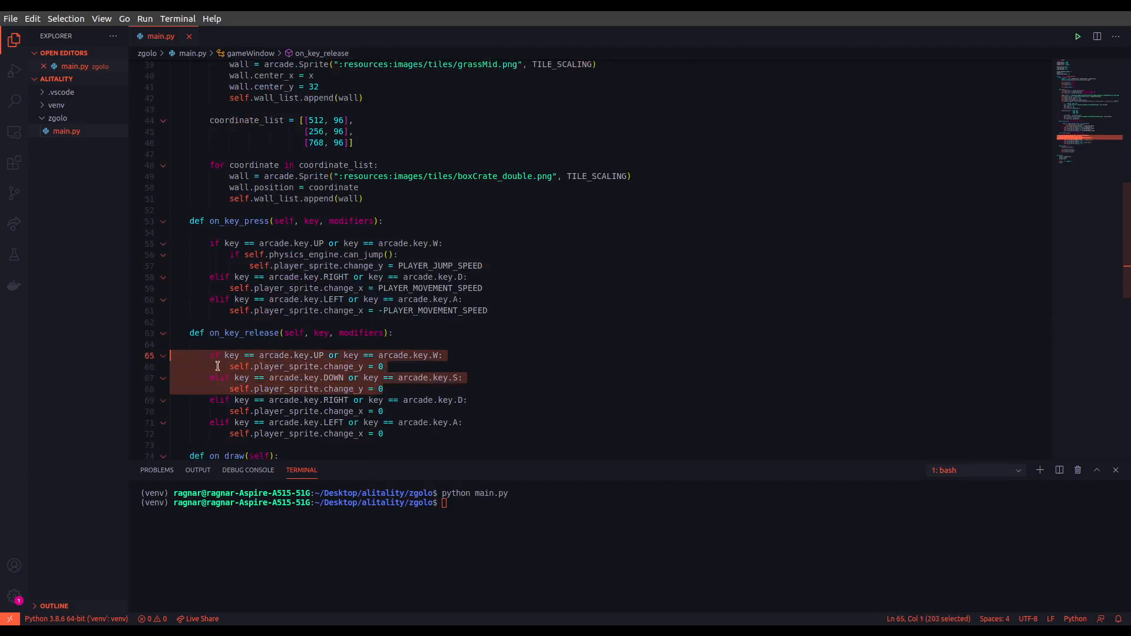
{"action": "mouse_move", "coordinate": [669, 323]}
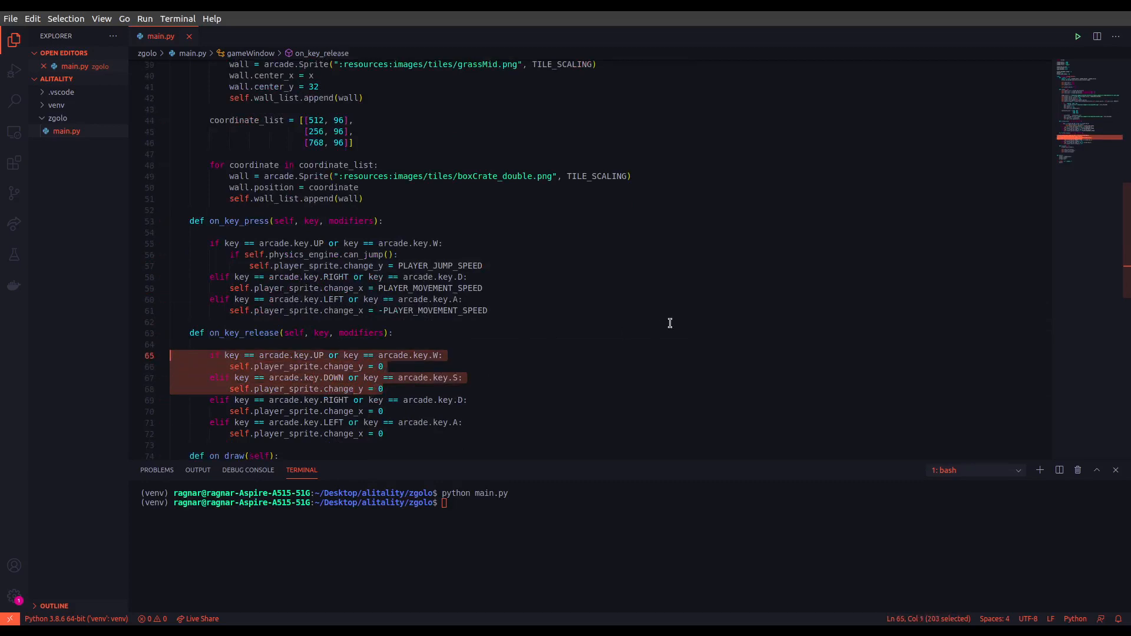
Step: Delete the UP/W and DOWN/S change_y reset lines from on_key_release
{"action": "key", "text": "Delete"}
{"action": "type", "text": "def on_"}
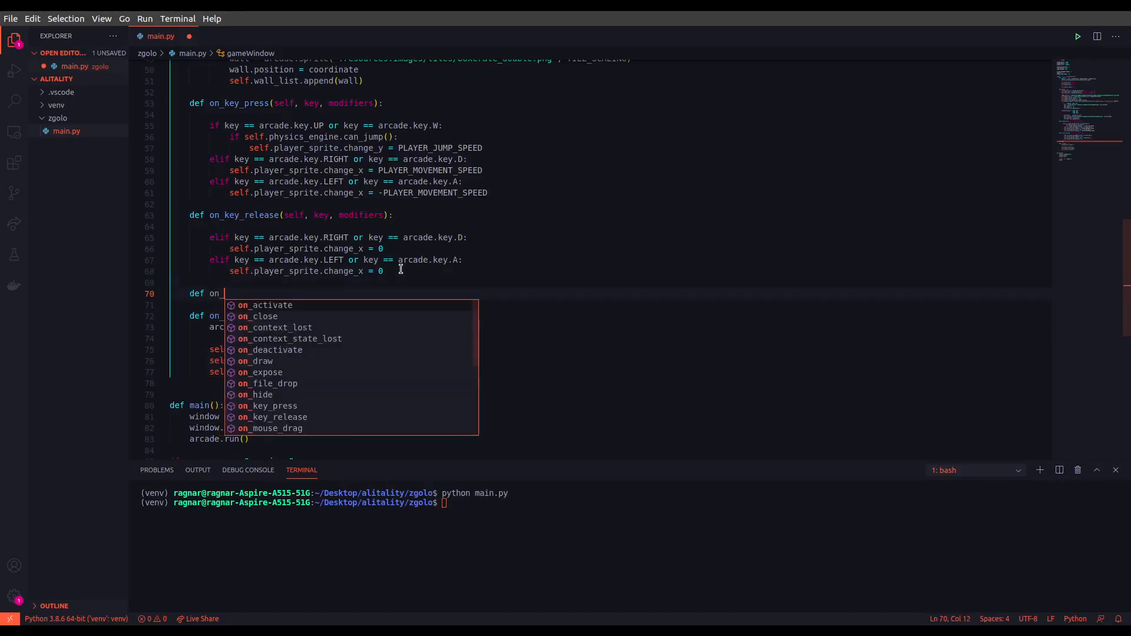
Step: Write on_update(self, delta_time) calling self.physics_engine.update()
{"action": "type", "text": "update"}
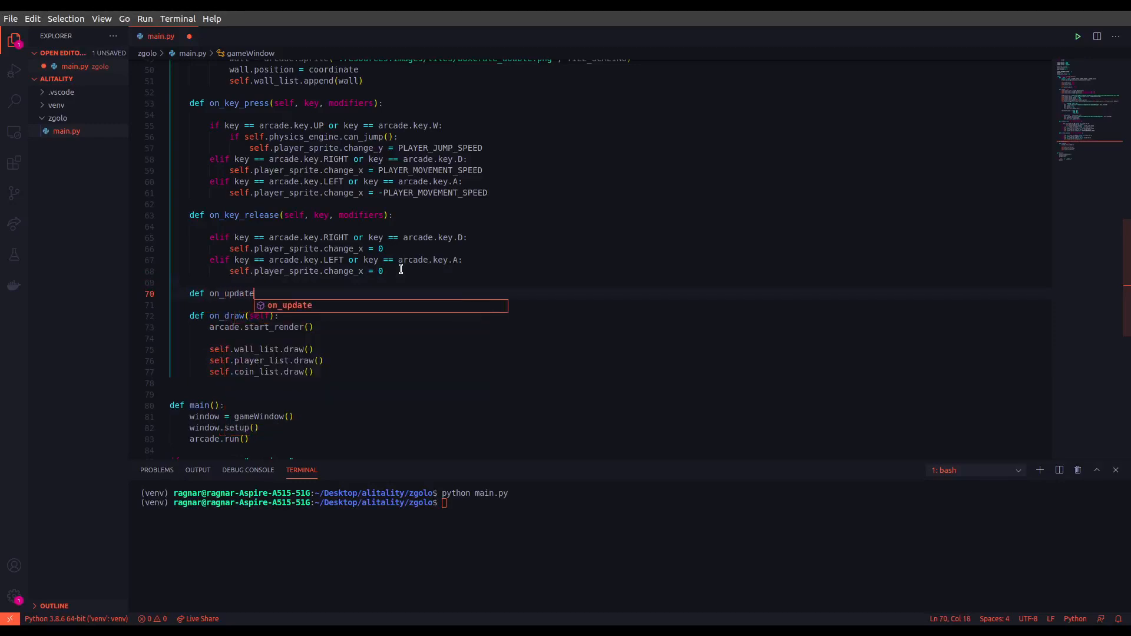
{"action": "key", "text": "Tab"}
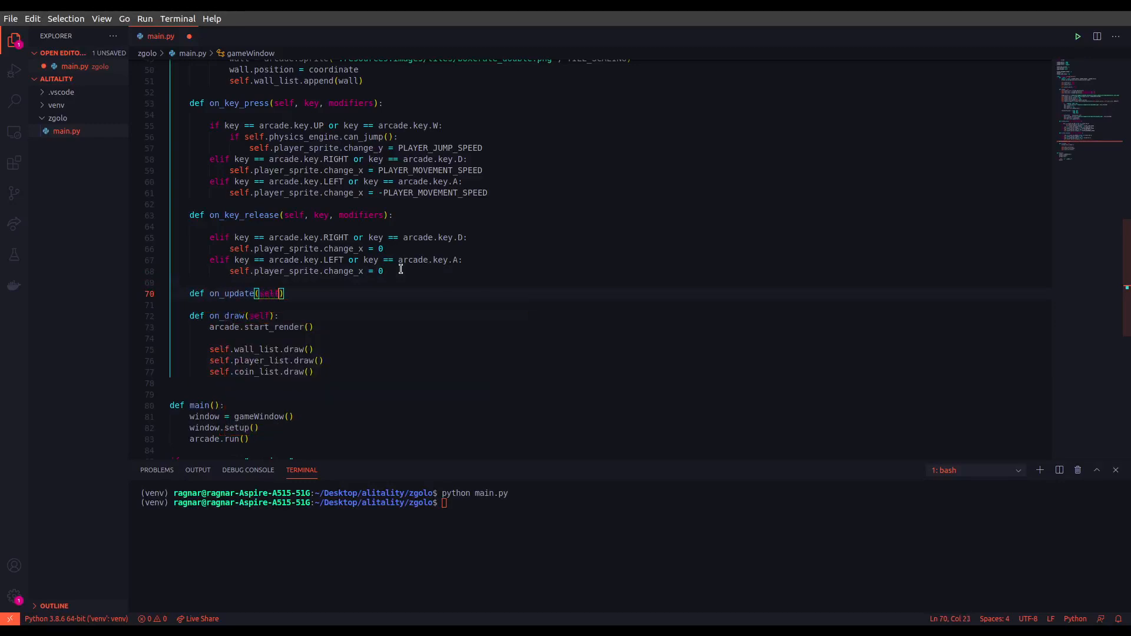
{"action": "type", "text": ","}
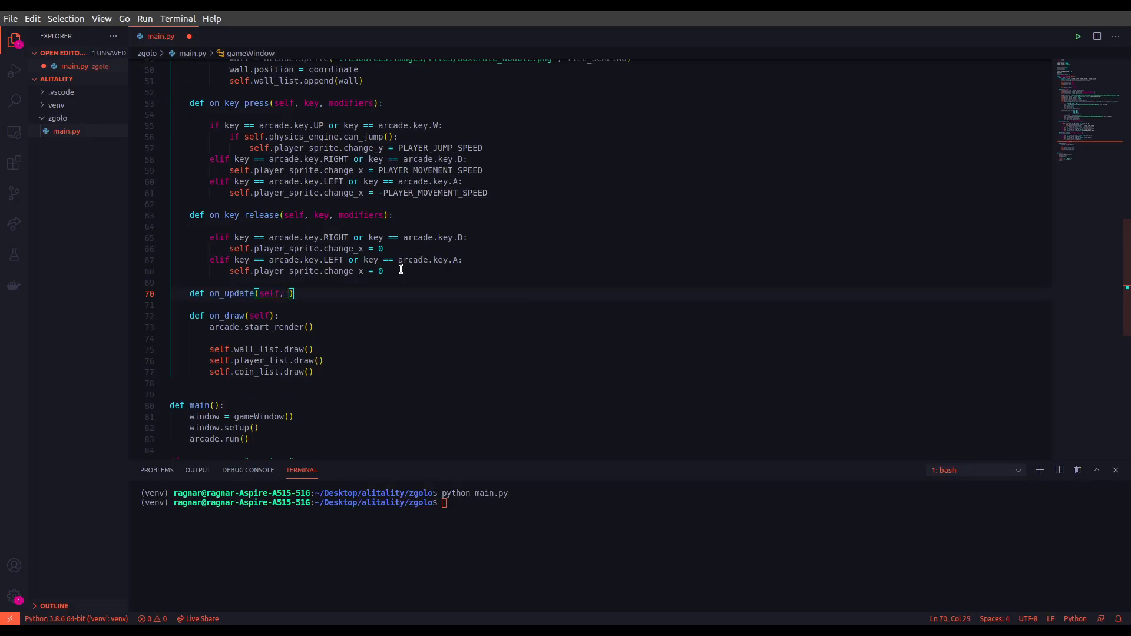
{"action": "type", "text": "delta_t"}
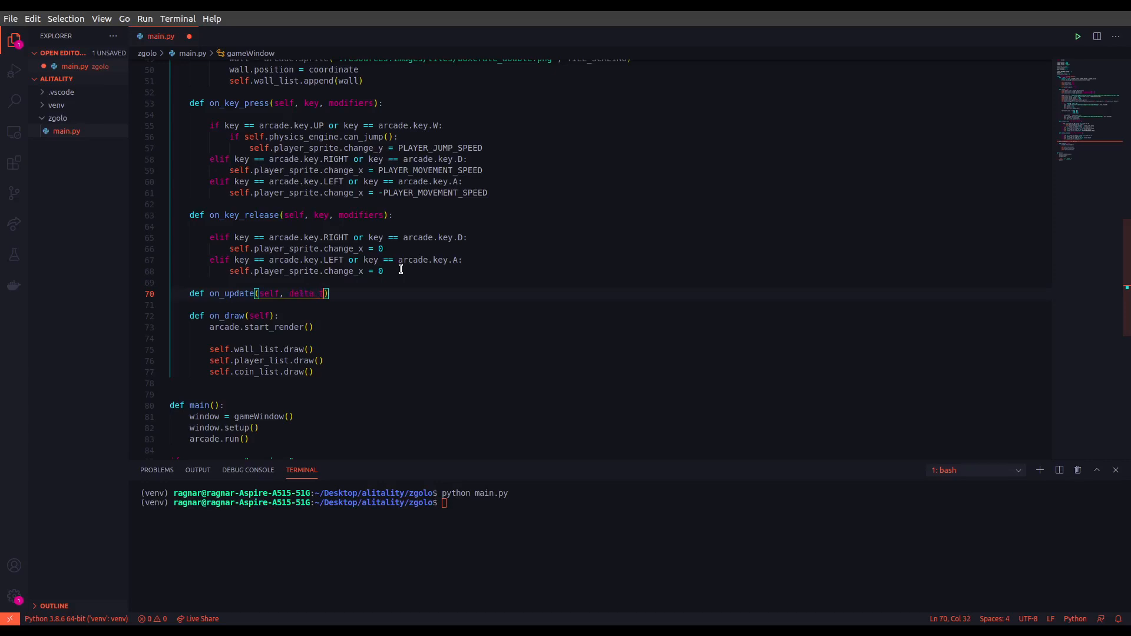
{"action": "type", "text": ":"}
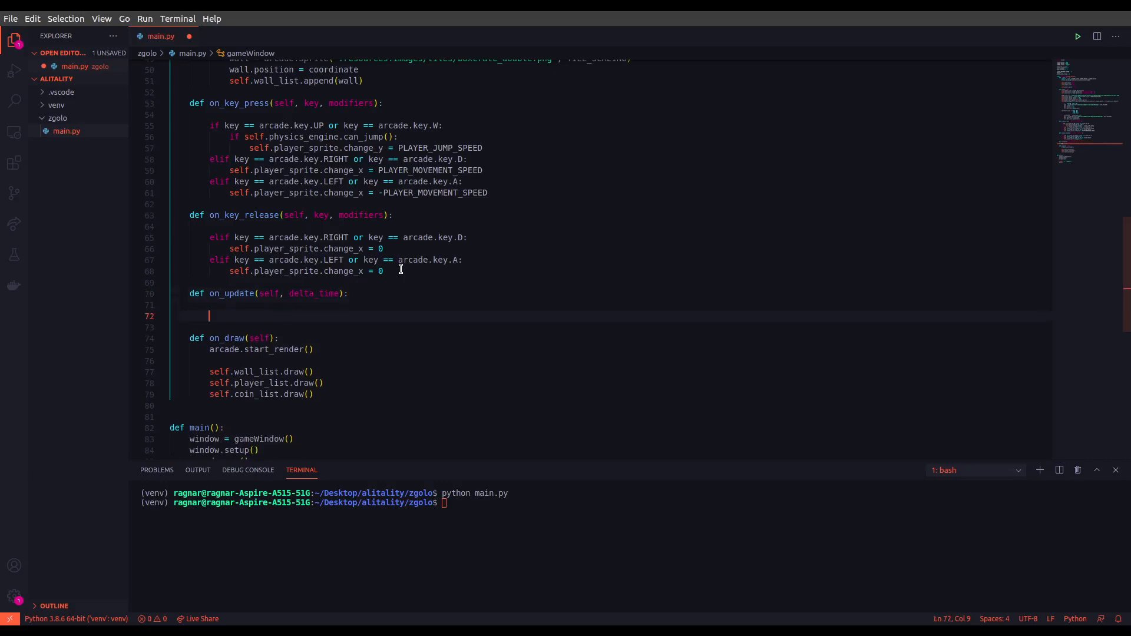
{"action": "type", "text": "self.physics_engine.upda"}
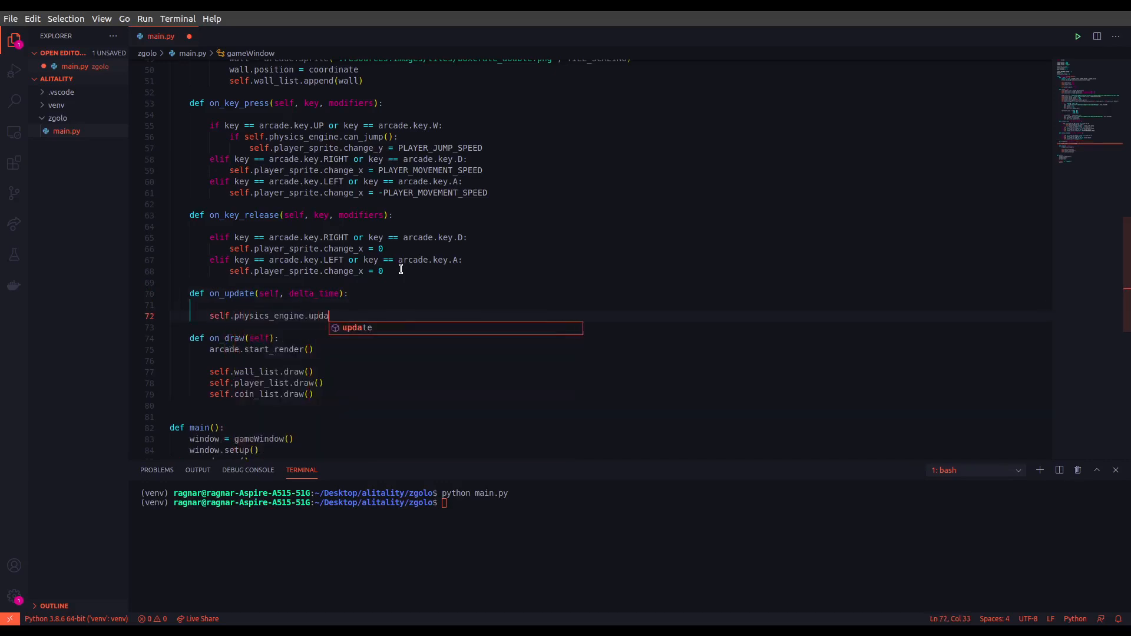
{"action": "type", "text": "te("}
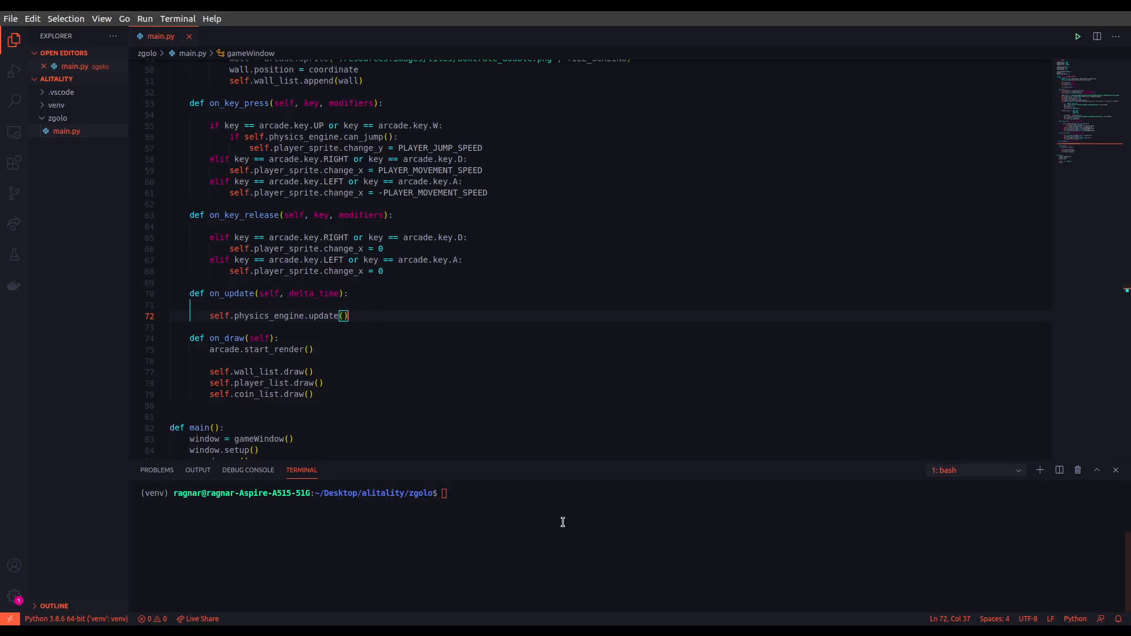
Step: Run python main.py and move the player right toward the crate in the game window
{"action": "type", "text": "python main.py"}
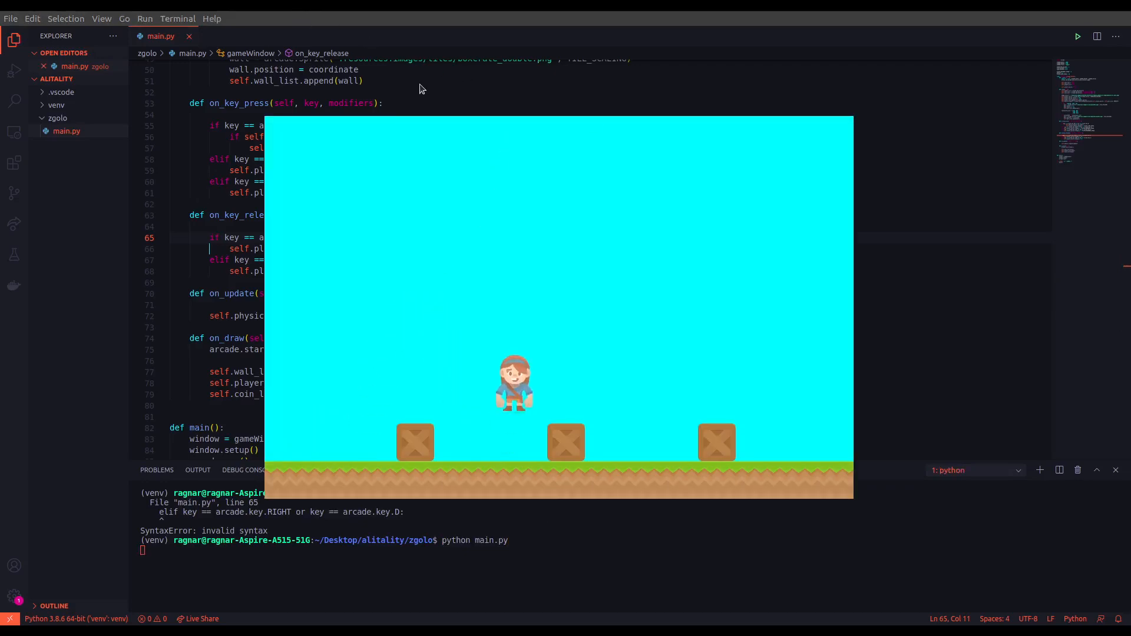
{"action": "key", "text": "right"}
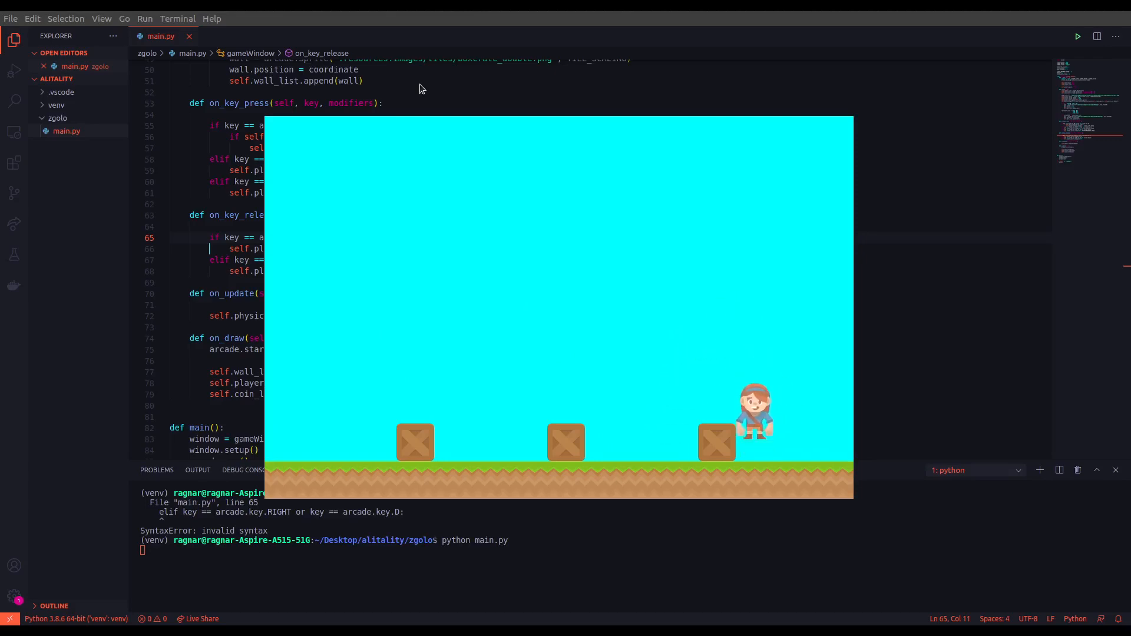